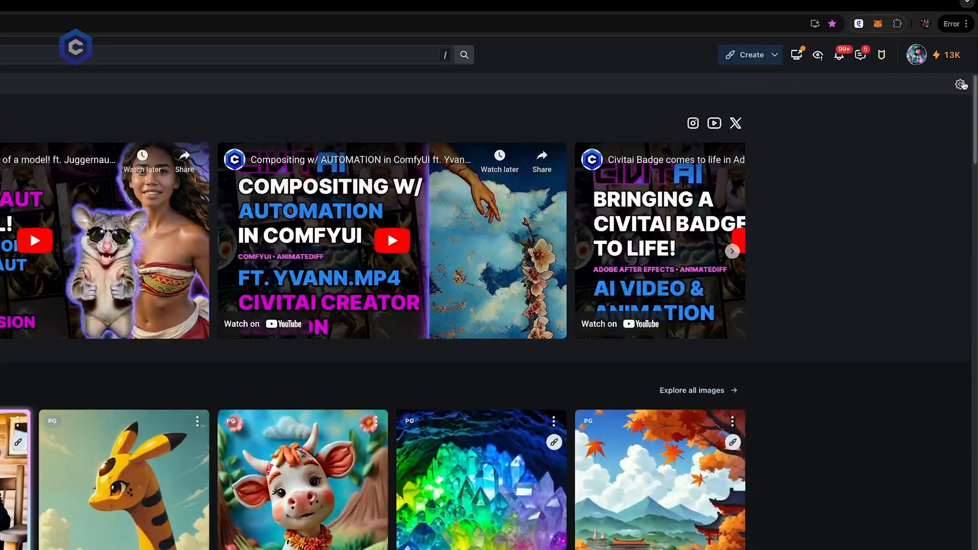
Check the home page layout settings, then go to the Models list
{"action": "left_click", "coordinate": [962, 85]}
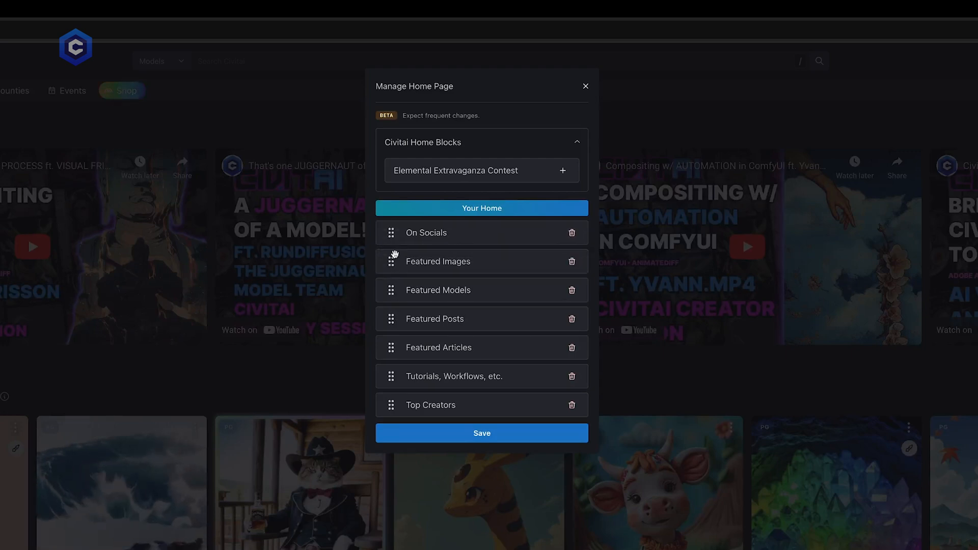
{"action": "mouse_move", "coordinate": [417, 265]}
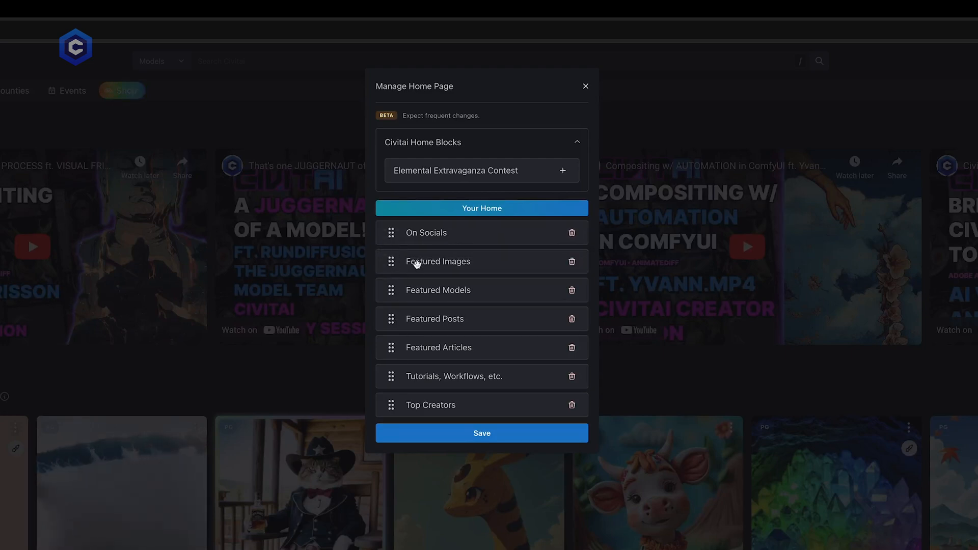
{"action": "mouse_move", "coordinate": [541, 125]}
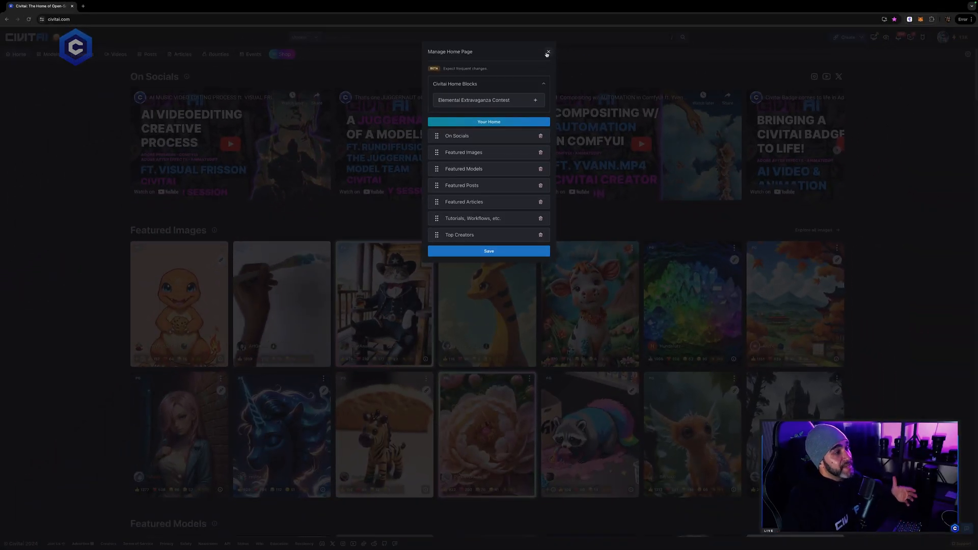
{"action": "left_click", "coordinate": [548, 52]}
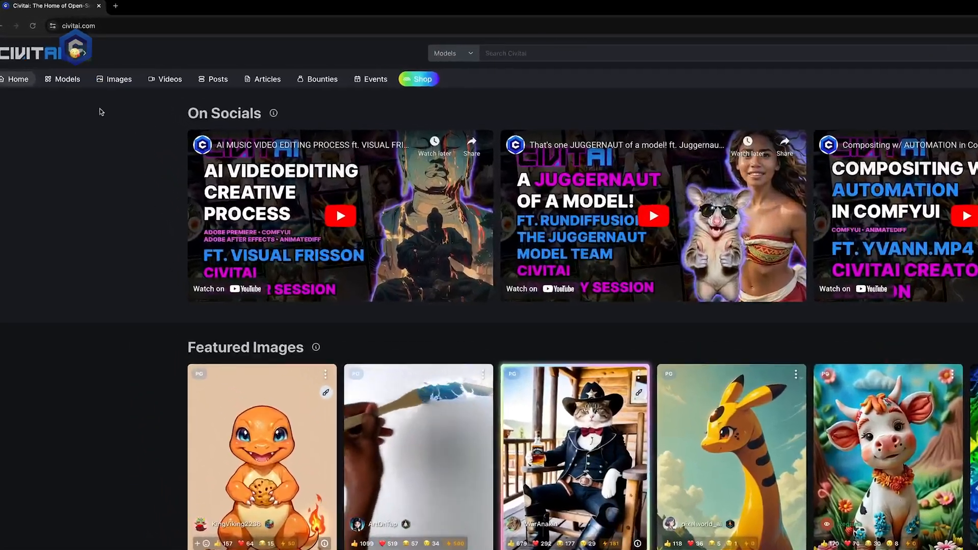
{"action": "left_click", "coordinate": [67, 79]}
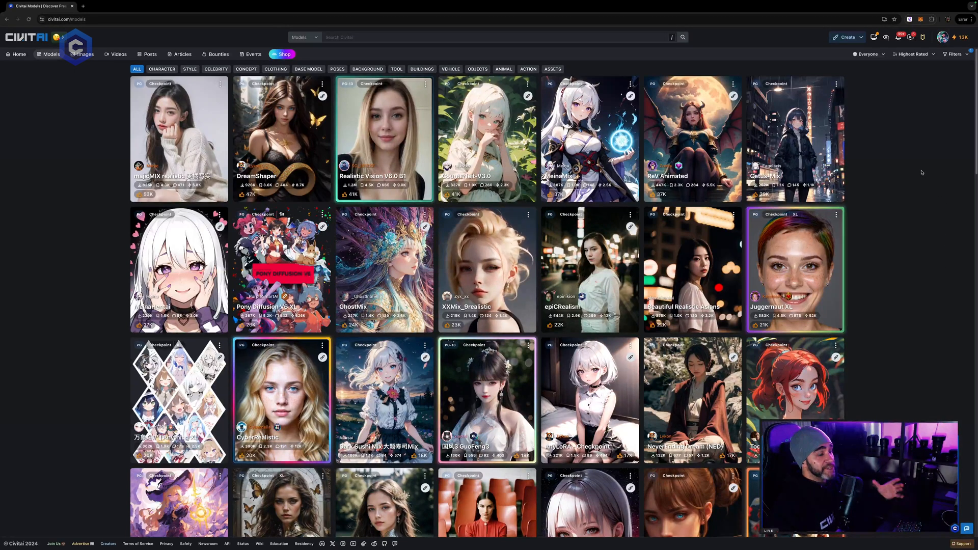
{"action": "mouse_move", "coordinate": [924, 171]}
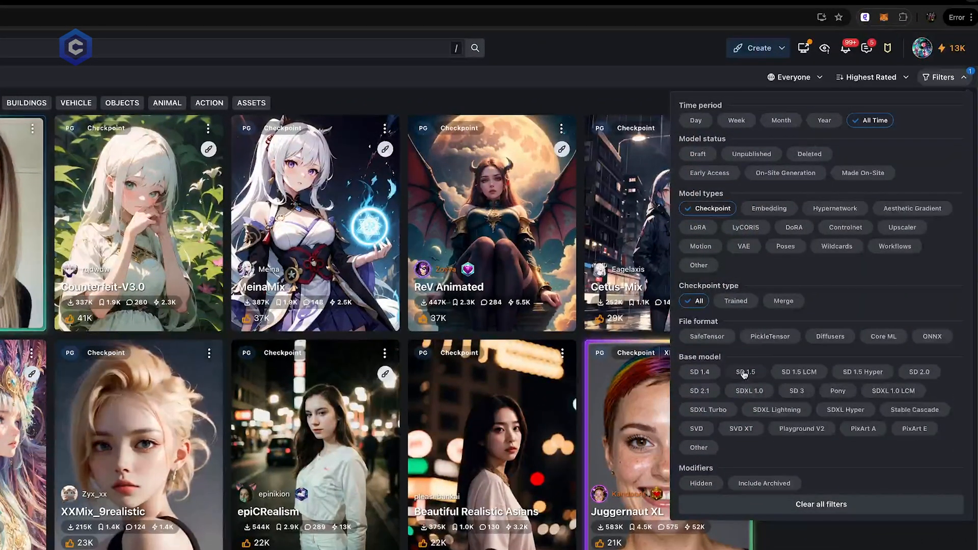
Limit models to SD 1.5, SD 1.5 LCM and SDXL 1.0 base models
{"action": "left_click", "coordinate": [746, 372]}
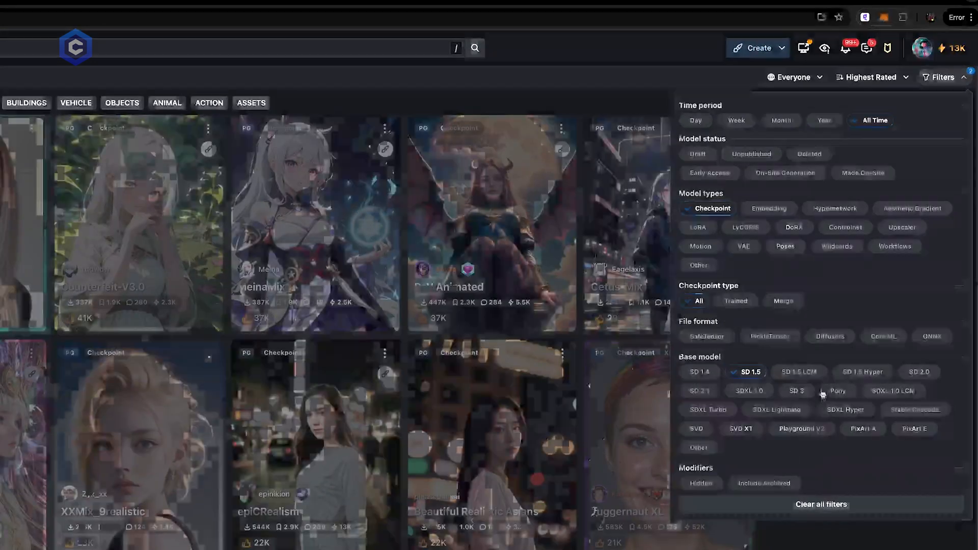
{"action": "left_click", "coordinate": [798, 372]}
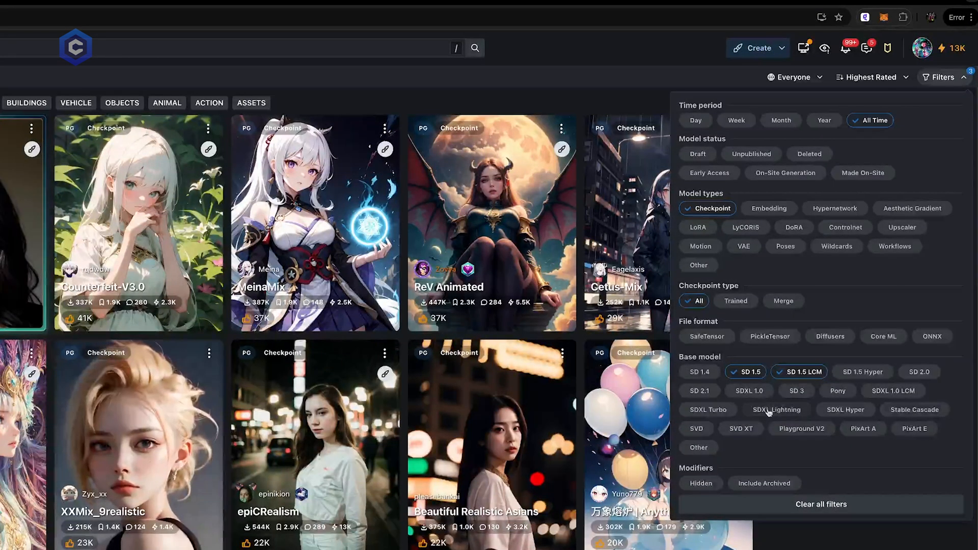
{"action": "mouse_move", "coordinate": [762, 397]}
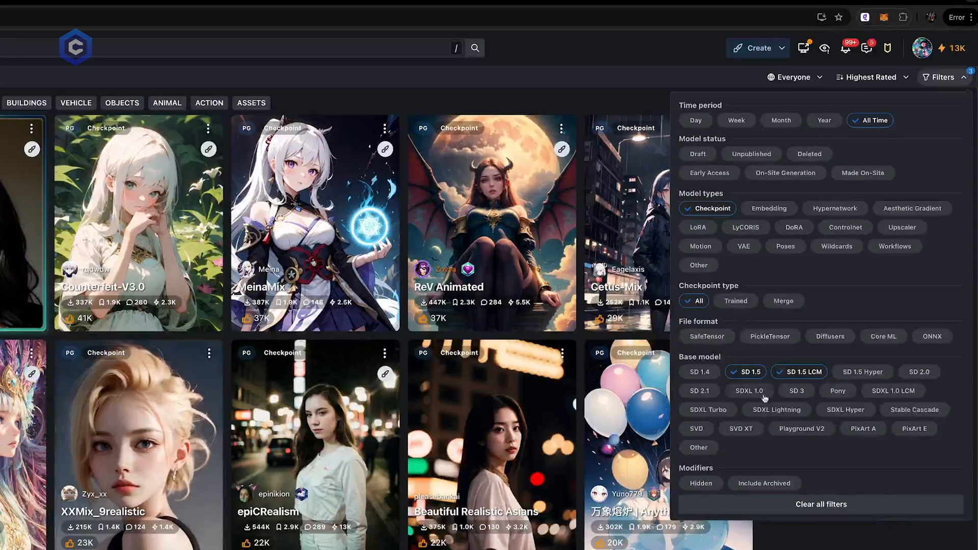
{"action": "left_click", "coordinate": [749, 391]}
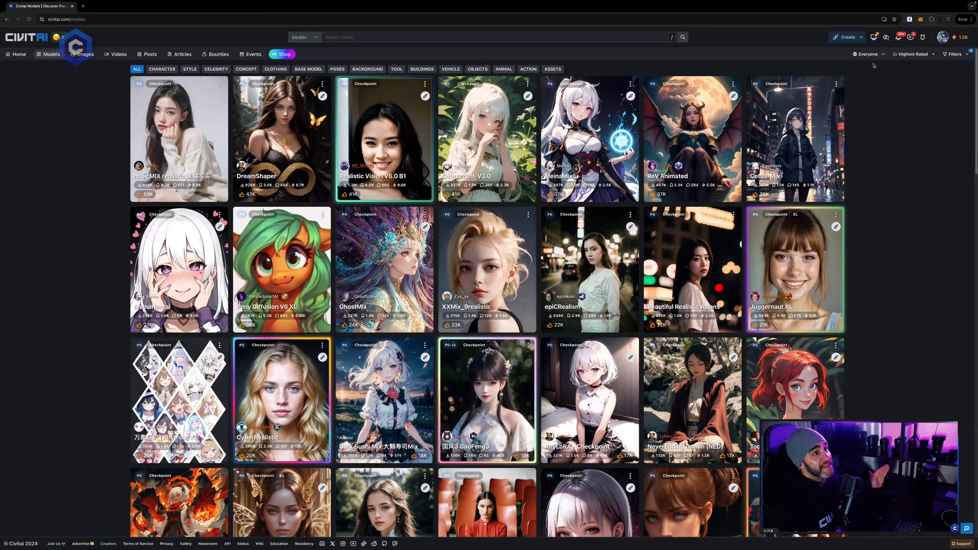
{"action": "left_click", "coordinate": [913, 54]}
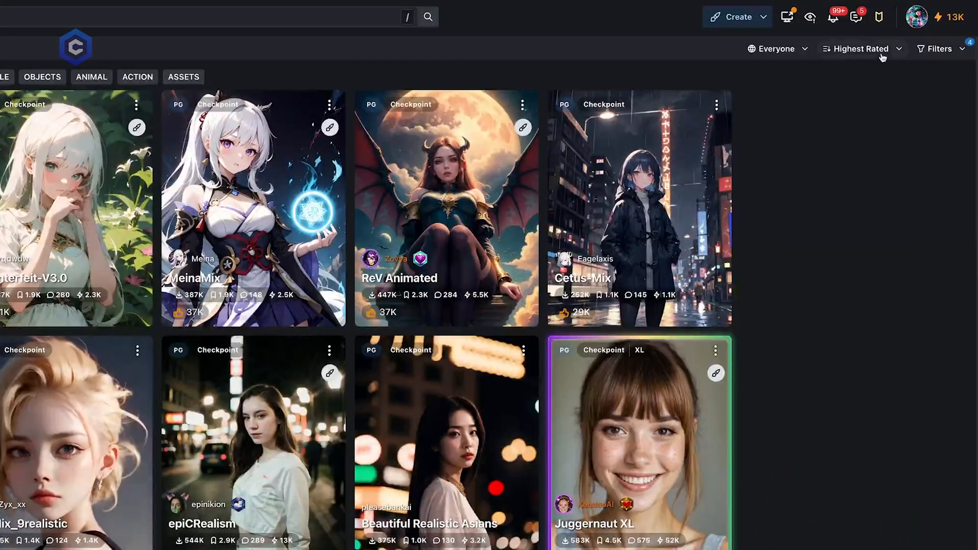
{"action": "left_click", "coordinate": [859, 49]}
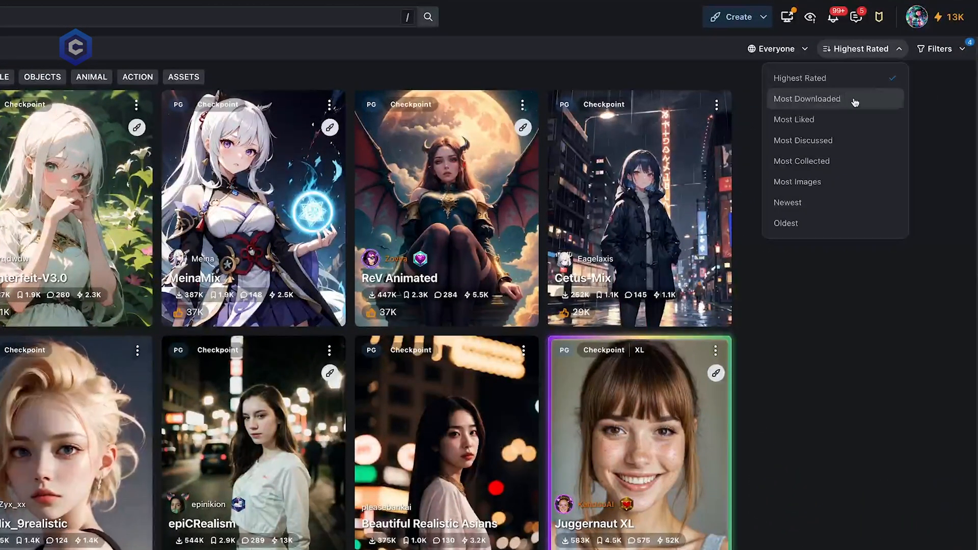
{"action": "mouse_move", "coordinate": [856, 119]}
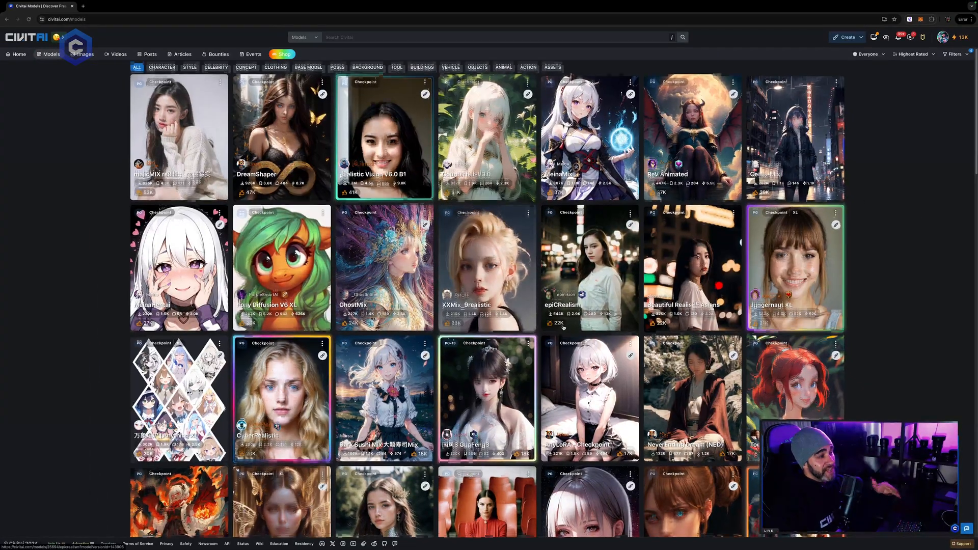
{"action": "scroll", "scroll_direction": "down", "scroll_amount": 3}
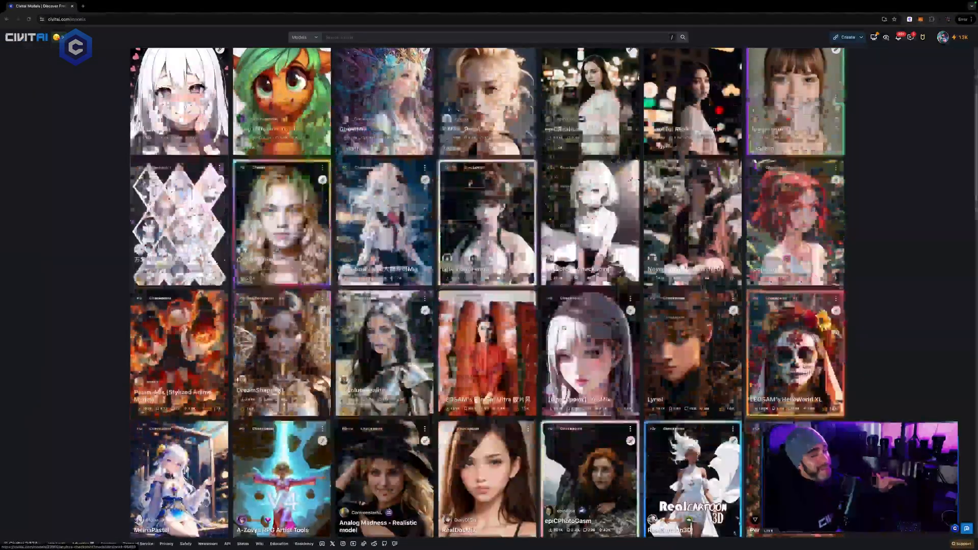
{"action": "scroll", "scroll_direction": "down", "scroll_amount": 3}
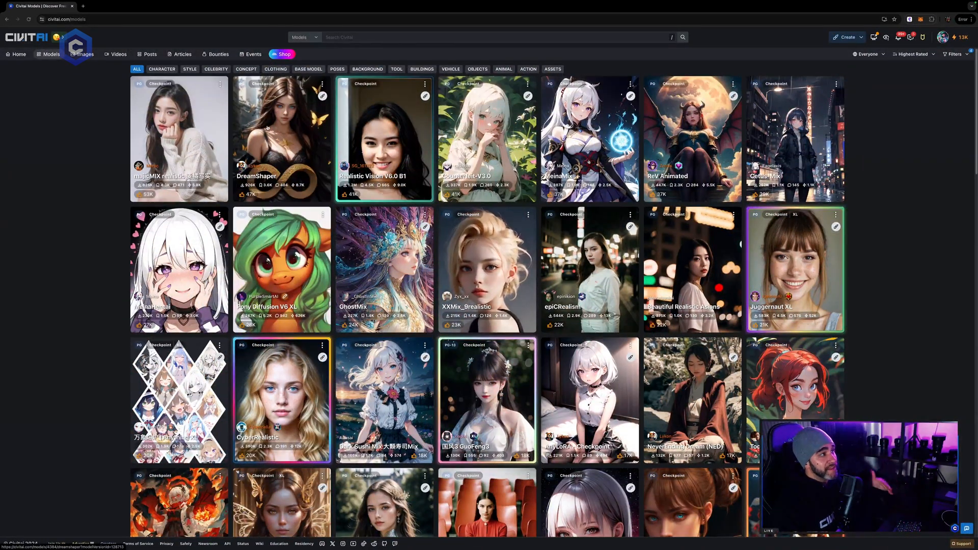
Open the DreamShaper model page and look over its details
{"action": "left_click", "coordinate": [280, 137]}
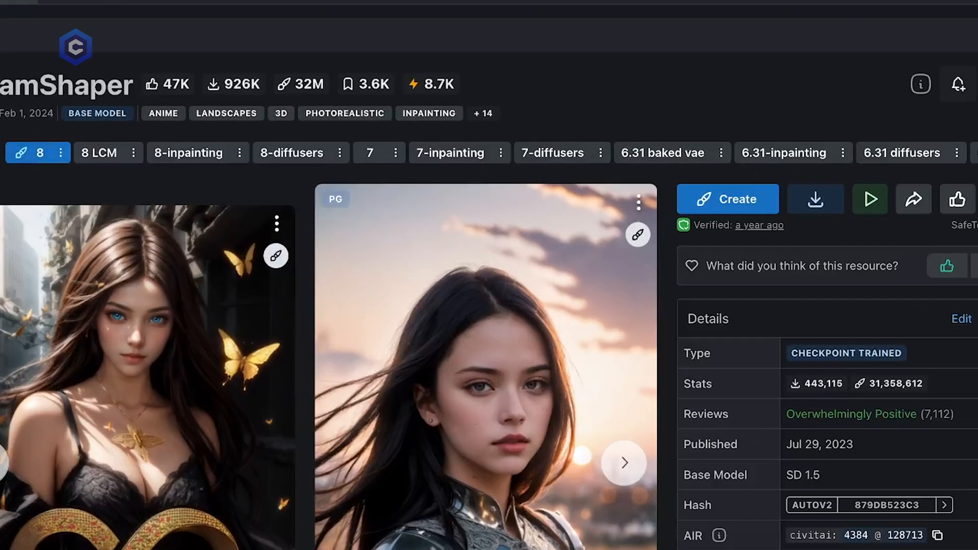
{"action": "scroll", "scroll_direction": "right", "scroll_amount": 3}
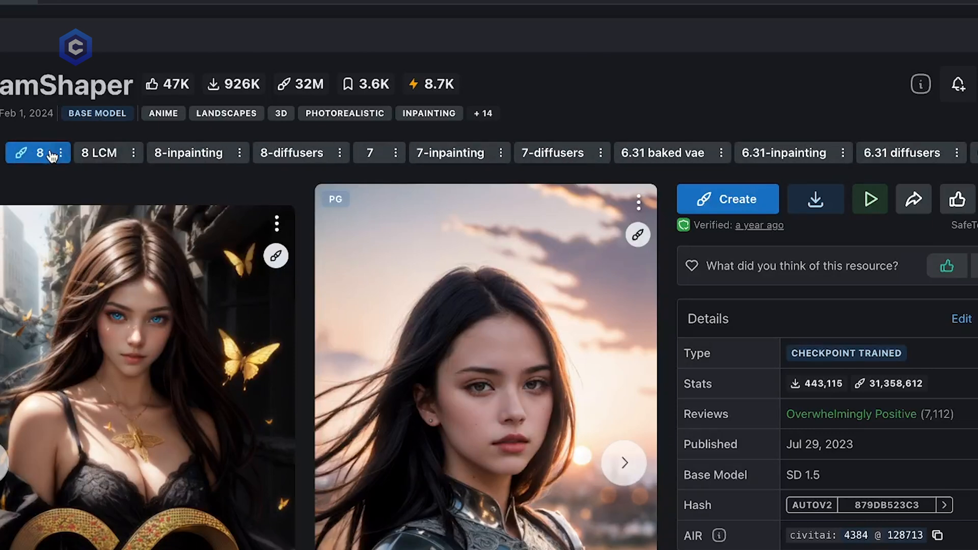
{"action": "mouse_move", "coordinate": [291, 153]}
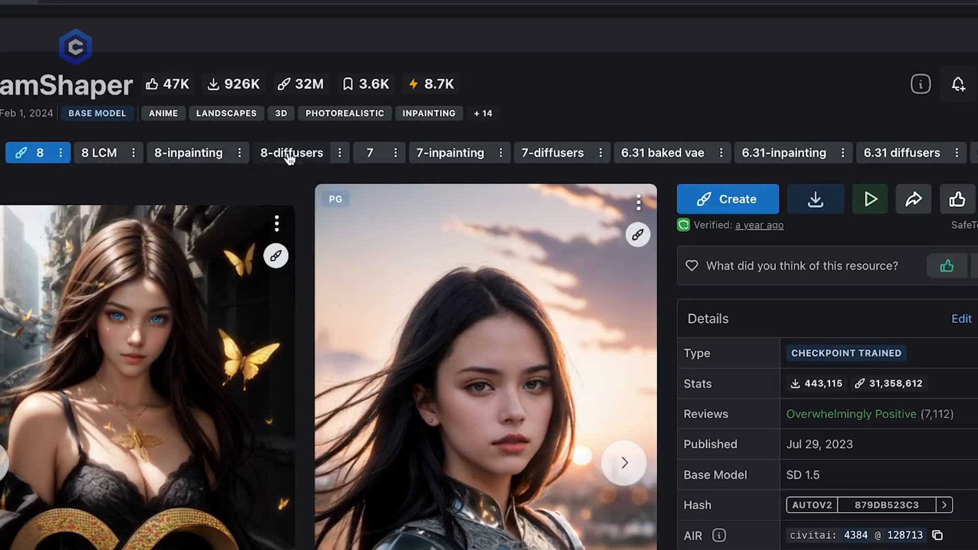
{"action": "mouse_move", "coordinate": [459, 153]}
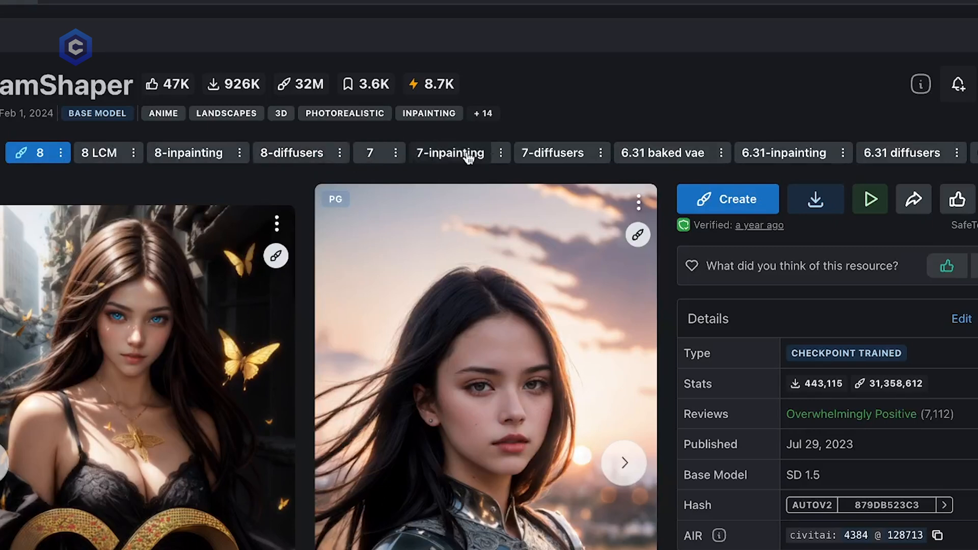
{"action": "mouse_move", "coordinate": [783, 153]}
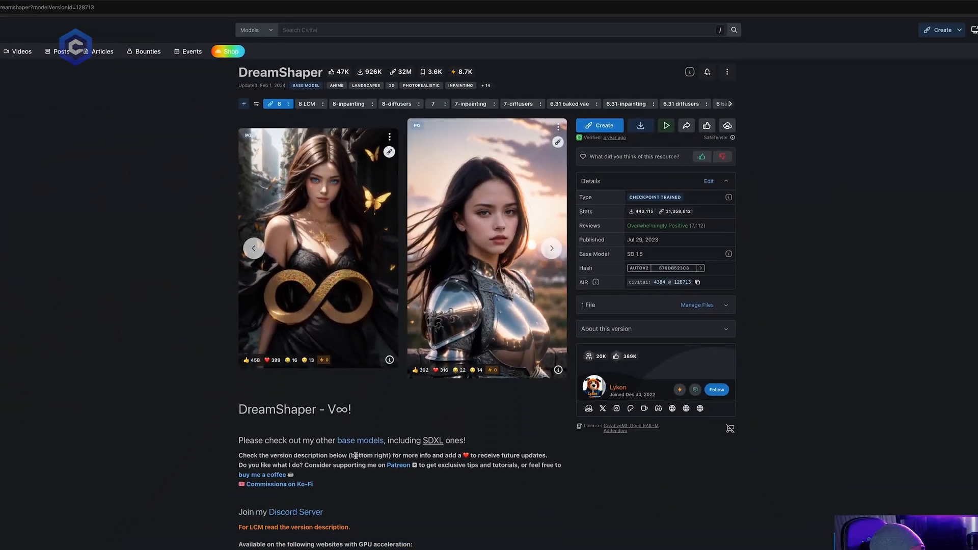
{"action": "scroll", "scroll_direction": "down", "scroll_amount": 3}
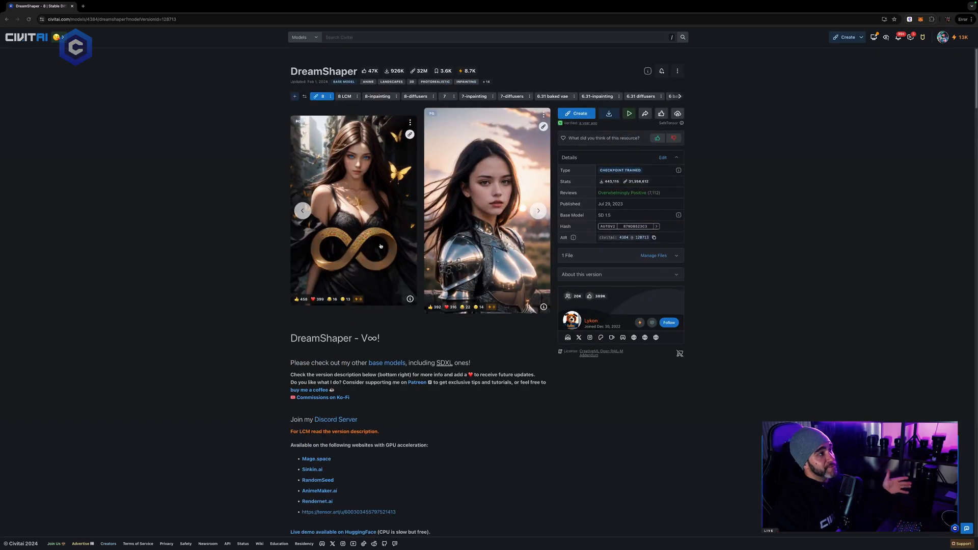
View DreamShaper's 8 LCM, 8-inpainting and 8 versions, then return Home
{"action": "left_click", "coordinate": [345, 96]}
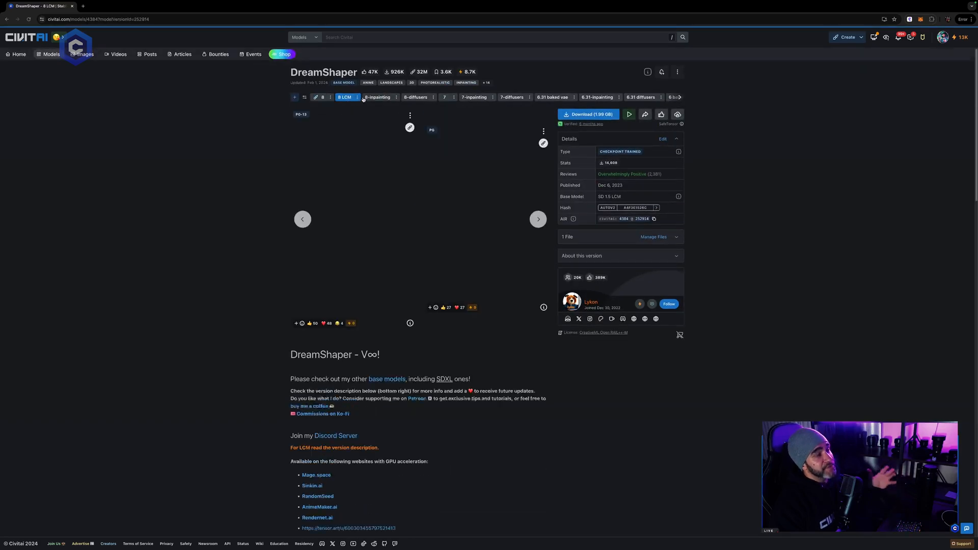
{"action": "left_click", "coordinate": [377, 97]}
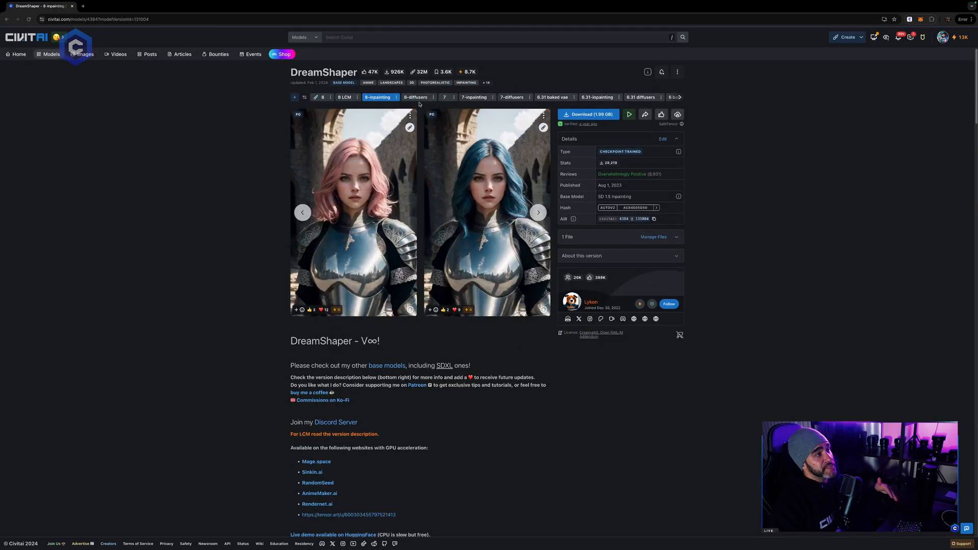
{"action": "left_click", "coordinate": [323, 97]}
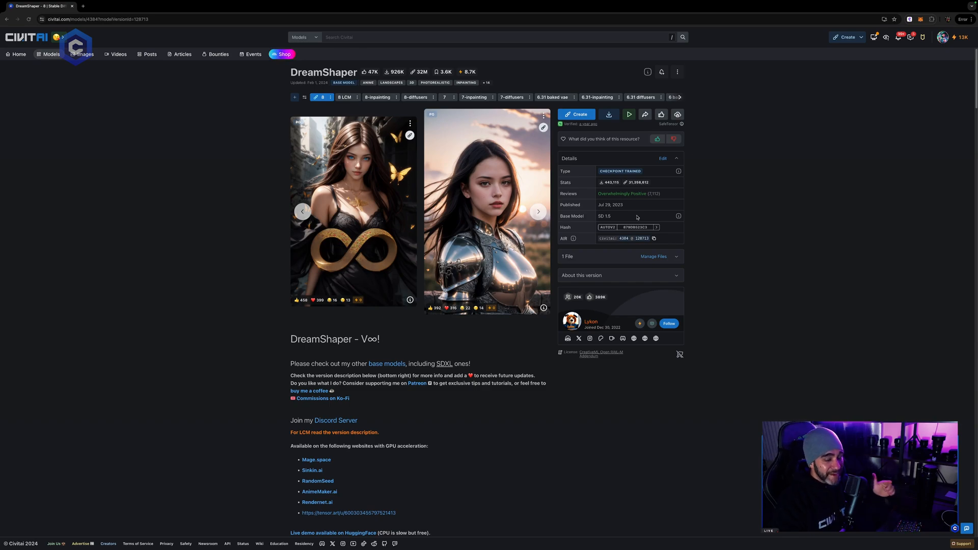
{"action": "left_click", "coordinate": [18, 54]}
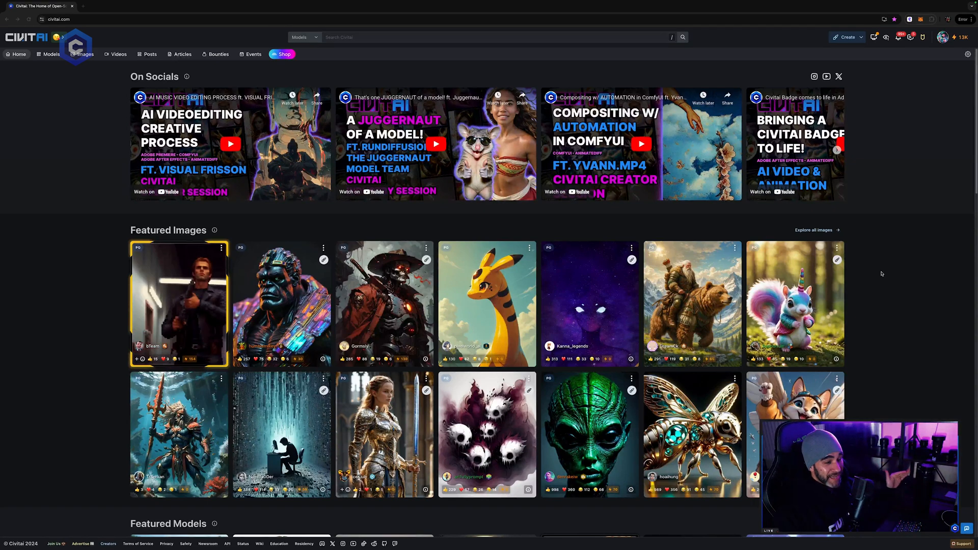
Scroll through the home page's featured content to reach the images section
{"action": "scroll", "scroll_direction": "down", "scroll_amount": 3}
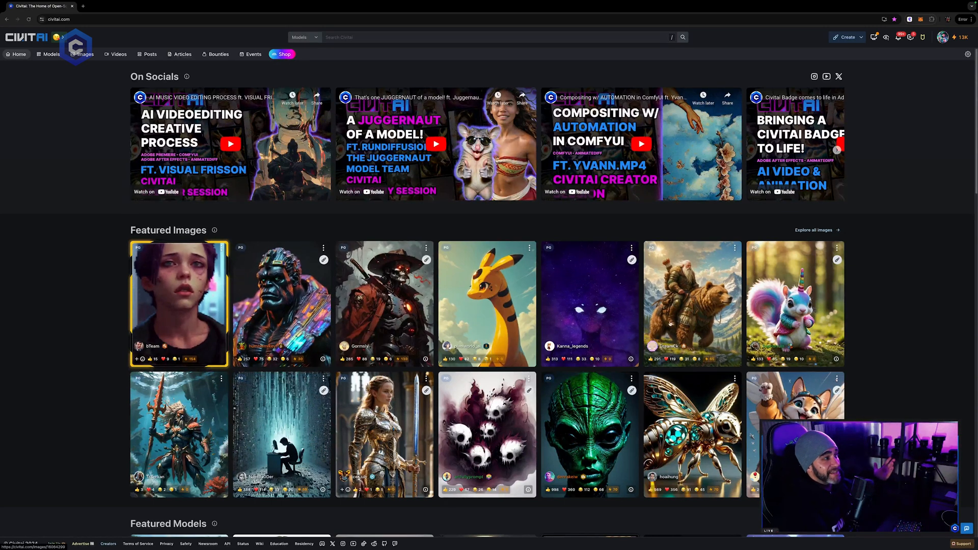
{"action": "scroll", "scroll_direction": "down", "scroll_amount": 3}
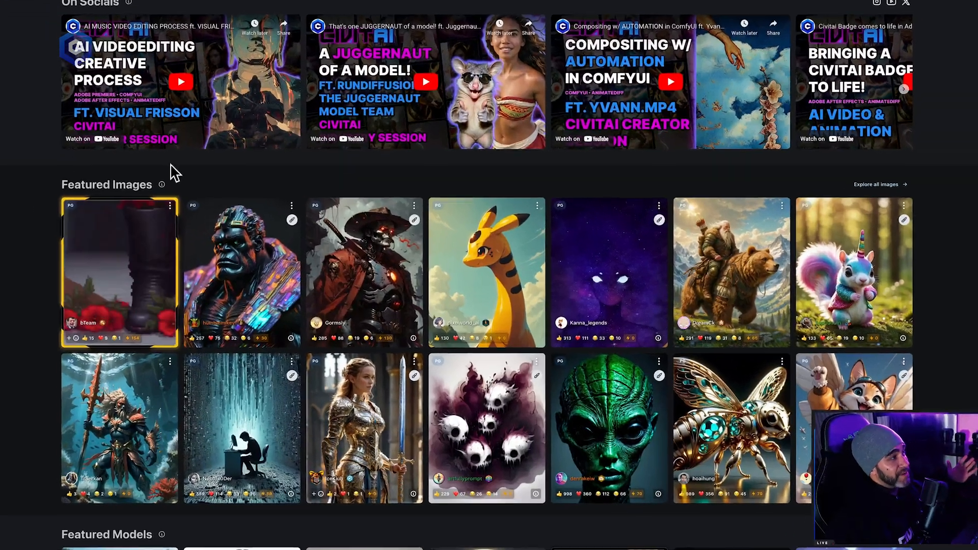
{"action": "scroll", "scroll_direction": "down", "scroll_amount": 3}
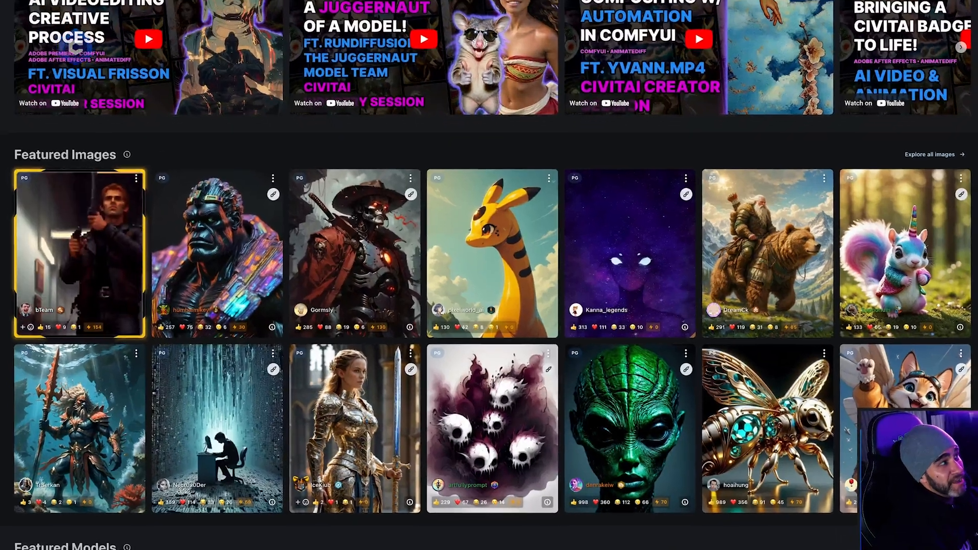
{"action": "scroll", "scroll_direction": "up", "scroll_amount": 3}
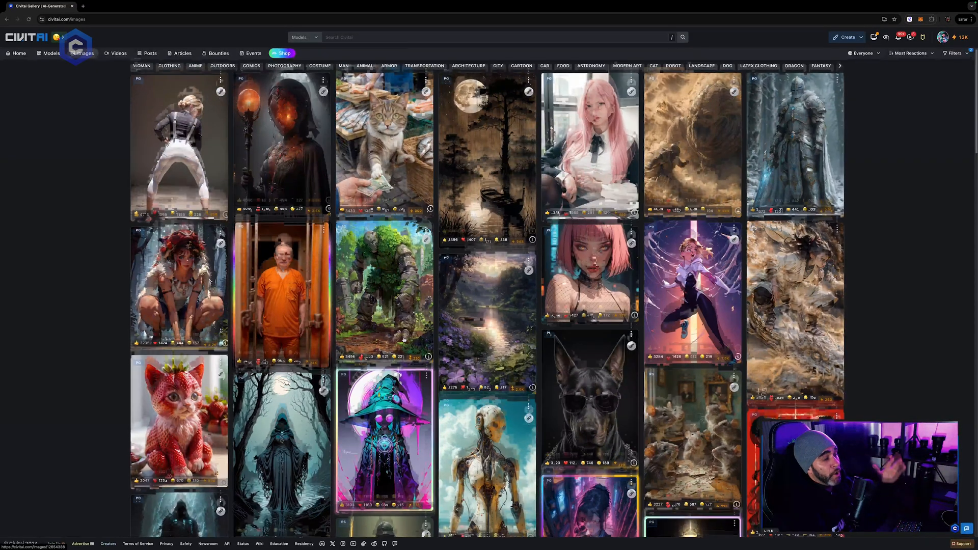
{"action": "scroll", "scroll_direction": "down", "scroll_amount": 3}
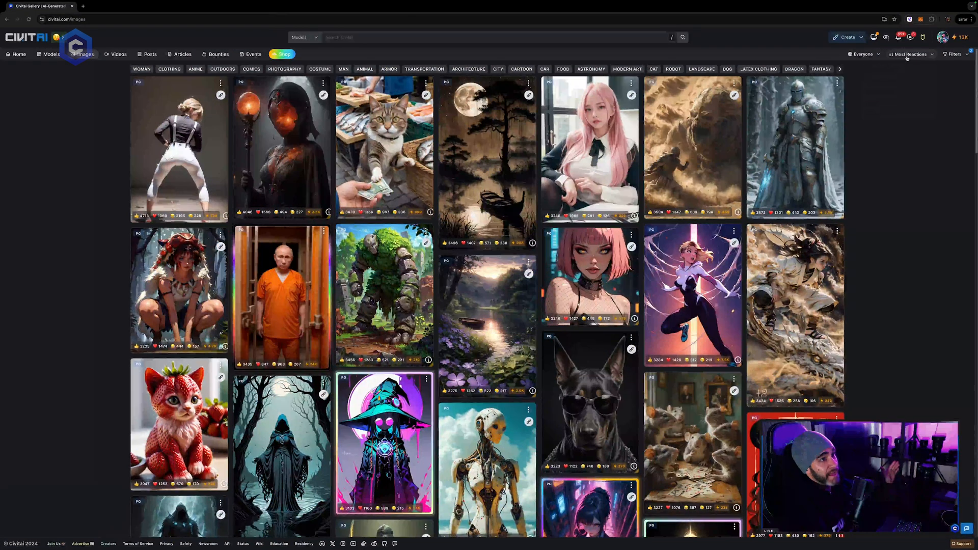
{"action": "left_click", "coordinate": [953, 54]}
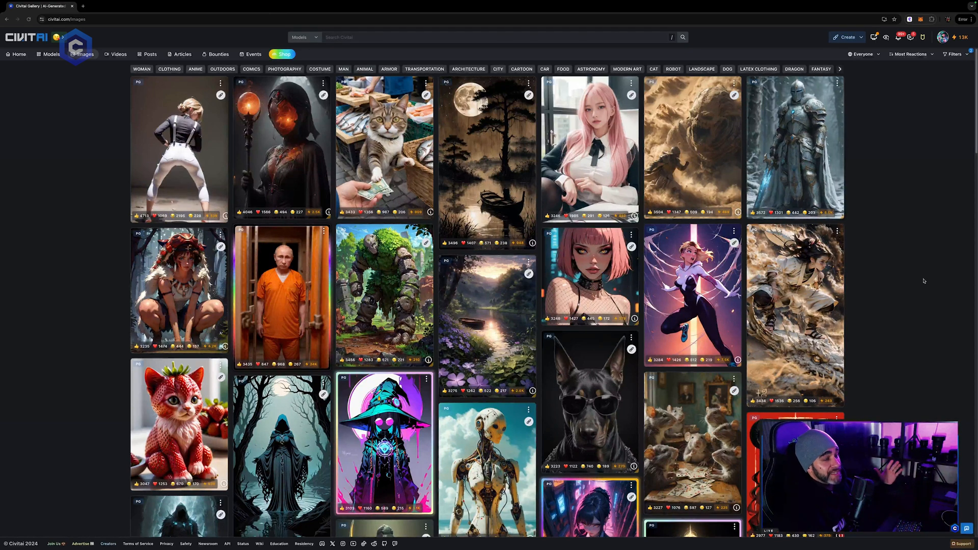
{"action": "mouse_move", "coordinate": [925, 280]}
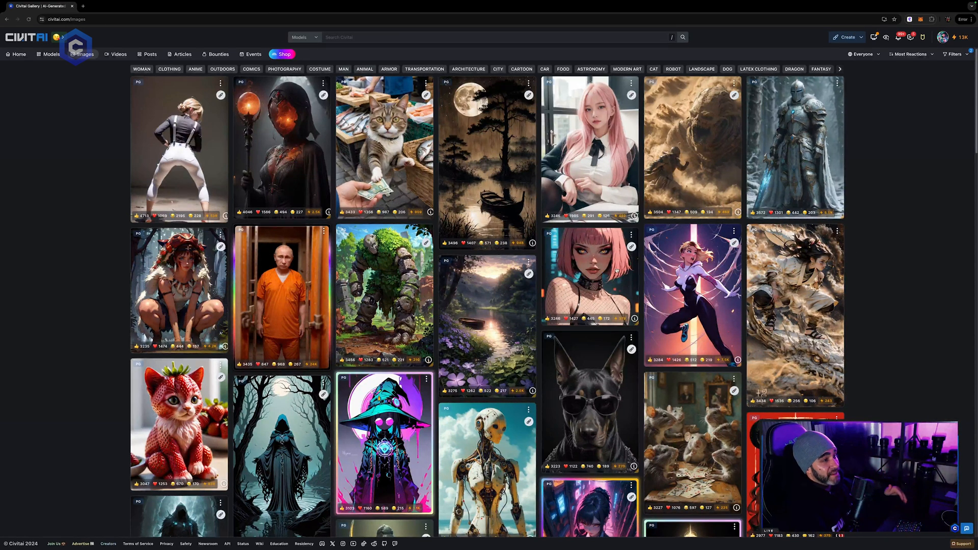
{"action": "scroll", "scroll_direction": "down", "scroll_amount": 3}
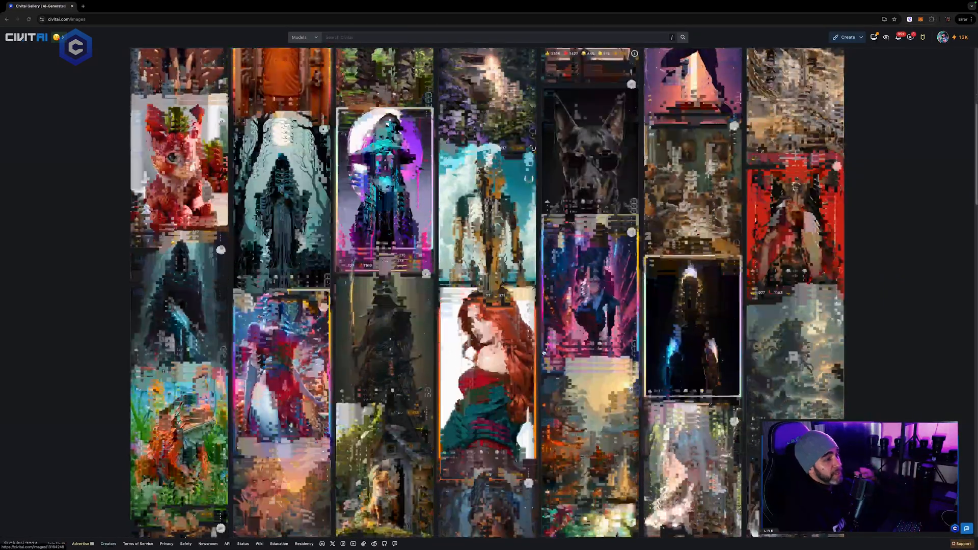
{"action": "scroll", "scroll_direction": "down", "scroll_amount": 3}
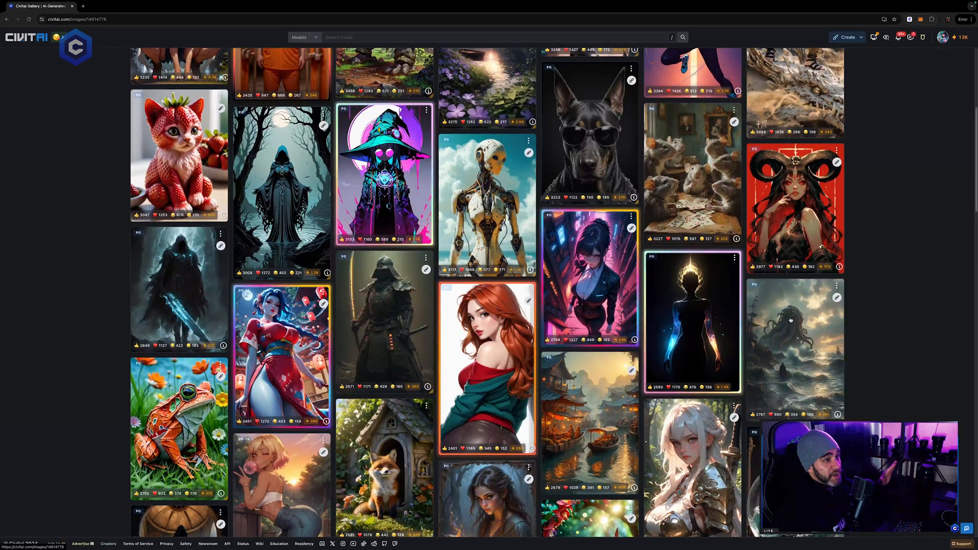
Open the giant kraken image and scroll through its generation data
{"action": "left_click", "coordinate": [792, 343]}
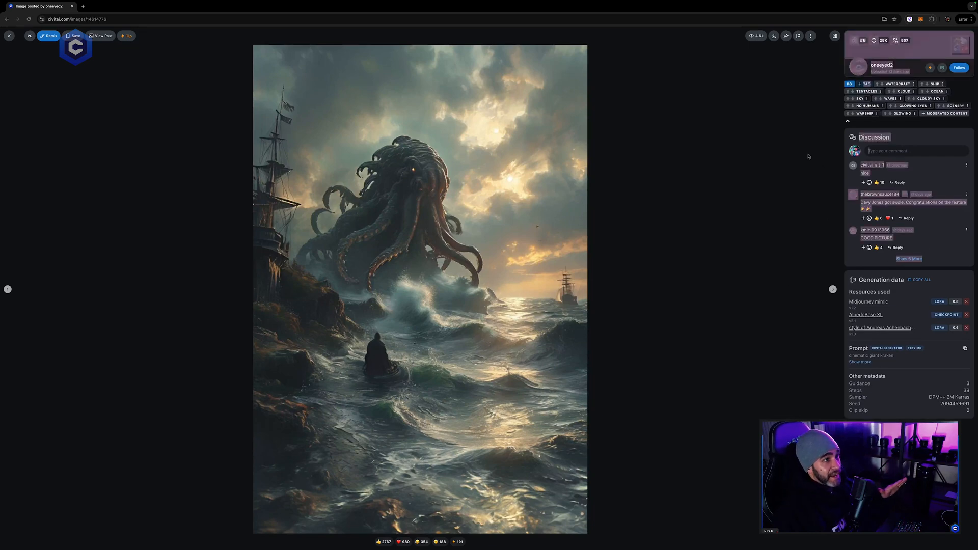
{"action": "scroll", "scroll_direction": "down", "scroll_amount": 3}
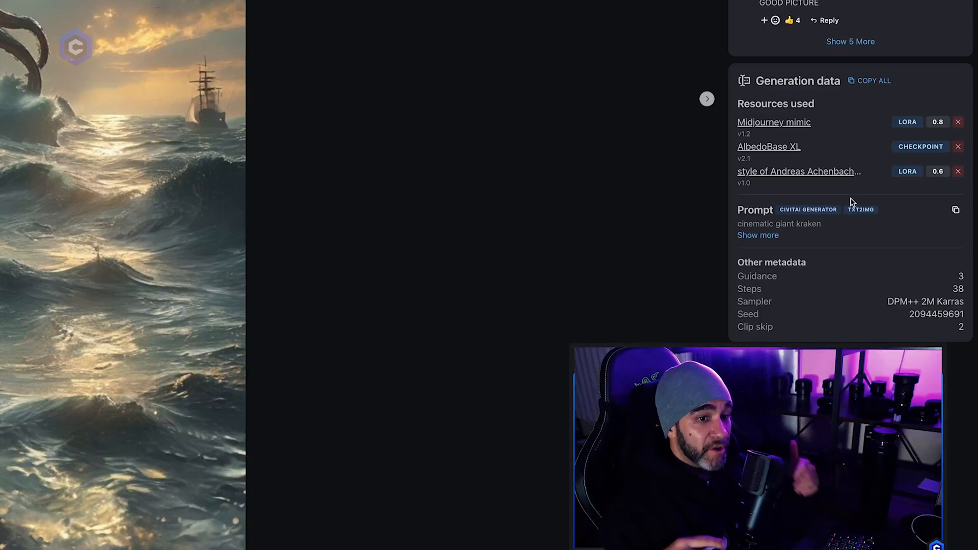
{"action": "mouse_move", "coordinate": [846, 198]}
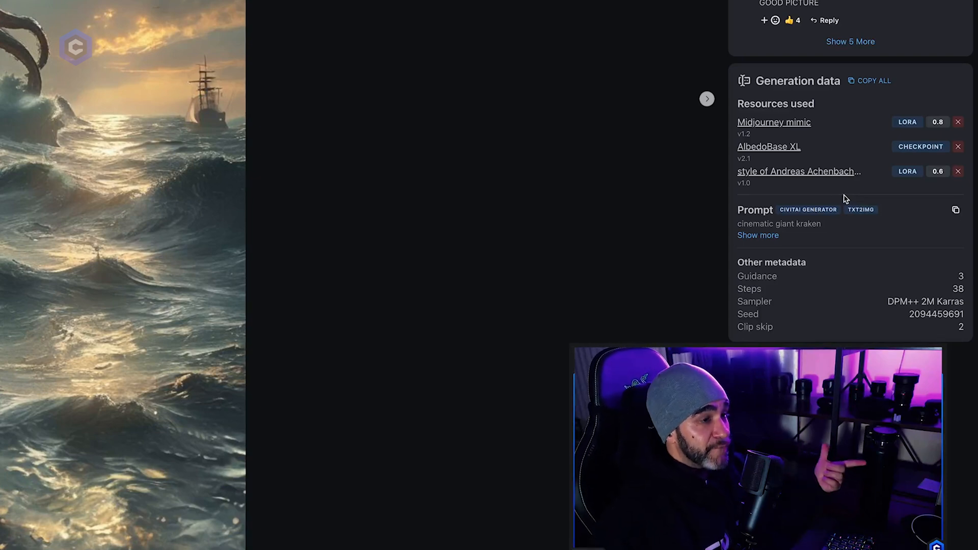
{"action": "mouse_move", "coordinate": [760, 205]}
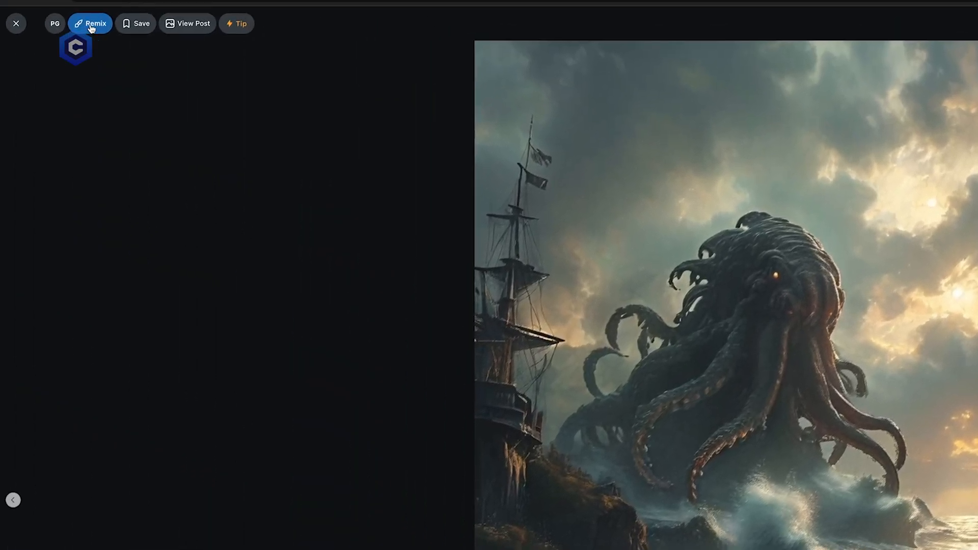
Remix the kraken image, review its generator settings and prompt, then close the image
{"action": "left_click", "coordinate": [90, 23]}
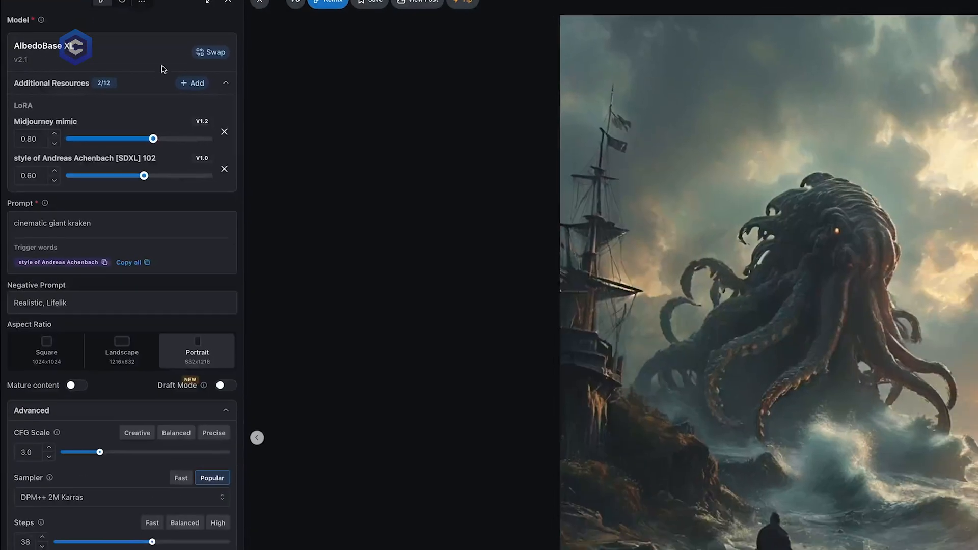
{"action": "scroll", "scroll_direction": "down", "scroll_amount": 3}
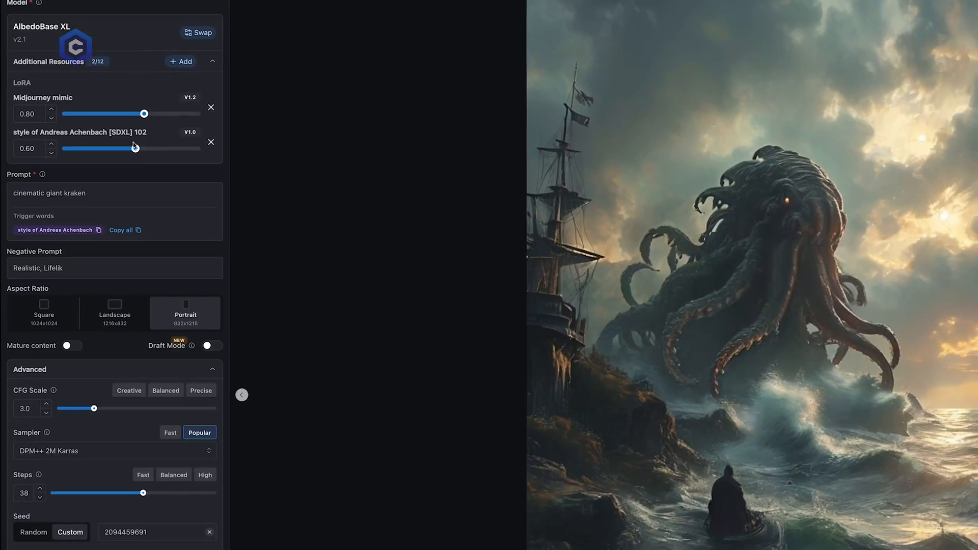
{"action": "scroll", "scroll_direction": "down", "scroll_amount": 3}
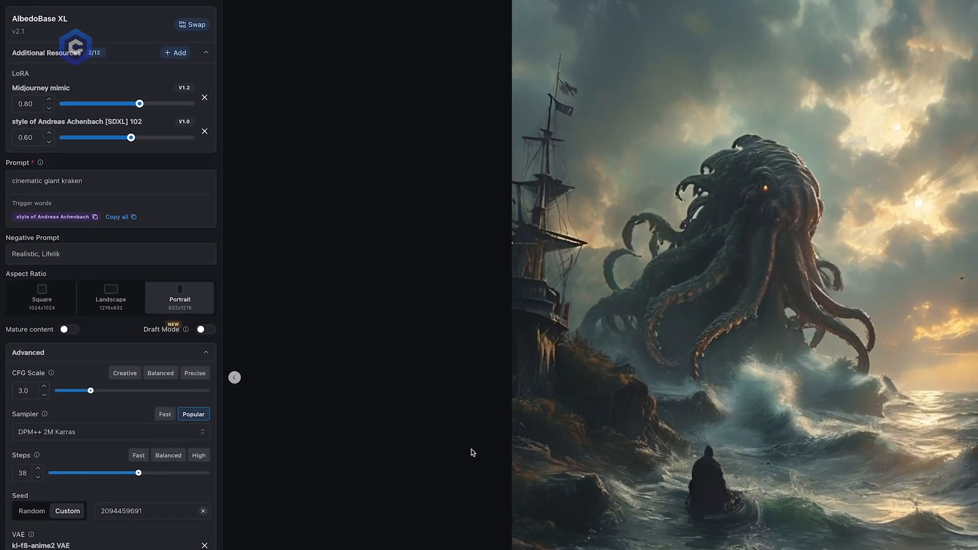
{"action": "scroll", "scroll_direction": "down", "scroll_amount": 3}
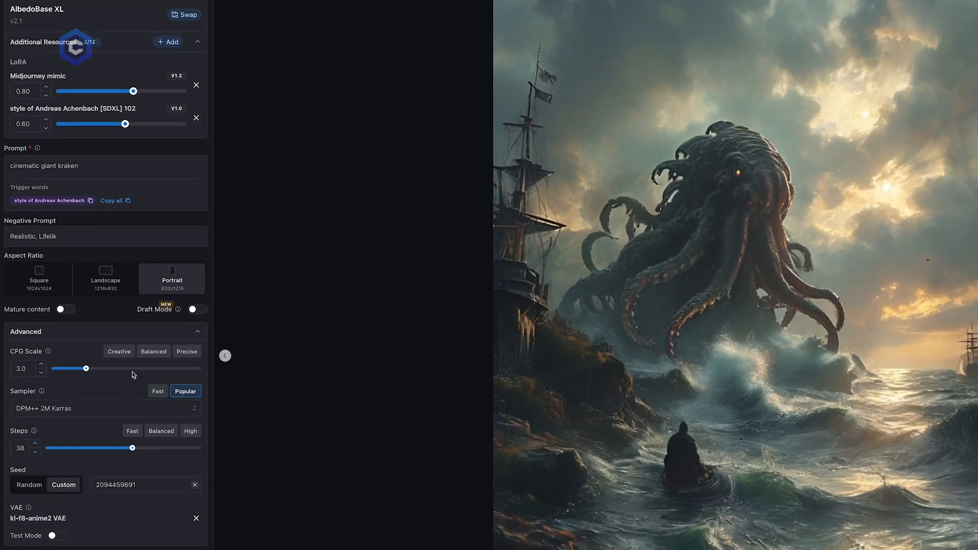
{"action": "mouse_move", "coordinate": [72, 225]}
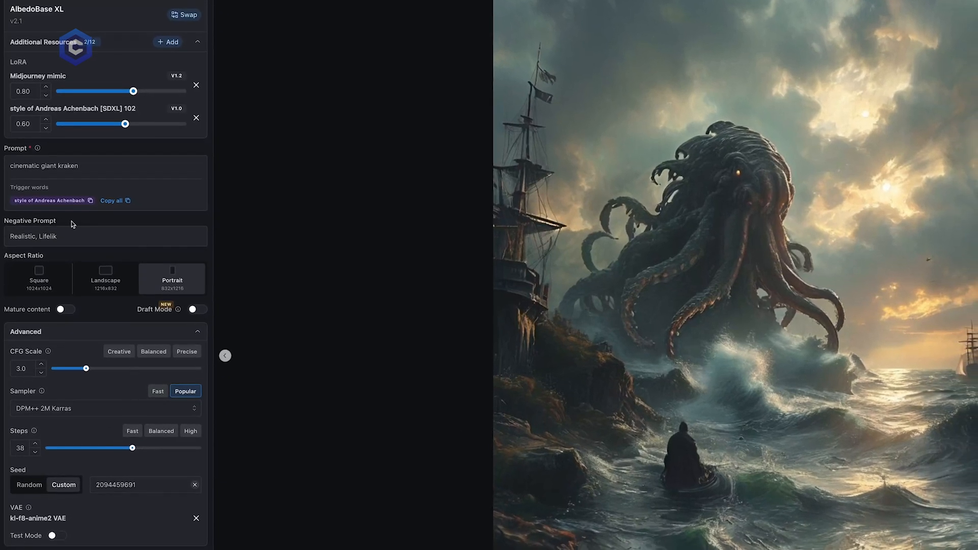
{"action": "left_click", "coordinate": [106, 166]}
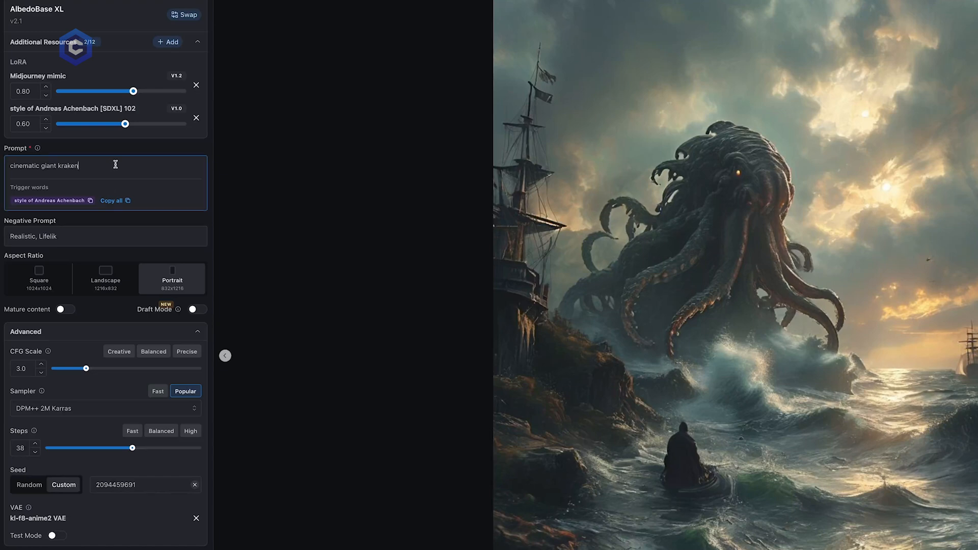
{"action": "mouse_move", "coordinate": [297, 453]}
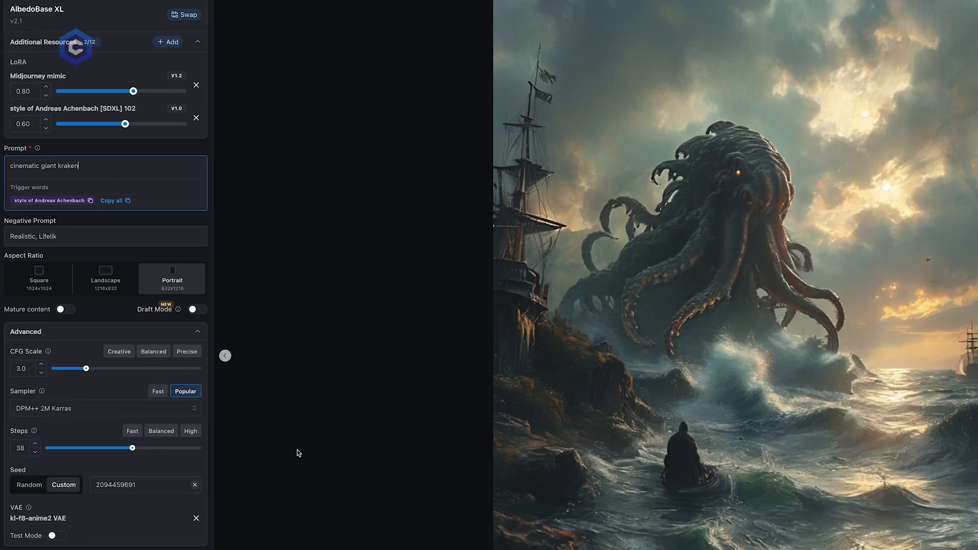
{"action": "mouse_move", "coordinate": [300, 428]}
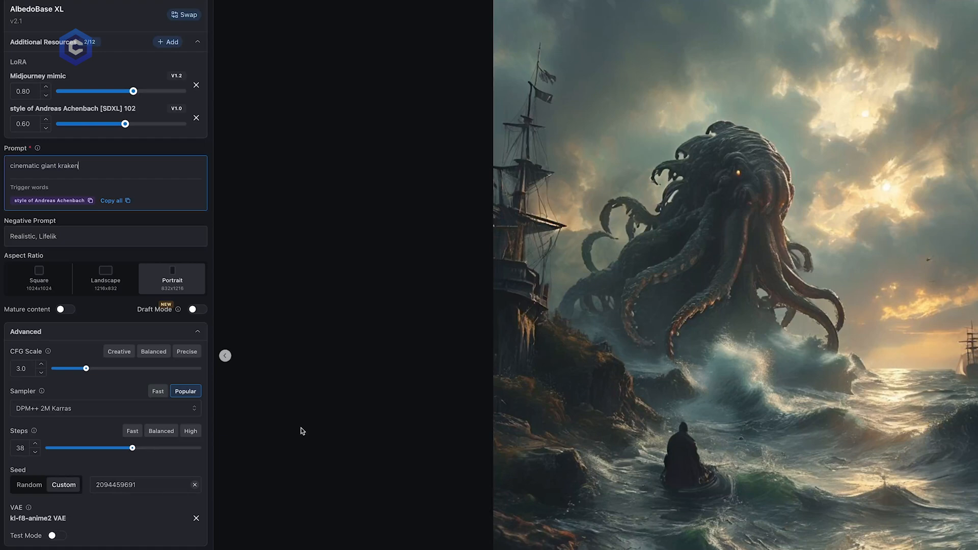
{"action": "mouse_move", "coordinate": [306, 441]}
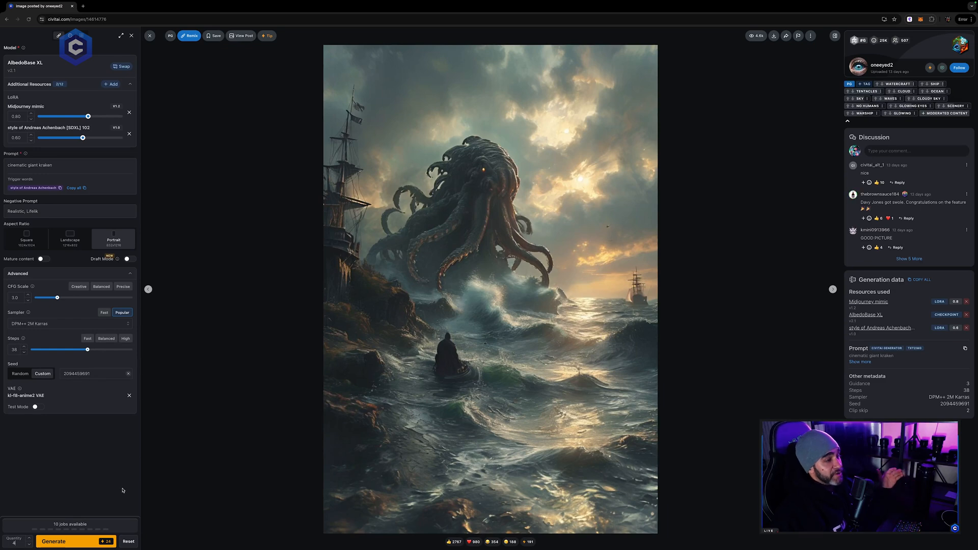
{"action": "mouse_move", "coordinate": [128, 450]}
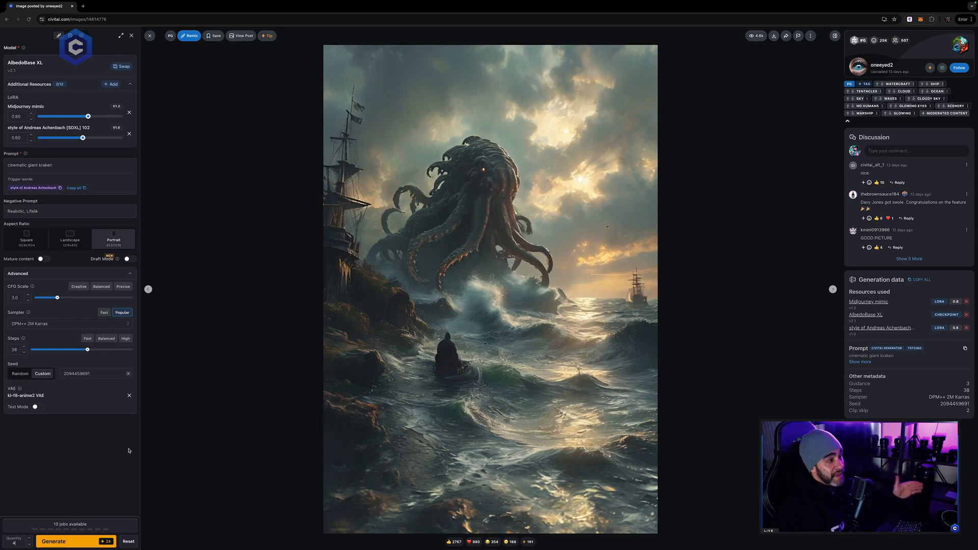
{"action": "mouse_move", "coordinate": [131, 417]}
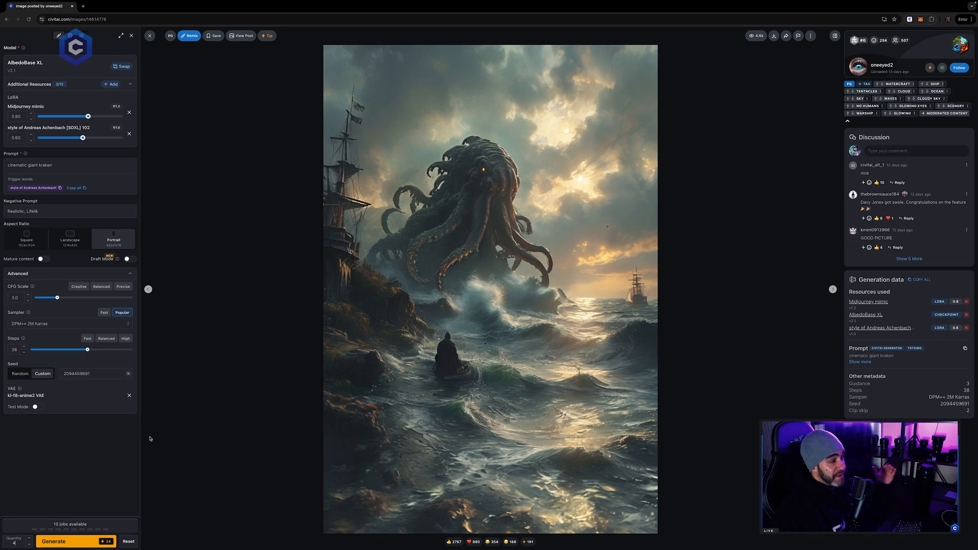
{"action": "mouse_move", "coordinate": [192, 246]}
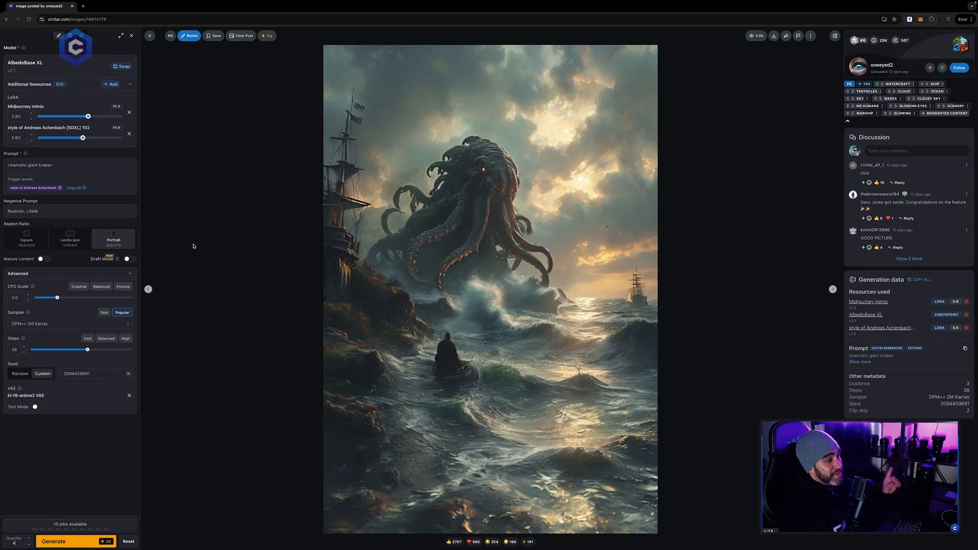
{"action": "left_click", "coordinate": [131, 36]}
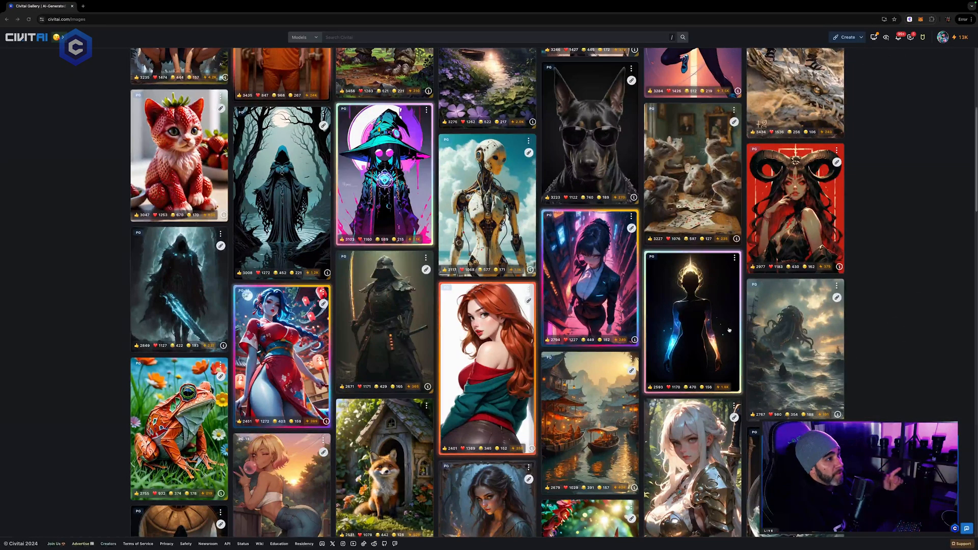
{"action": "scroll", "scroll_direction": "down", "scroll_amount": 3}
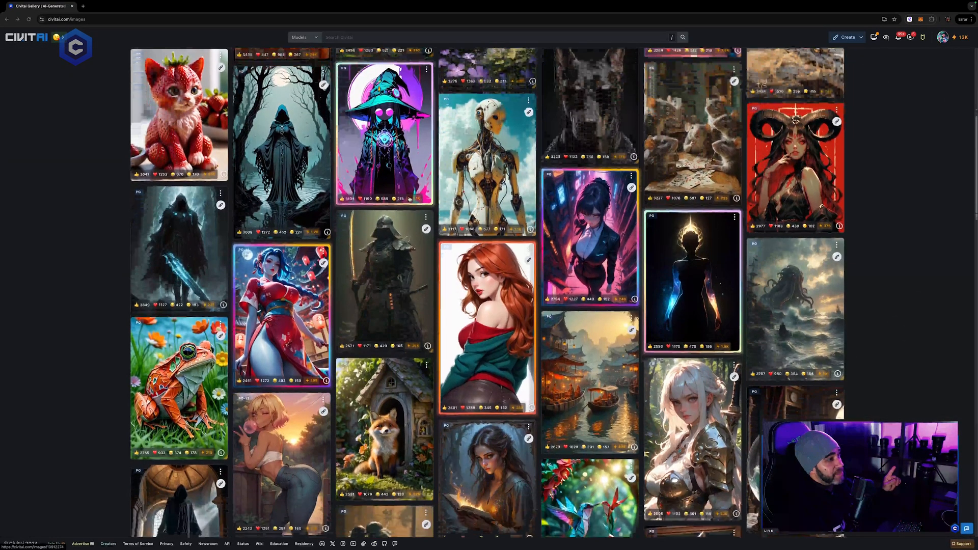
{"action": "scroll", "scroll_direction": "down", "scroll_amount": 3}
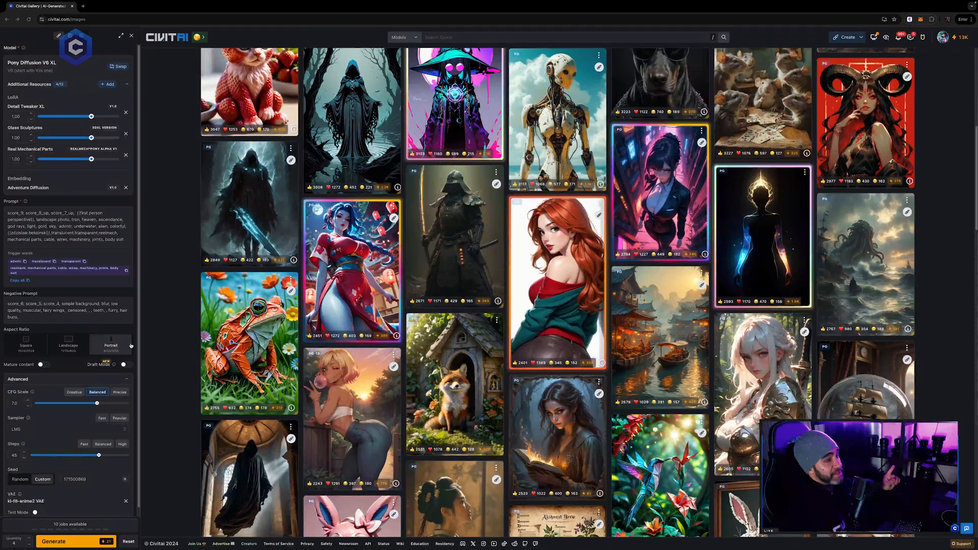
{"action": "scroll", "scroll_direction": "down", "scroll_amount": 3}
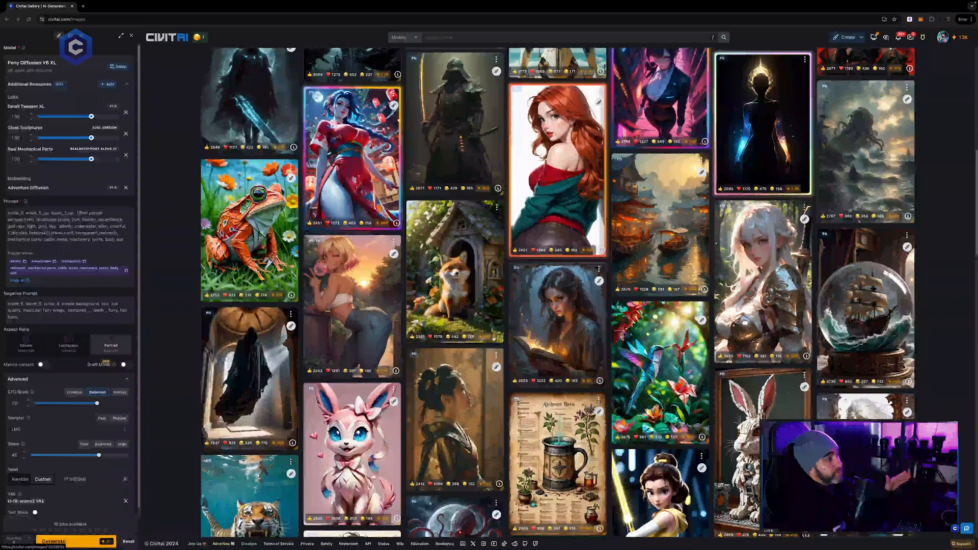
{"action": "scroll", "scroll_direction": "up", "scroll_amount": 3}
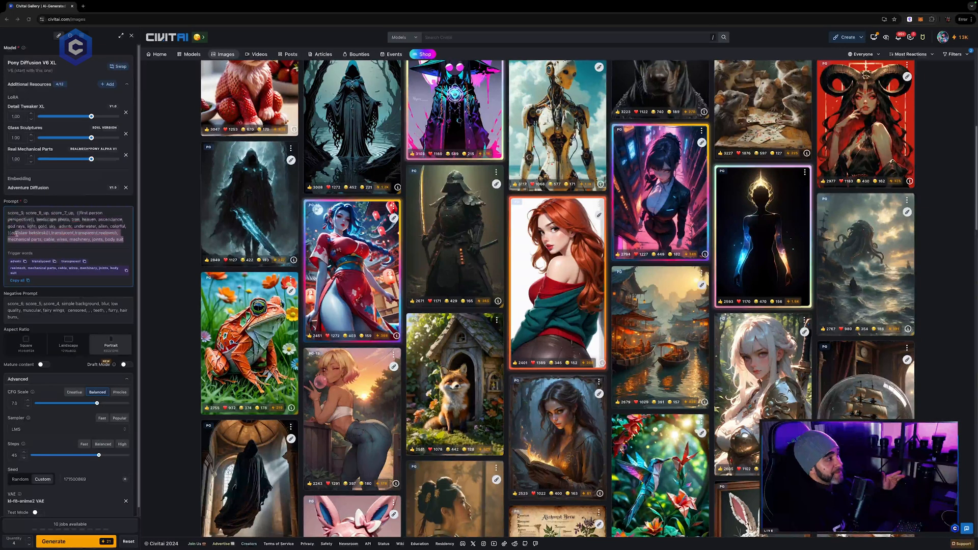
{"action": "left_click", "coordinate": [101, 255]}
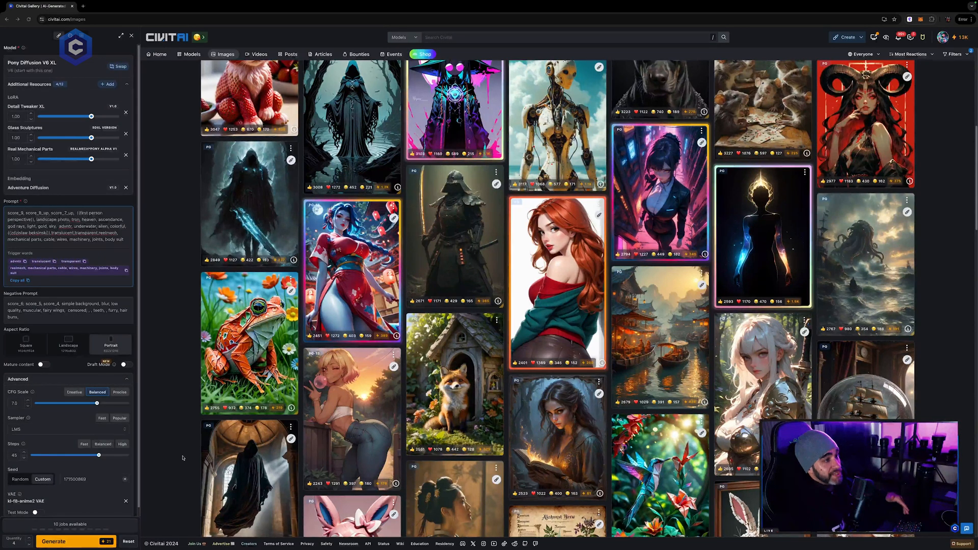
{"action": "scroll", "scroll_direction": "down", "scroll_amount": 3}
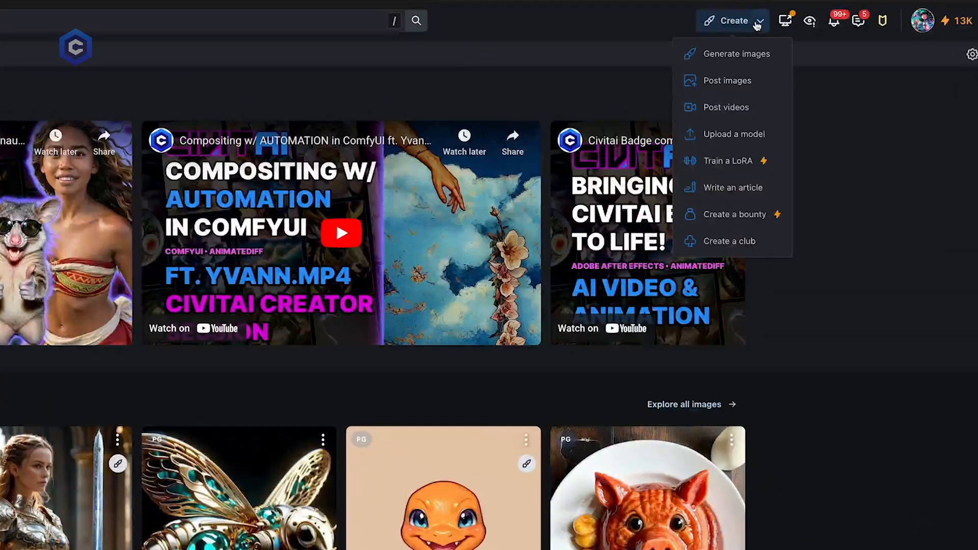
{"action": "mouse_move", "coordinate": [733, 133]}
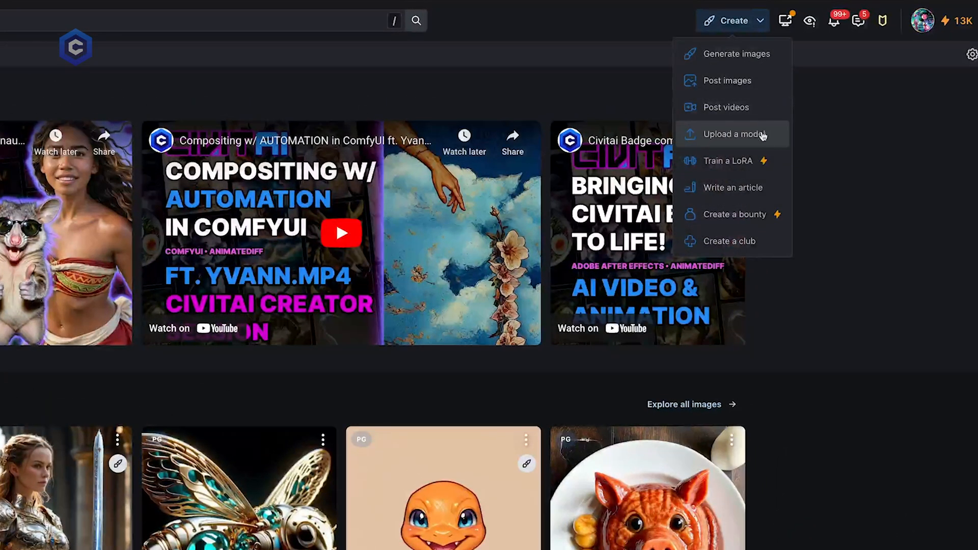
Choose Train a LoRA from the Create menu
{"action": "left_click", "coordinate": [728, 161]}
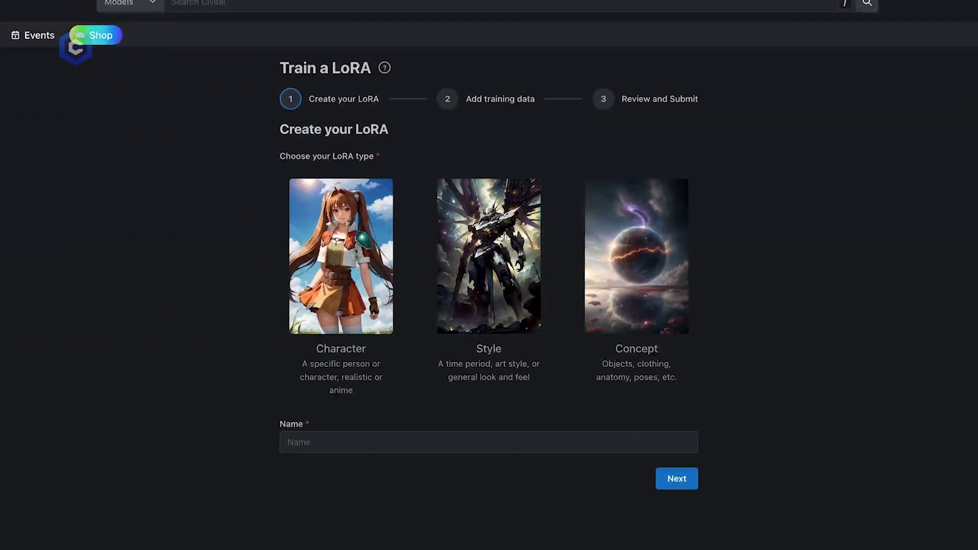
{"action": "mouse_move", "coordinate": [946, 457]}
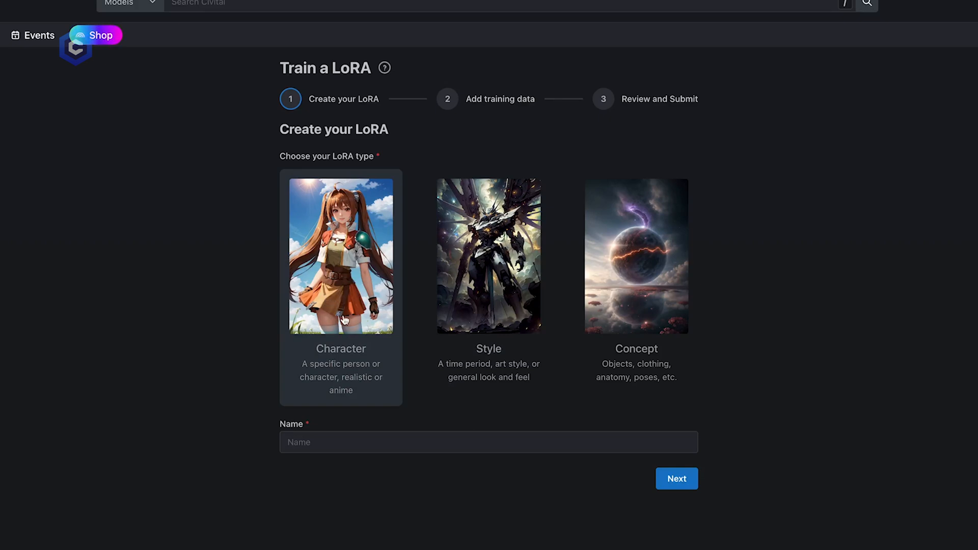
{"action": "mouse_move", "coordinate": [357, 272]}
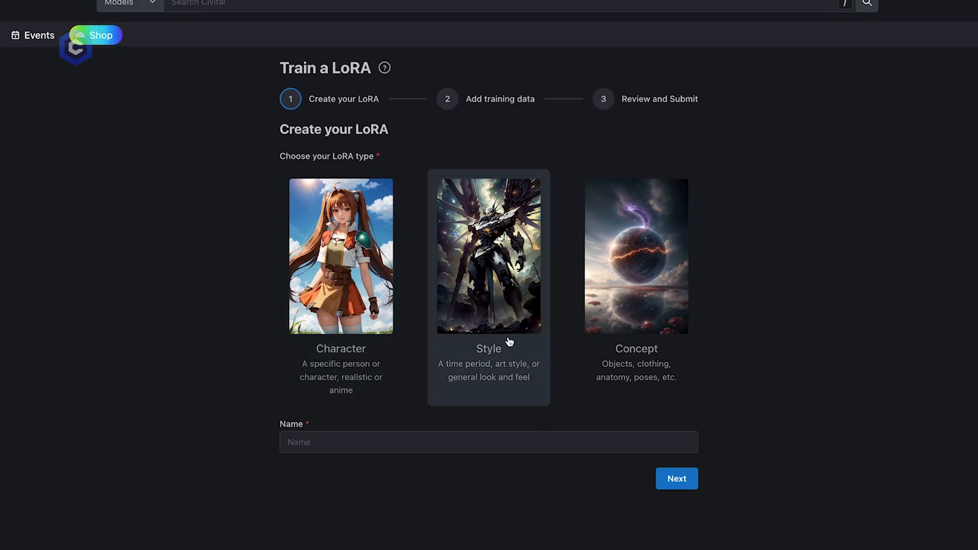
{"action": "mouse_move", "coordinate": [512, 320]}
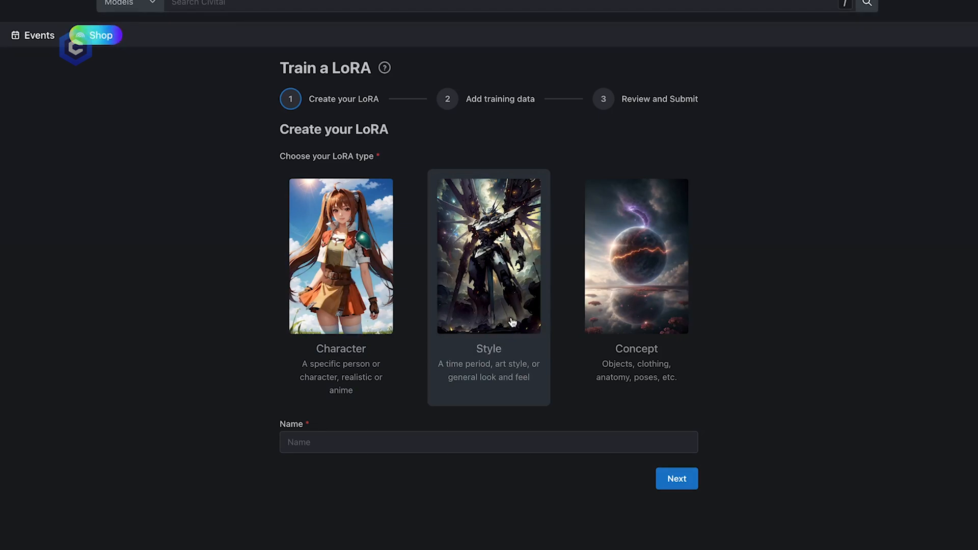
{"action": "mouse_move", "coordinate": [612, 402]}
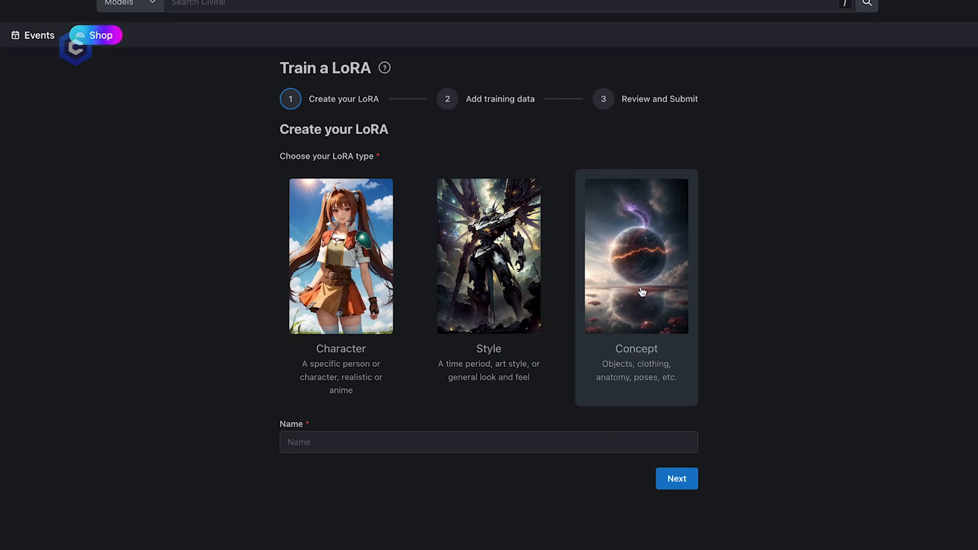
{"action": "mouse_move", "coordinate": [654, 294]}
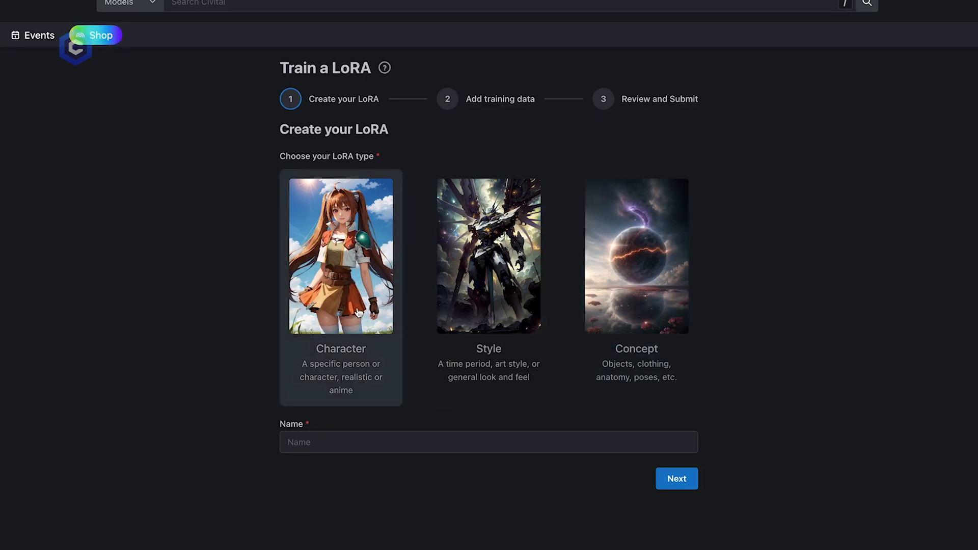
Name the Character LoRA 'Lofi Girl v2' and continue to the training data step
{"action": "left_click", "coordinate": [488, 441]}
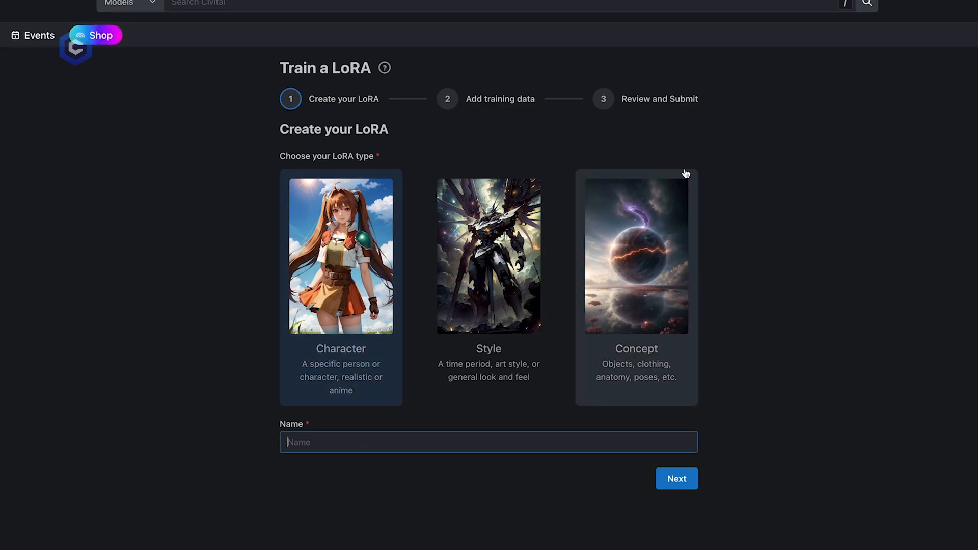
{"action": "type", "text": "Lofi Girl"}
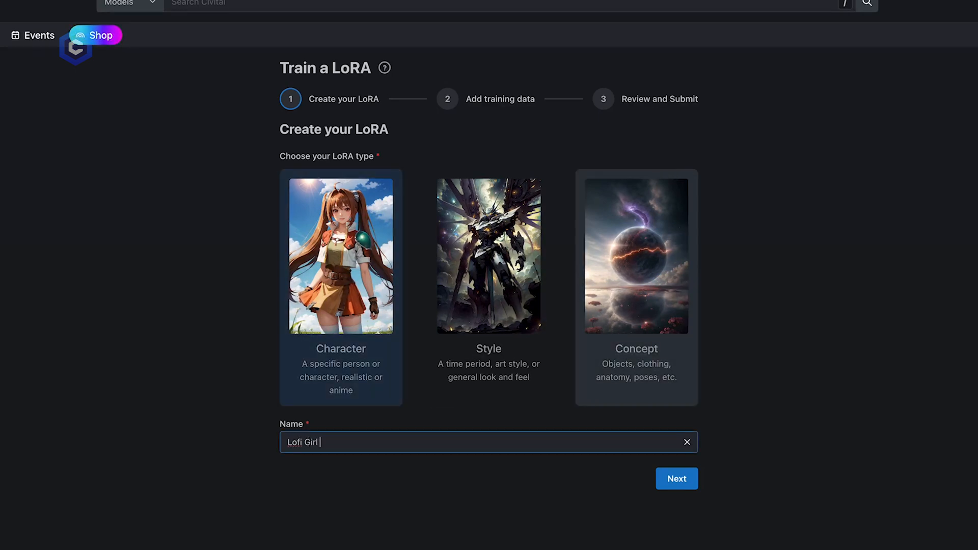
{"action": "type", "text": "v2"}
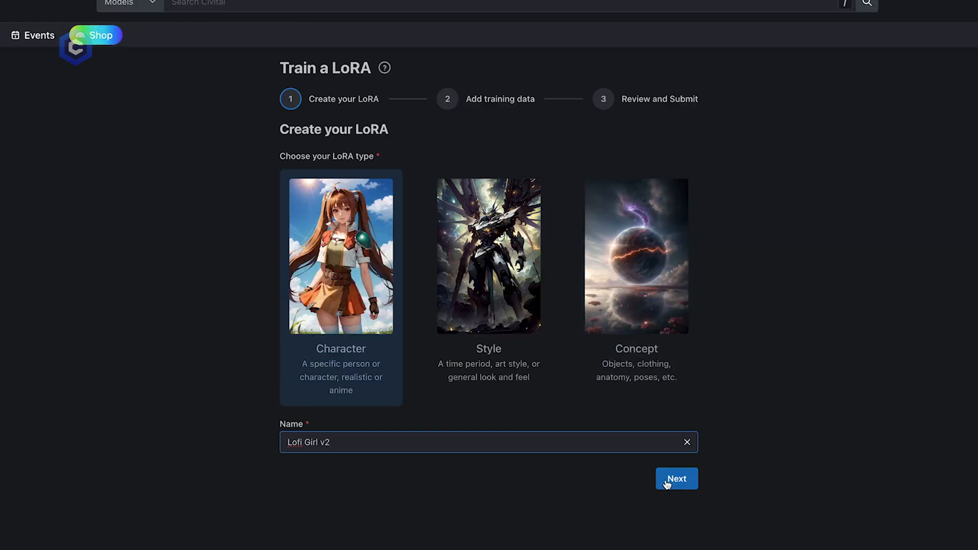
{"action": "left_click", "coordinate": [676, 478]}
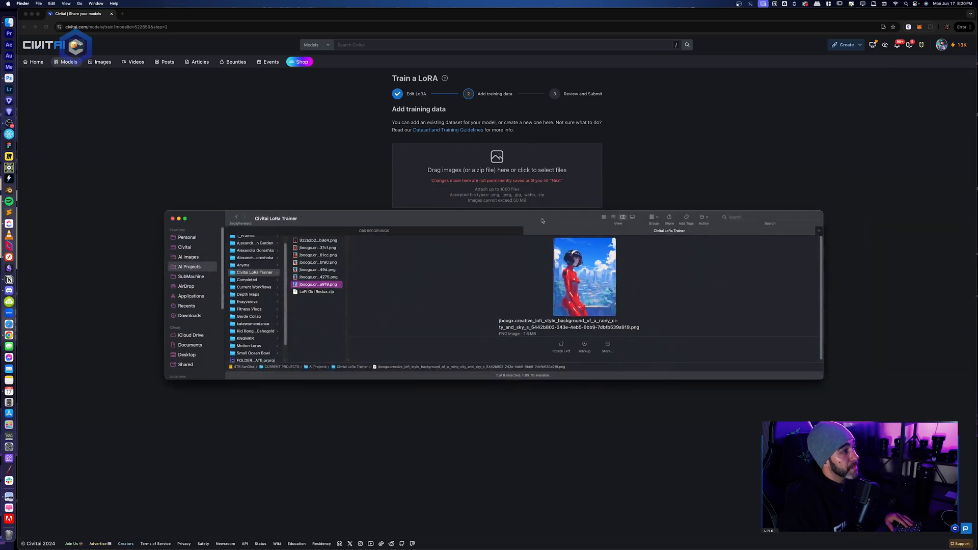
Select the character images in the Civitai LoRa Trainer folder, then select them all
{"action": "left_click", "coordinate": [317, 247]}
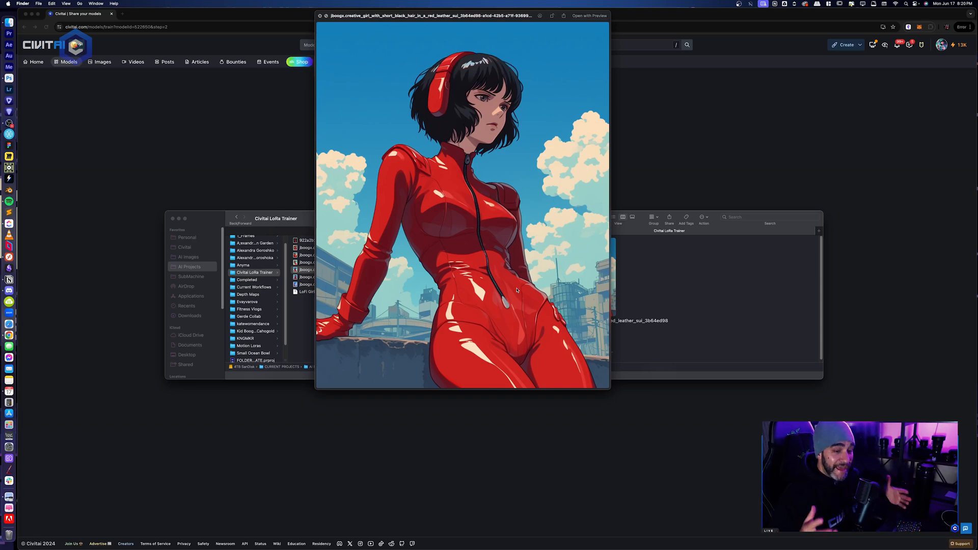
{"action": "mouse_move", "coordinate": [341, 56]}
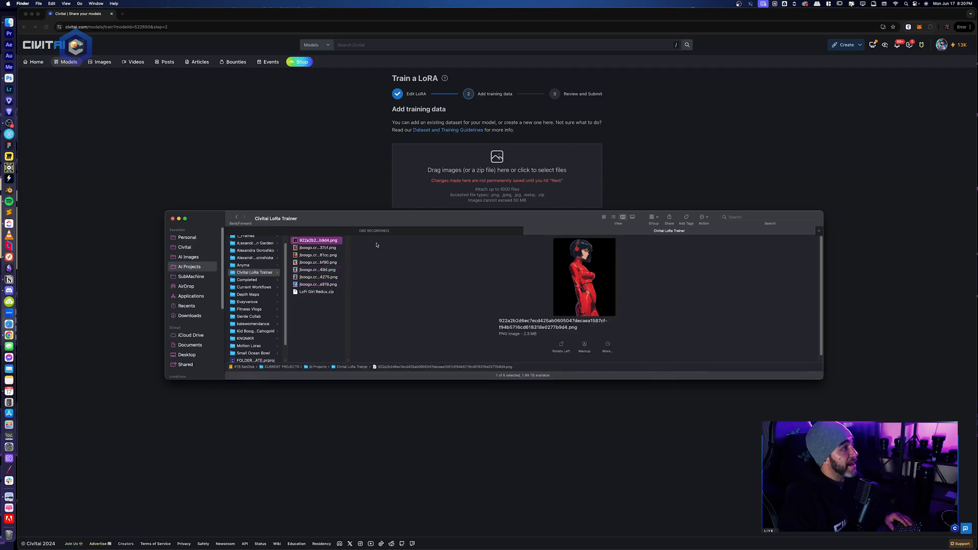
{"action": "left_click", "coordinate": [318, 284]}
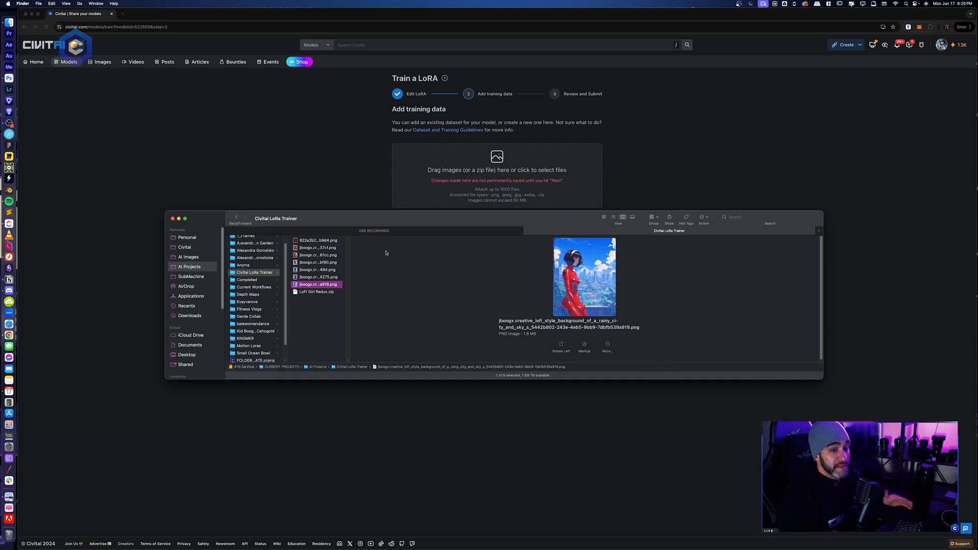
{"action": "mouse_move", "coordinate": [356, 261]}
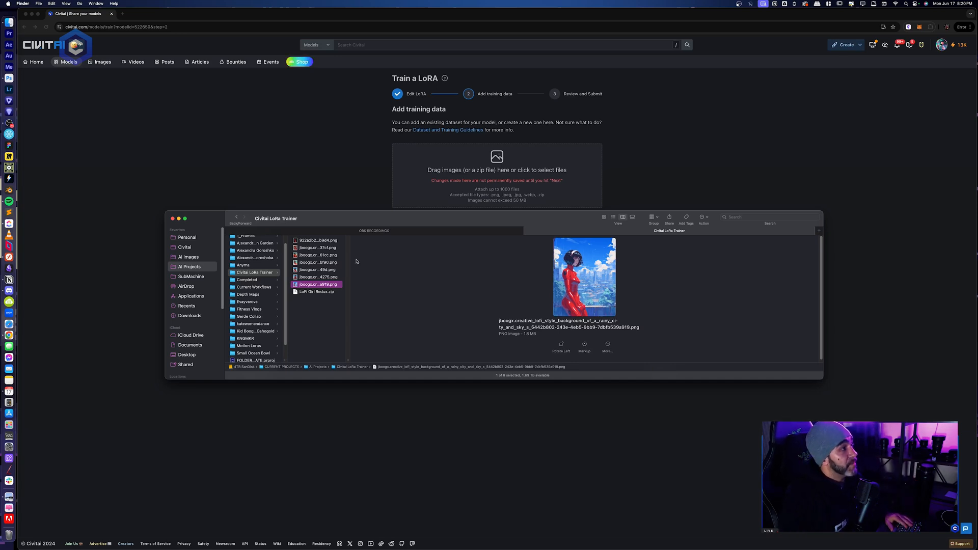
{"action": "key", "text": "cmd+a"}
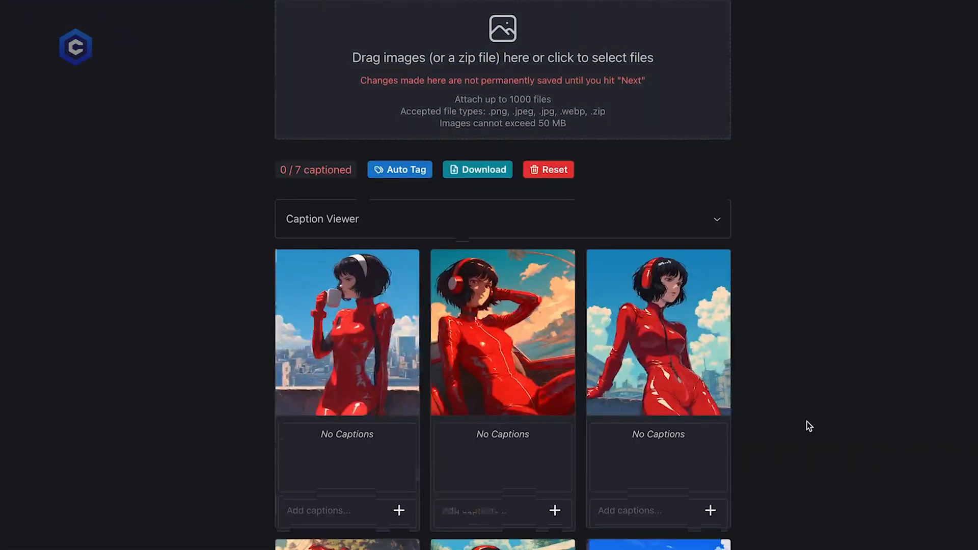
Review the uploaded 0/7 captioned image grid and open the Auto Tag settings
{"action": "scroll", "scroll_direction": "down", "scroll_amount": 3}
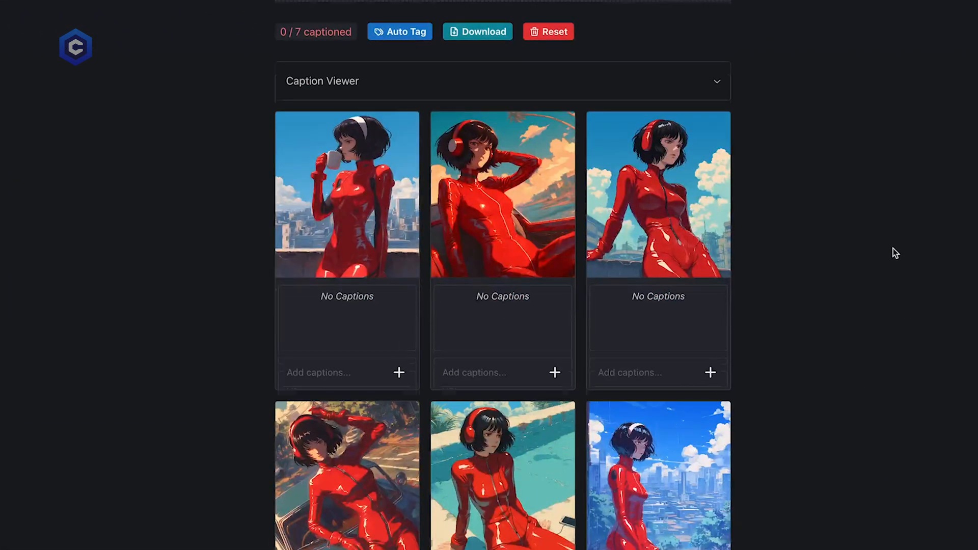
{"action": "scroll", "scroll_direction": "up", "scroll_amount": 3}
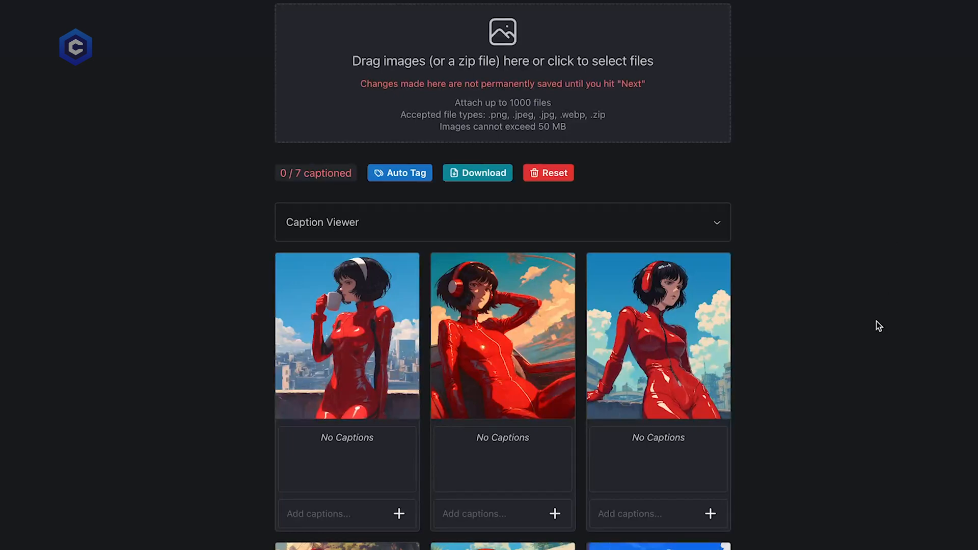
{"action": "mouse_move", "coordinate": [201, 264]}
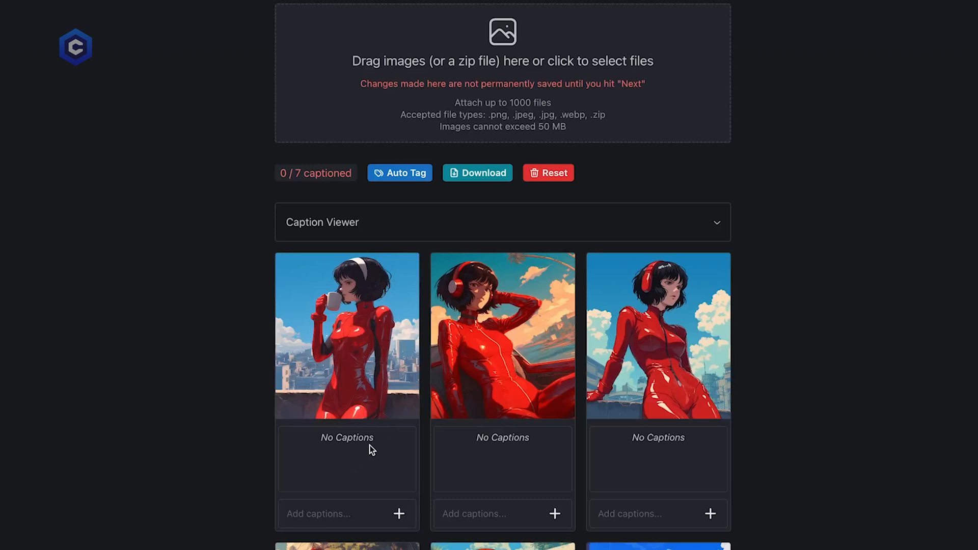
{"action": "mouse_move", "coordinate": [387, 431]}
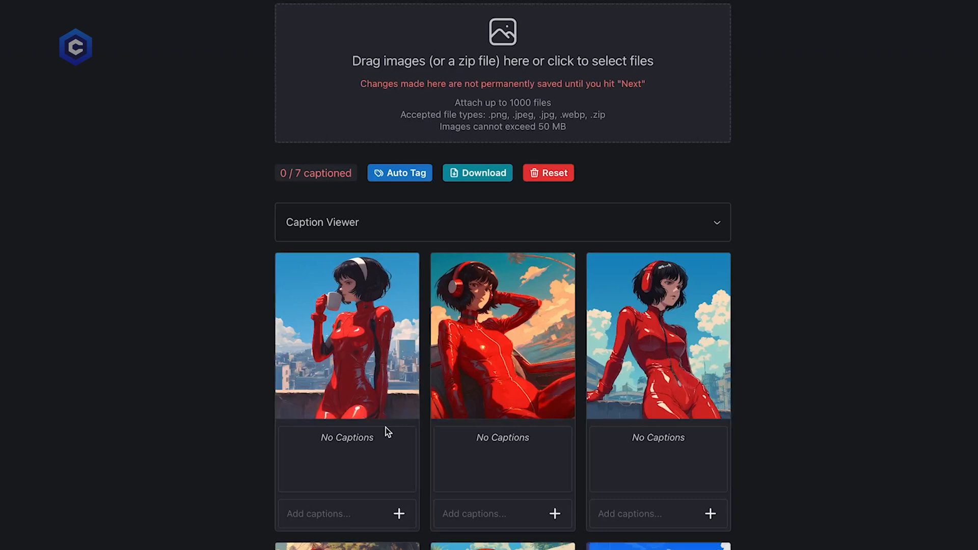
{"action": "mouse_move", "coordinate": [405, 523]}
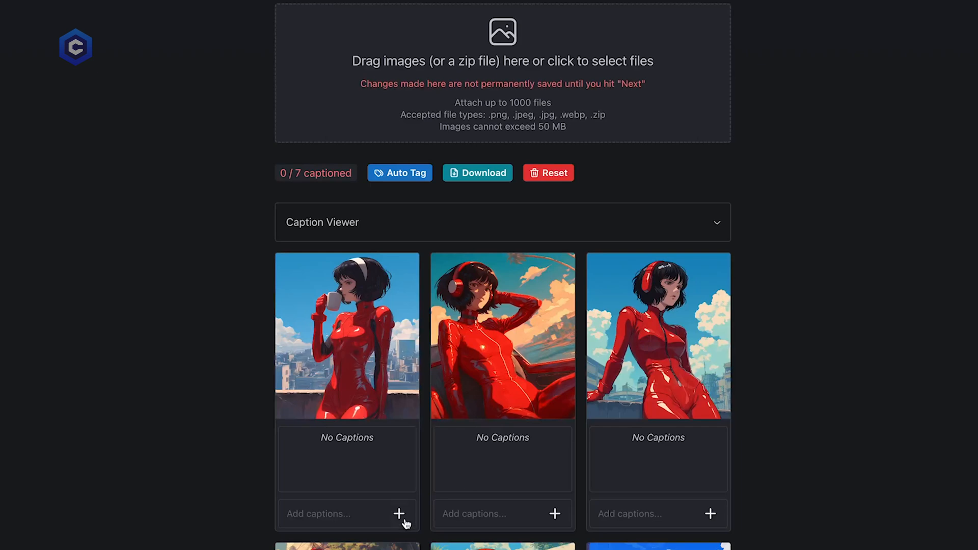
{"action": "scroll", "scroll_direction": "down", "scroll_amount": 3}
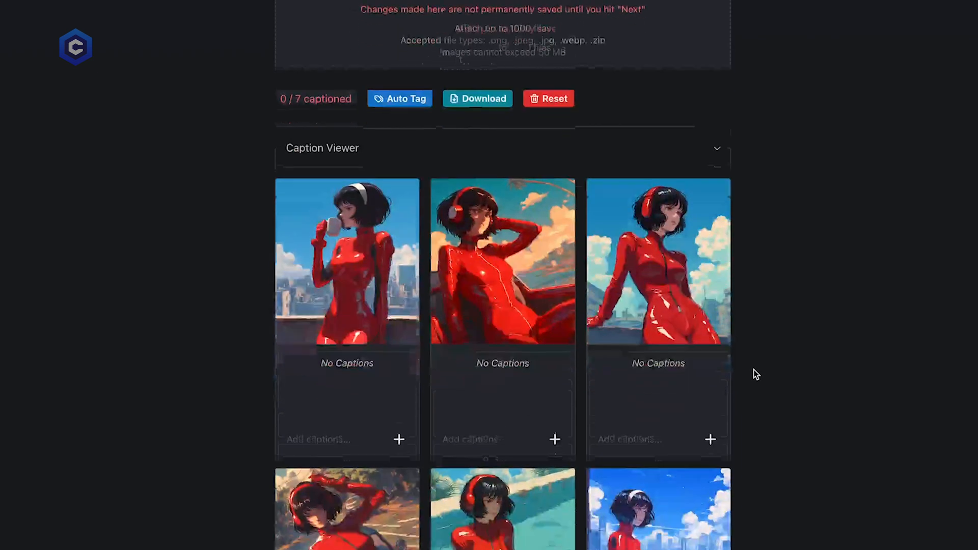
{"action": "left_click", "coordinate": [399, 98]}
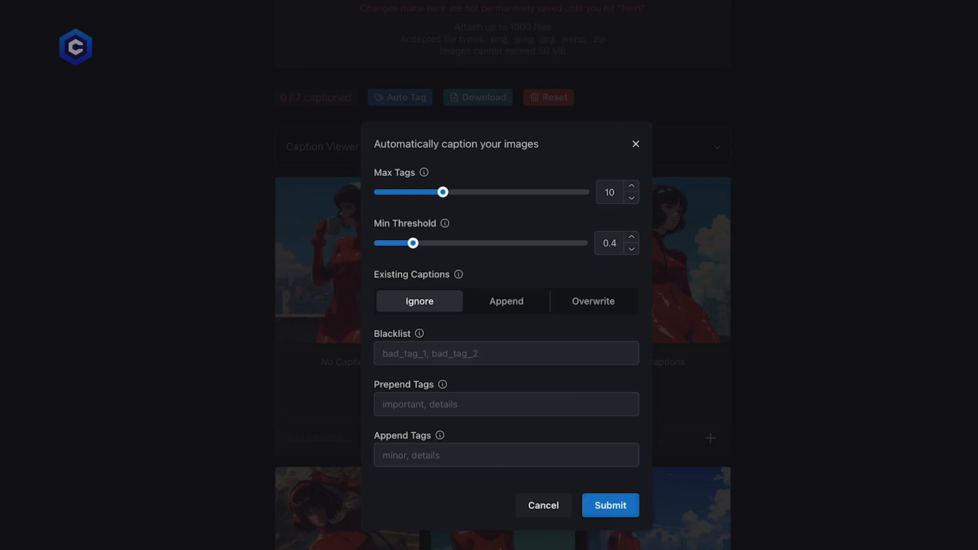
{"action": "mouse_move", "coordinate": [507, 412]}
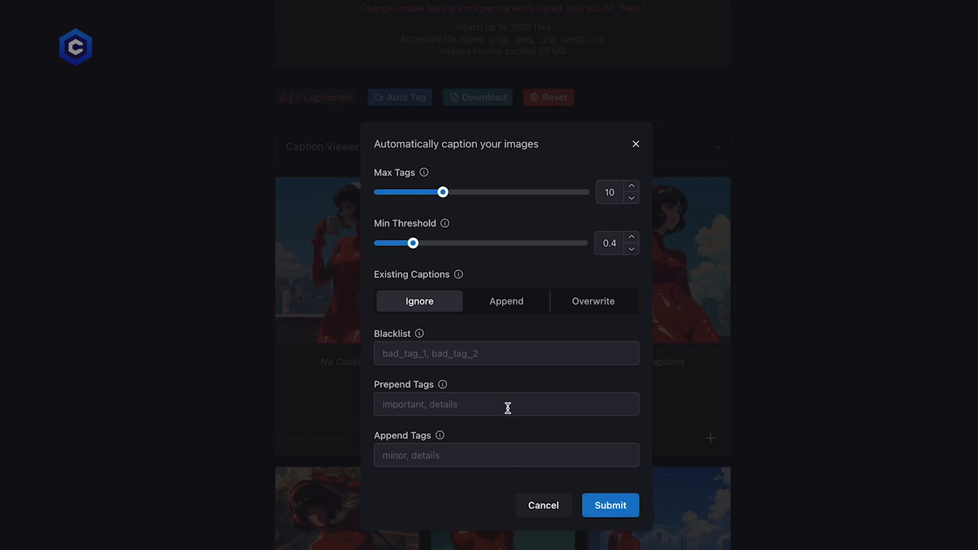
{"action": "mouse_move", "coordinate": [504, 386]}
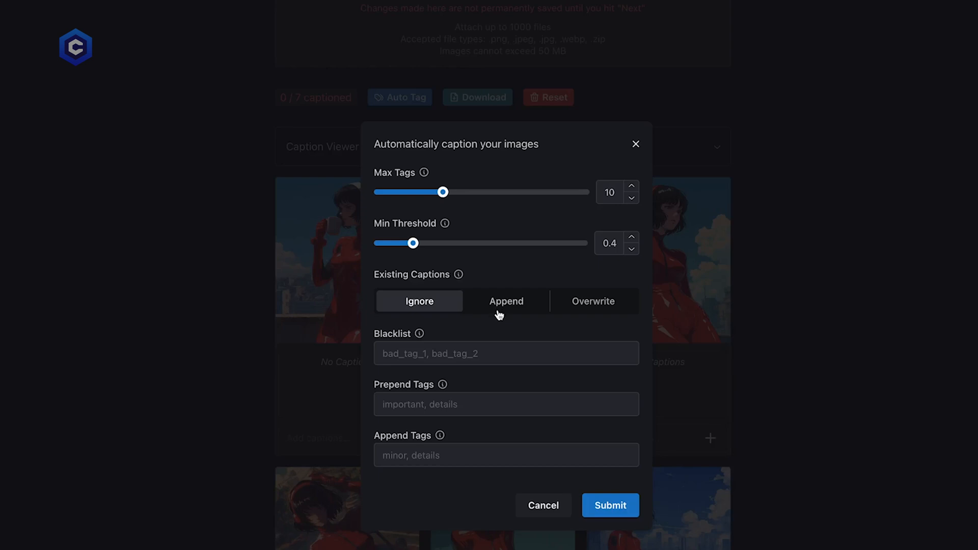
{"action": "mouse_move", "coordinate": [422, 407]}
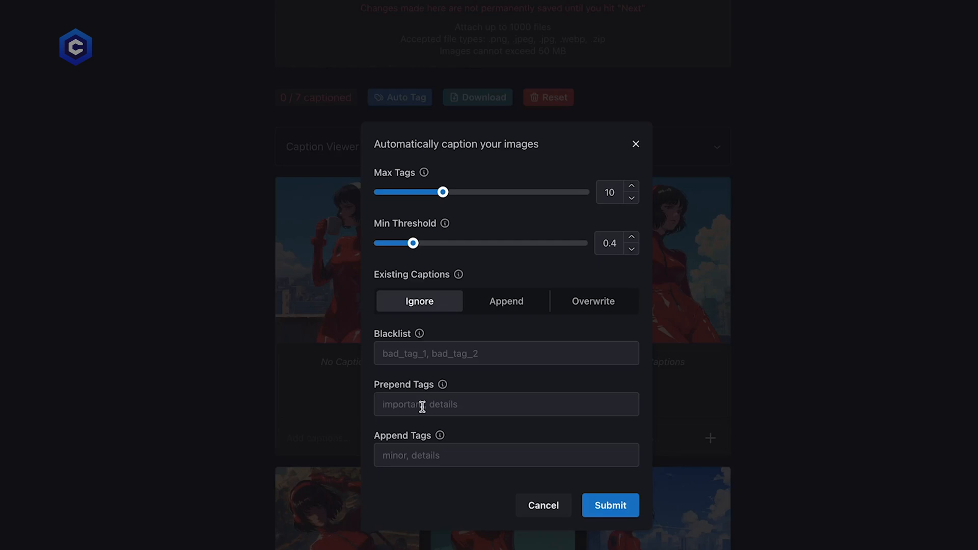
{"action": "mouse_move", "coordinate": [611, 505]}
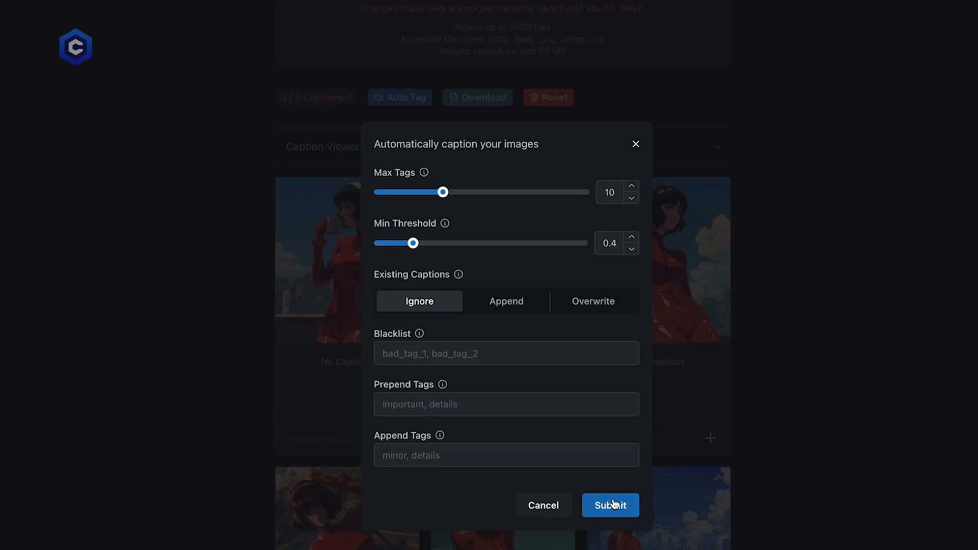
Submit Auto Tag with Max Tags 10, threshold 0.4, and existing captions ignored
{"action": "left_click", "coordinate": [610, 505]}
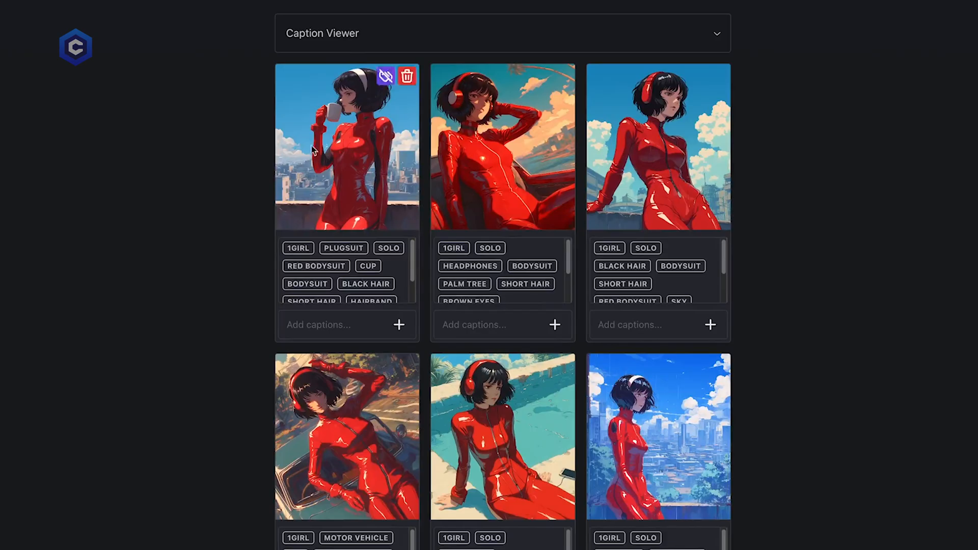
{"action": "mouse_move", "coordinate": [417, 271]}
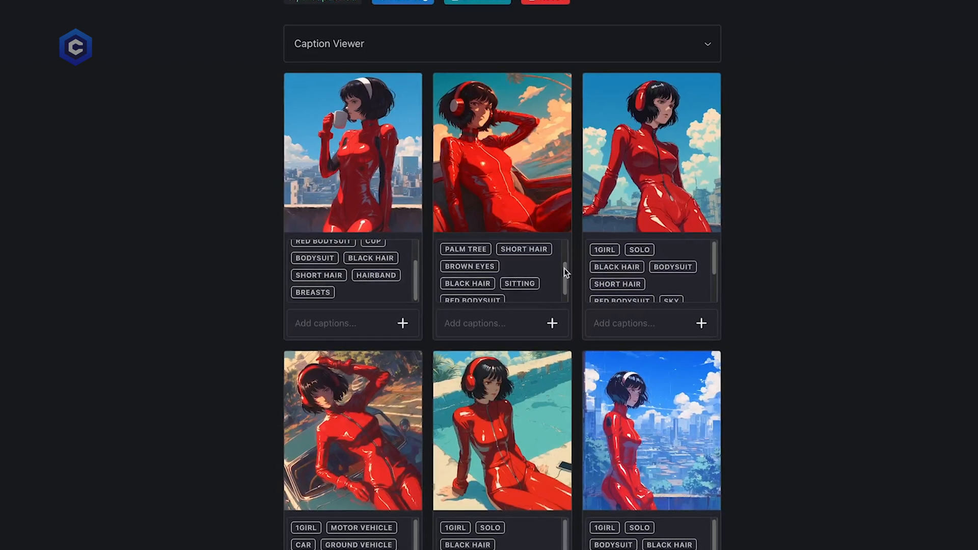
Review the generated tags on all seven training images and proceed past training data
{"action": "scroll", "scroll_direction": "up", "scroll_amount": 3}
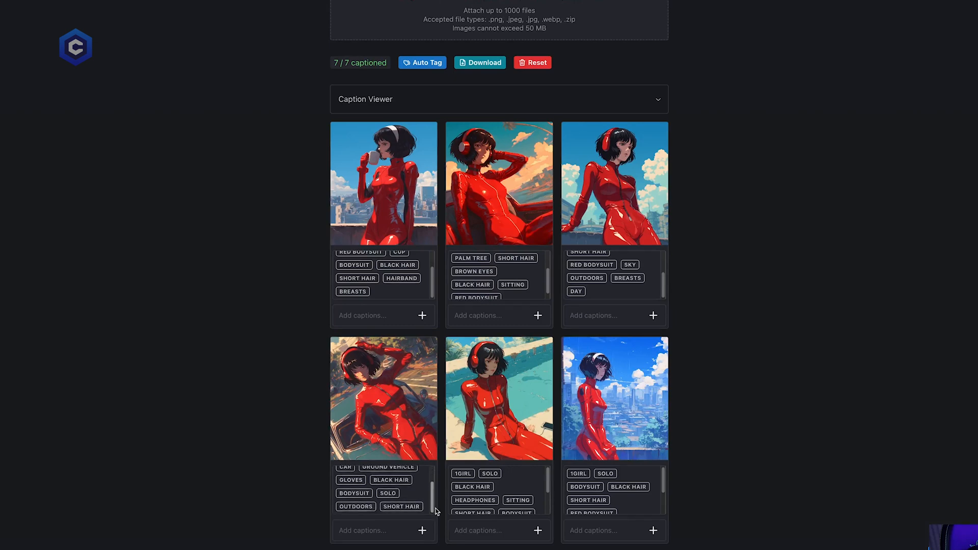
{"action": "scroll", "scroll_direction": "down", "scroll_amount": 3}
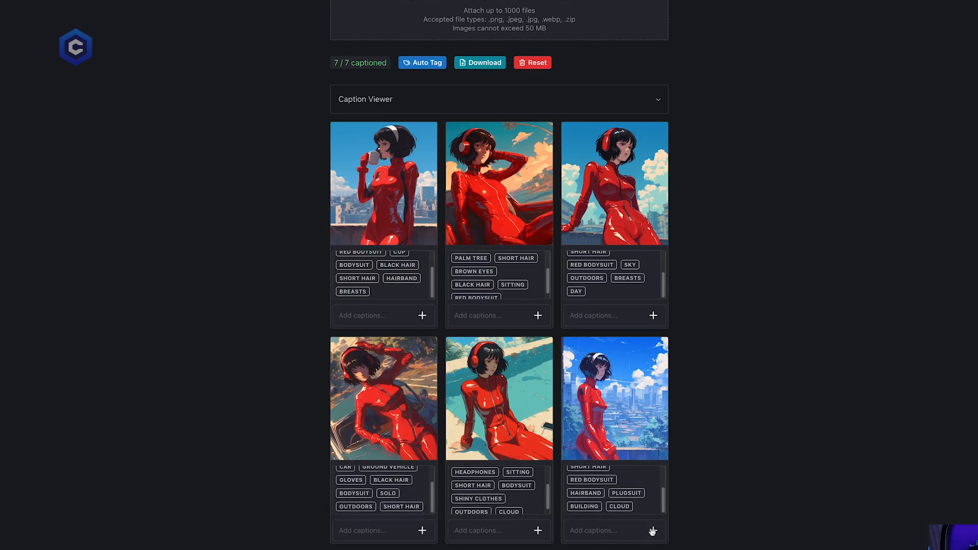
{"action": "mouse_move", "coordinate": [657, 517]}
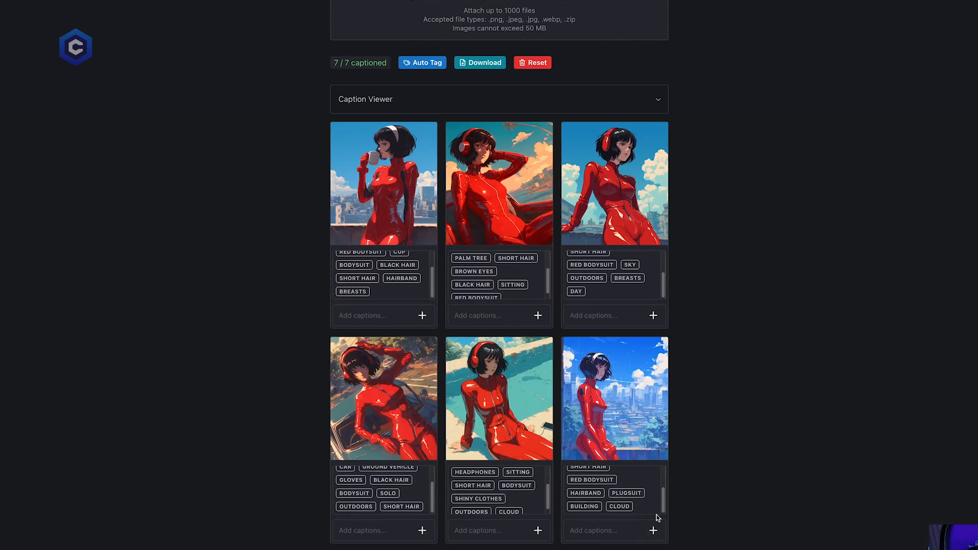
{"action": "mouse_move", "coordinate": [656, 515]}
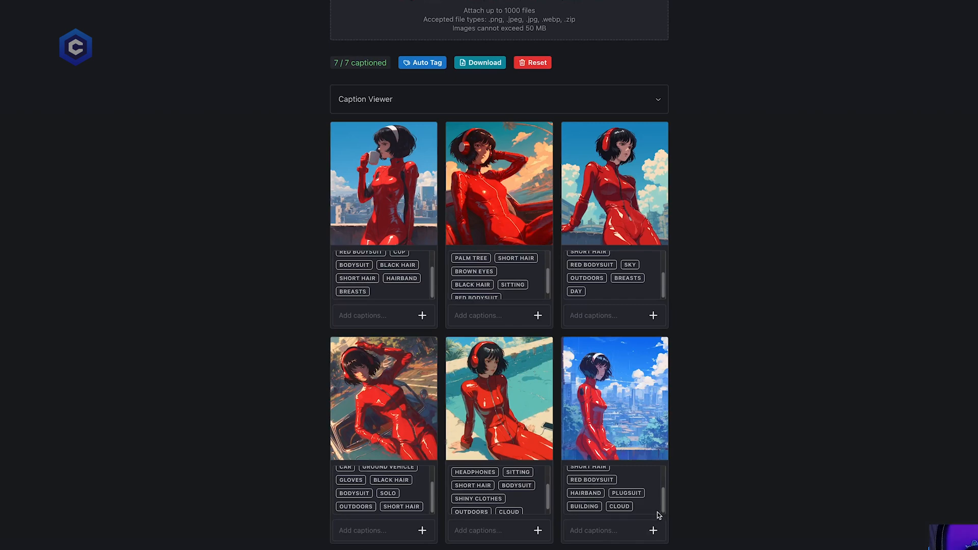
{"action": "scroll", "scroll_direction": "down", "scroll_amount": 3}
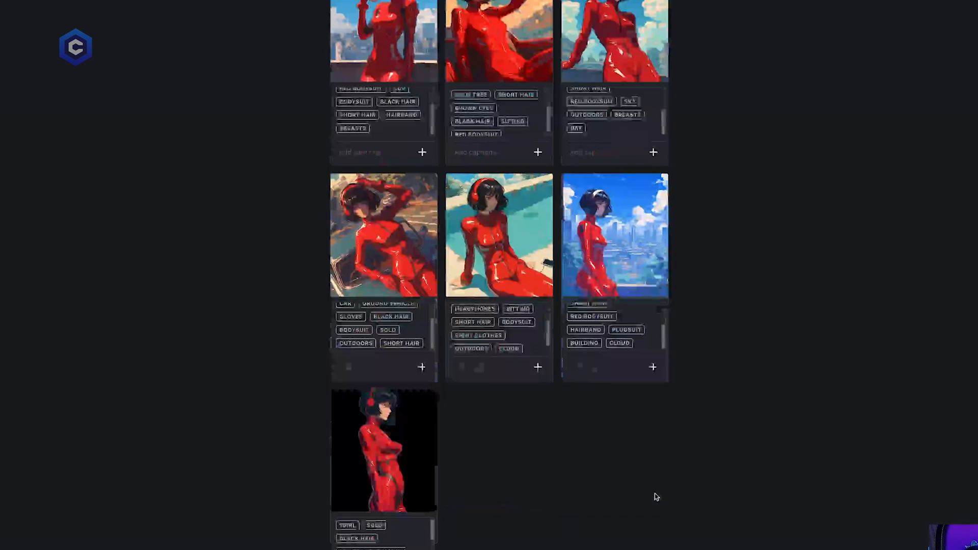
{"action": "scroll", "scroll_direction": "down", "scroll_amount": 3}
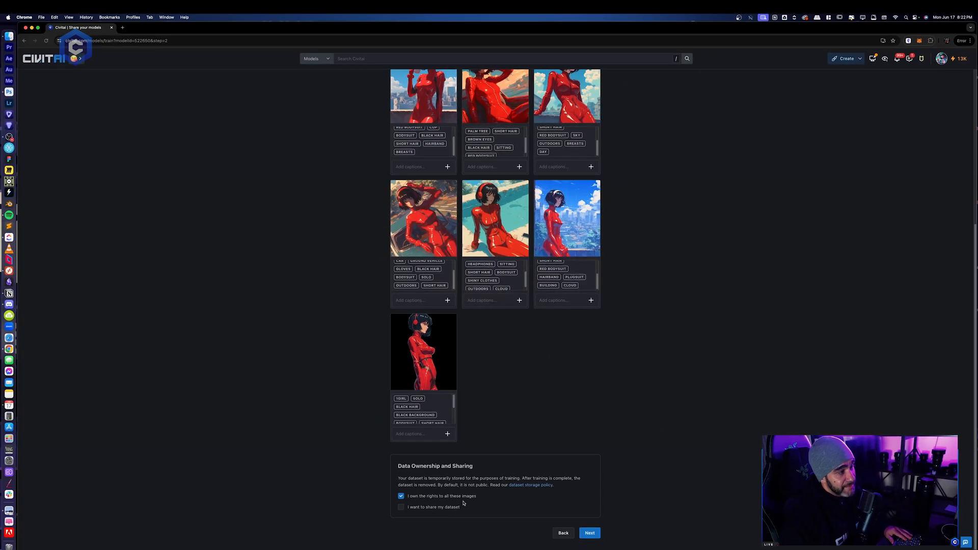
{"action": "mouse_move", "coordinate": [526, 145]}
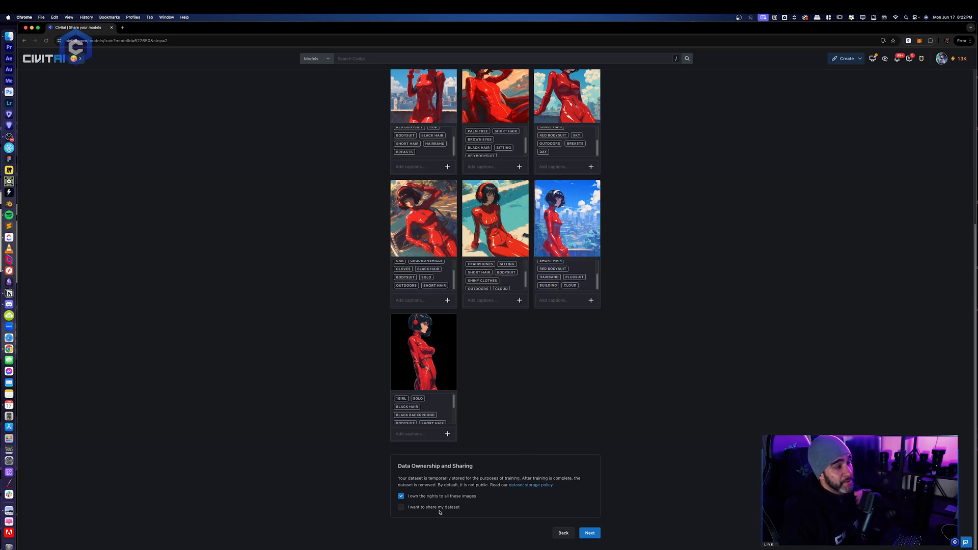
{"action": "left_click", "coordinate": [588, 532]}
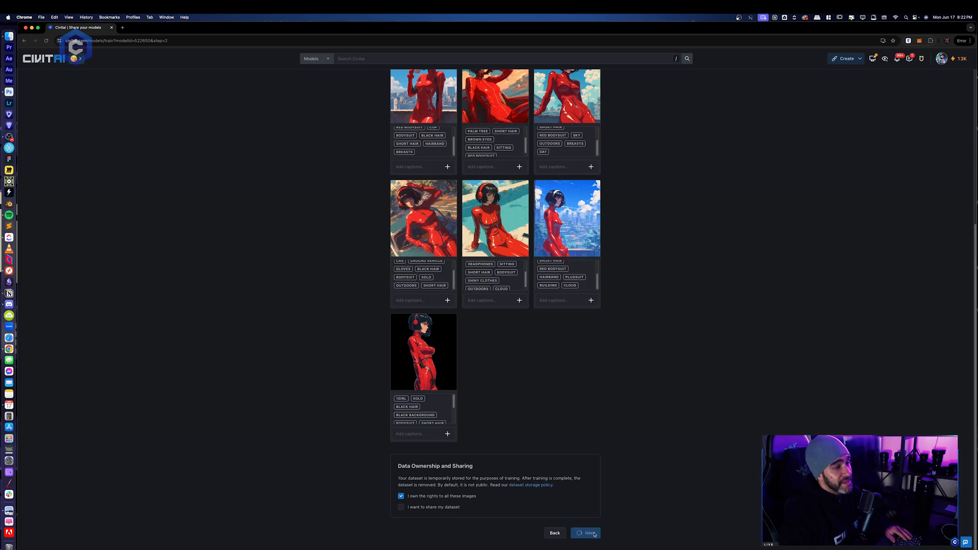
Try SD 1.5 Standard and Semi-realistic base models, then settle on SDXL Standard
{"action": "left_click", "coordinate": [590, 534]}
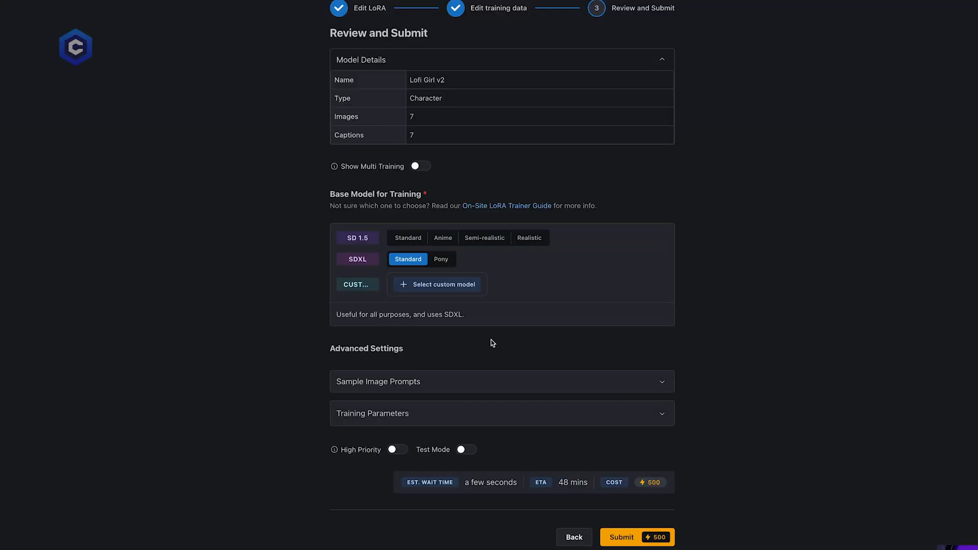
{"action": "mouse_move", "coordinate": [741, 345]}
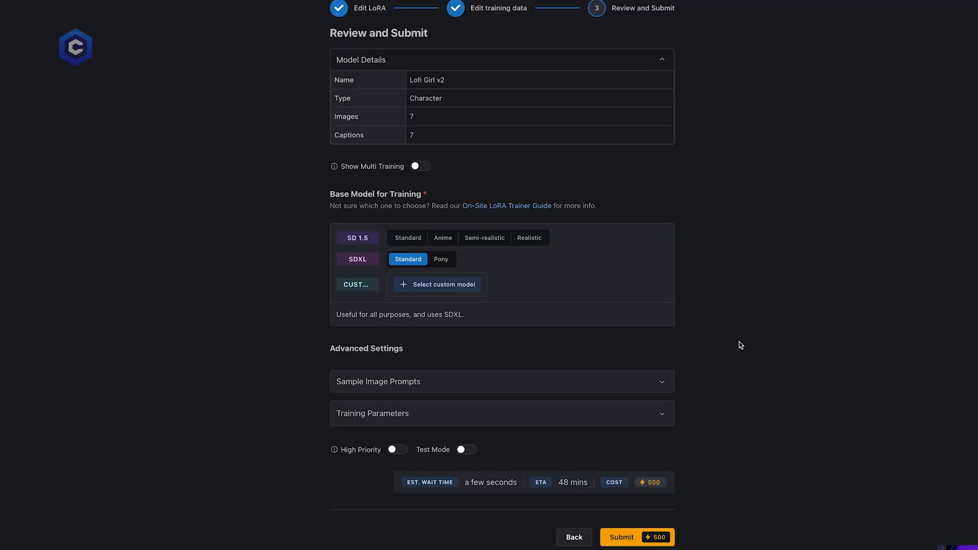
{"action": "mouse_move", "coordinate": [493, 292]}
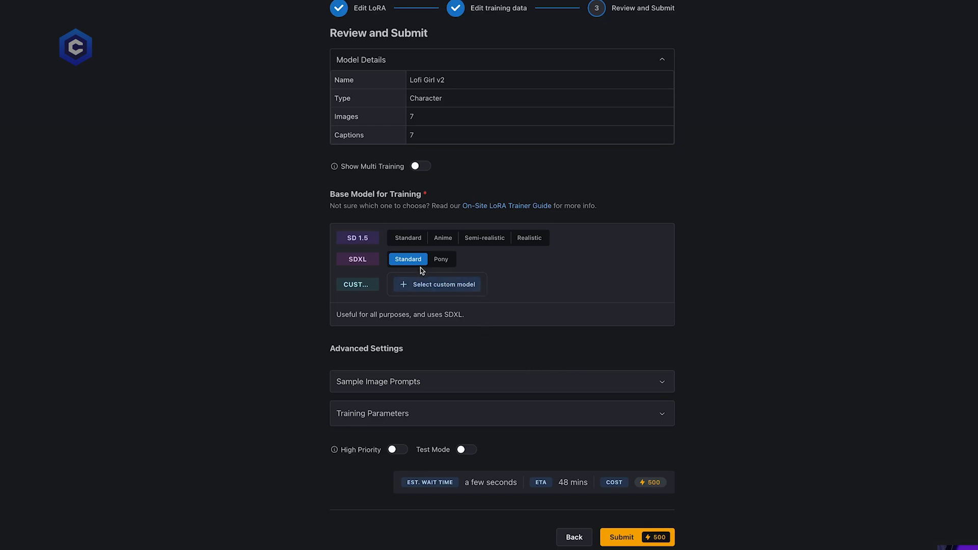
{"action": "mouse_move", "coordinate": [377, 254]}
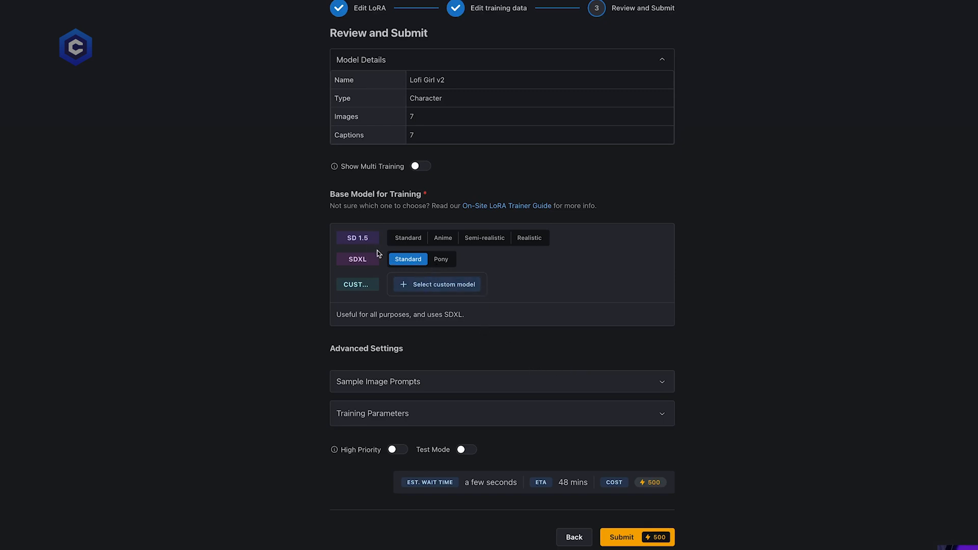
{"action": "mouse_move", "coordinate": [363, 258]}
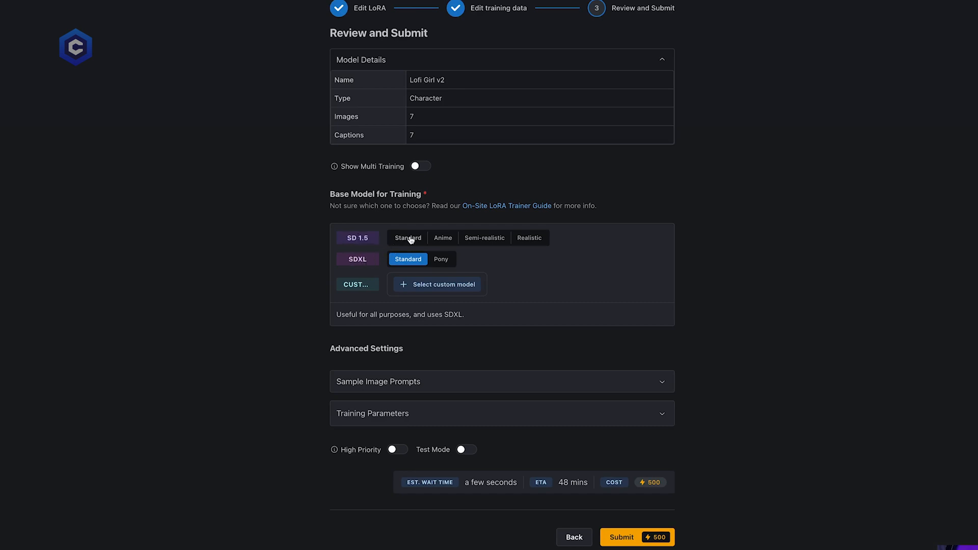
{"action": "left_click", "coordinate": [408, 238]}
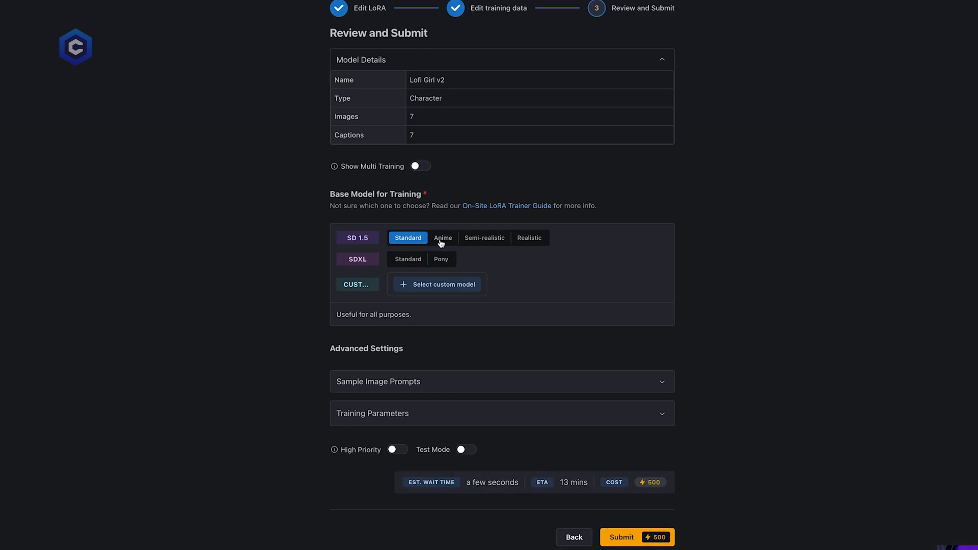
{"action": "left_click", "coordinate": [484, 238]}
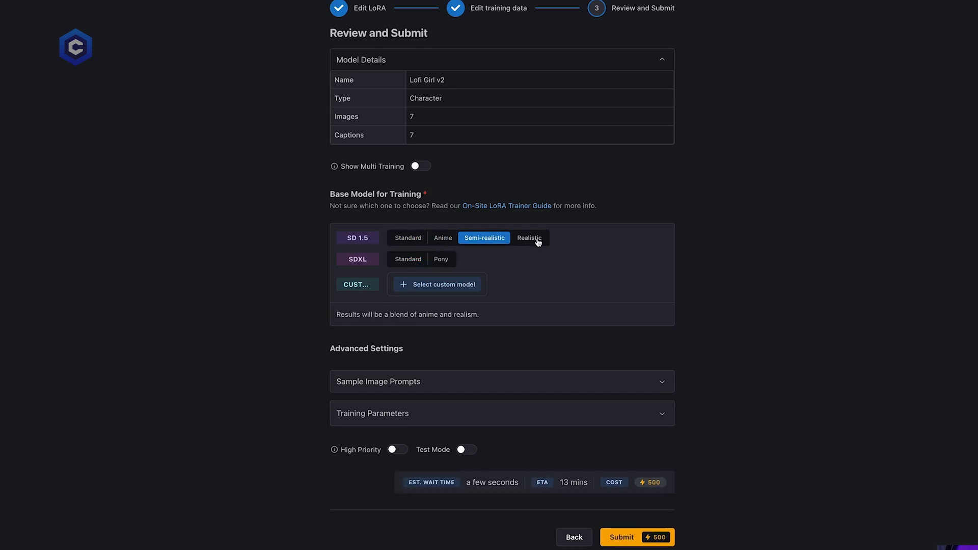
{"action": "left_click", "coordinate": [408, 258]}
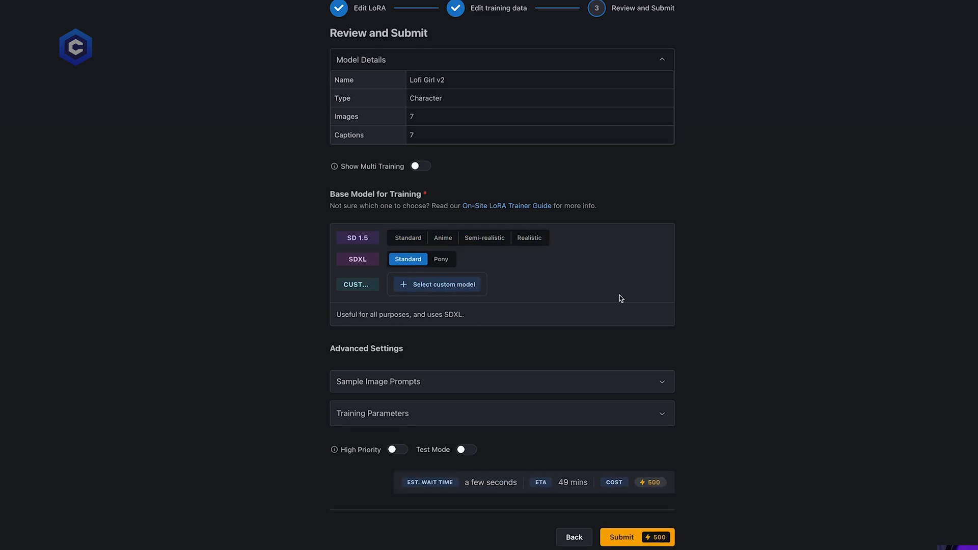
{"action": "mouse_move", "coordinate": [612, 300]}
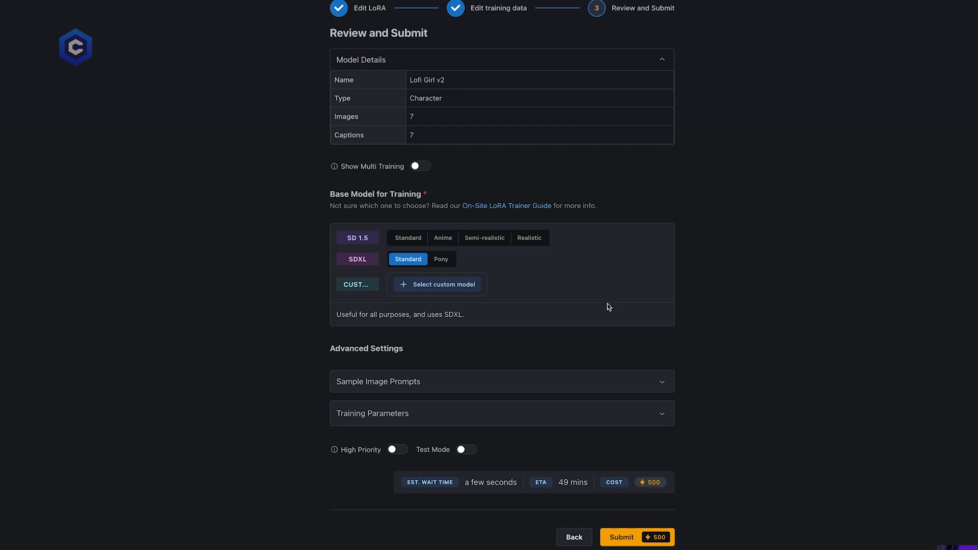
{"action": "mouse_move", "coordinate": [731, 486]}
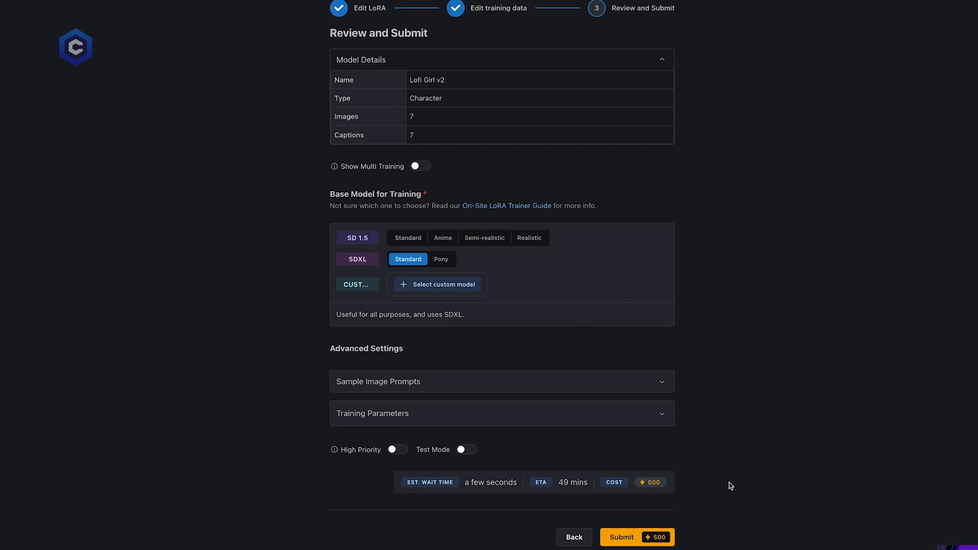
Check sample prompt and training parameters, enable High Priority (600 Buzz), and submit for confirmation
{"action": "left_click", "coordinate": [501, 381]}
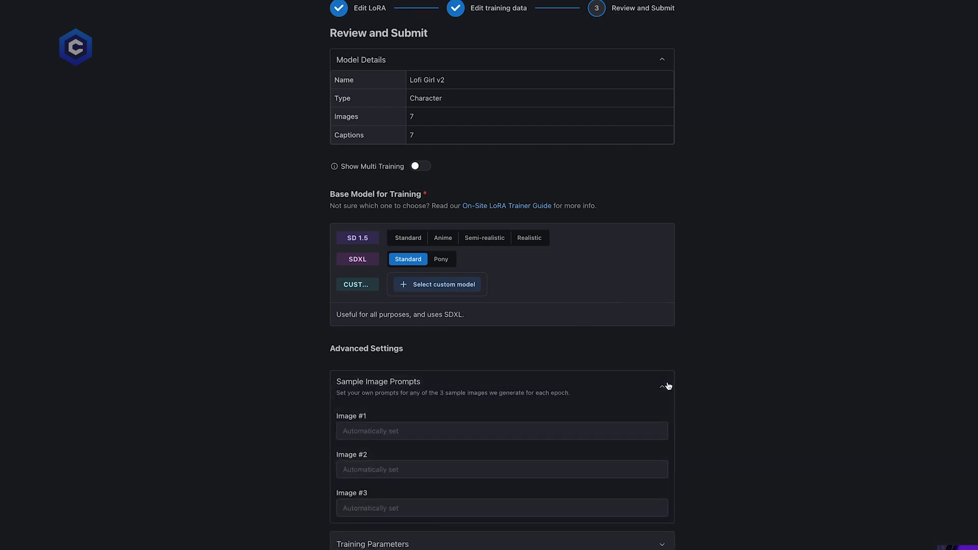
{"action": "left_click", "coordinate": [663, 386]}
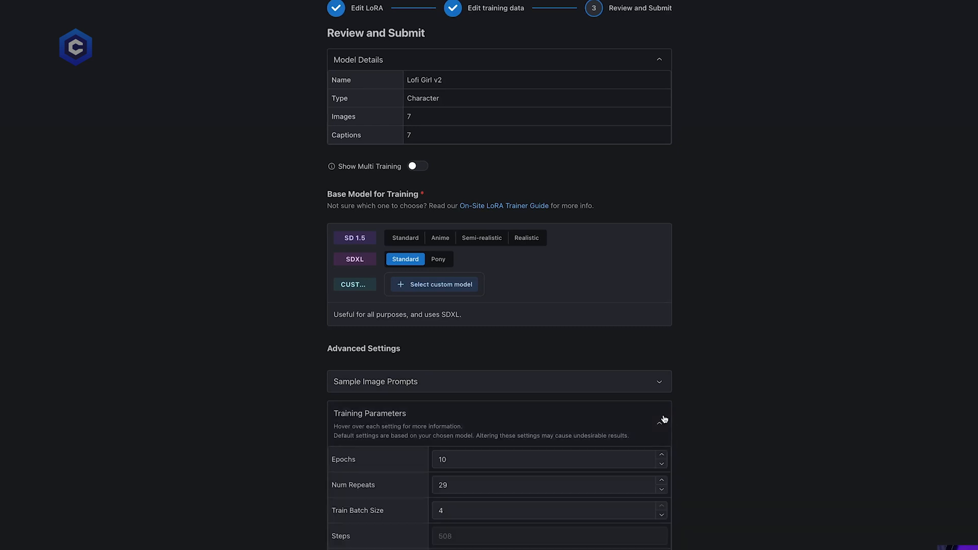
{"action": "left_click", "coordinate": [661, 418]}
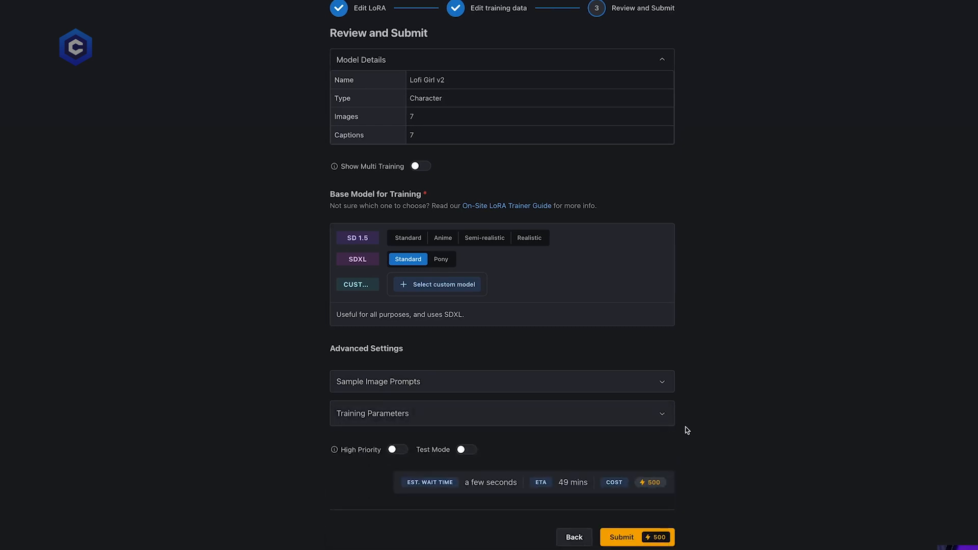
{"action": "mouse_move", "coordinate": [442, 484]}
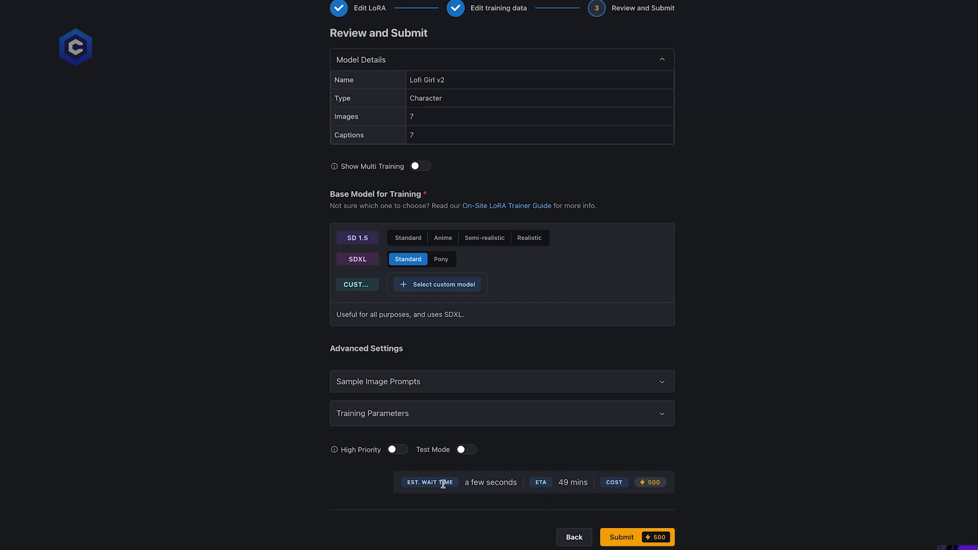
{"action": "mouse_move", "coordinate": [667, 484]}
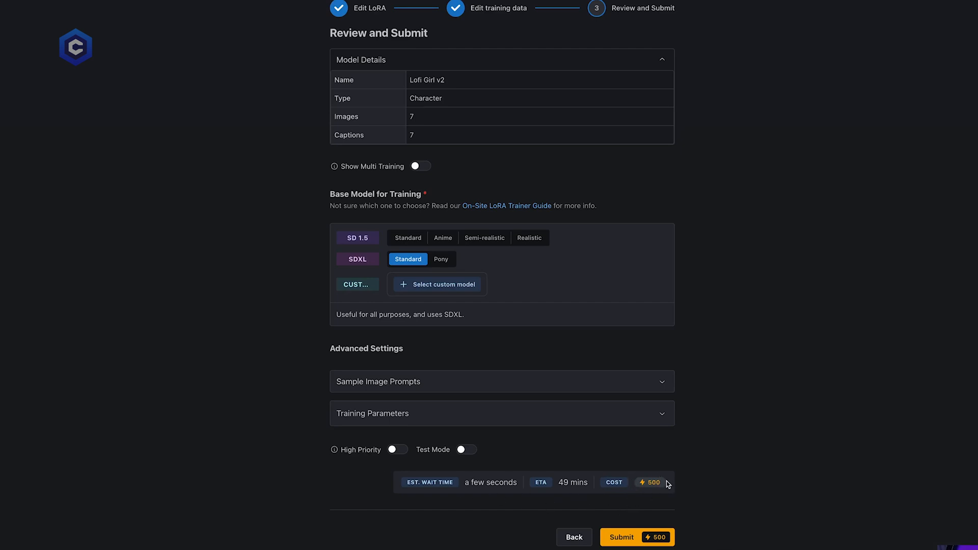
{"action": "mouse_move", "coordinate": [676, 484]}
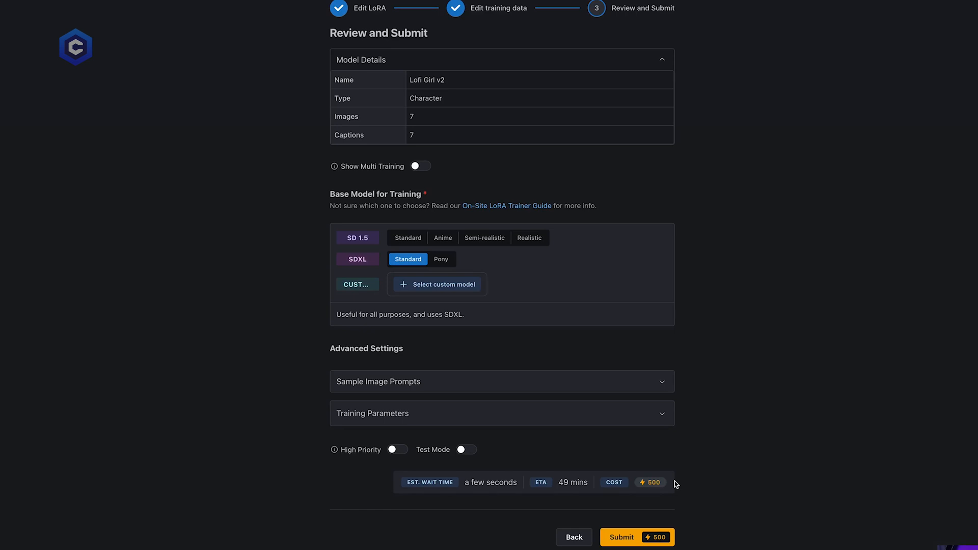
{"action": "mouse_move", "coordinate": [404, 447]}
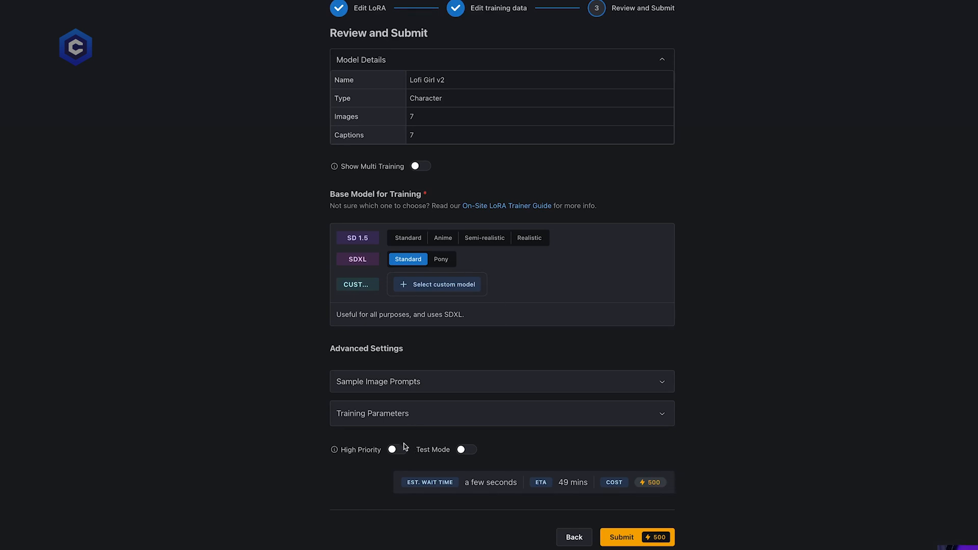
{"action": "left_click", "coordinate": [397, 450]}
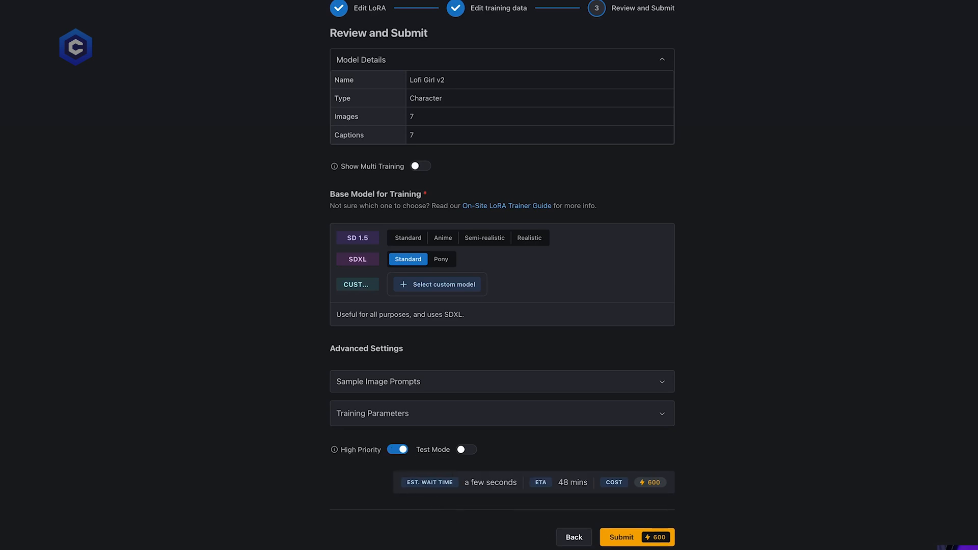
{"action": "mouse_move", "coordinate": [569, 508]}
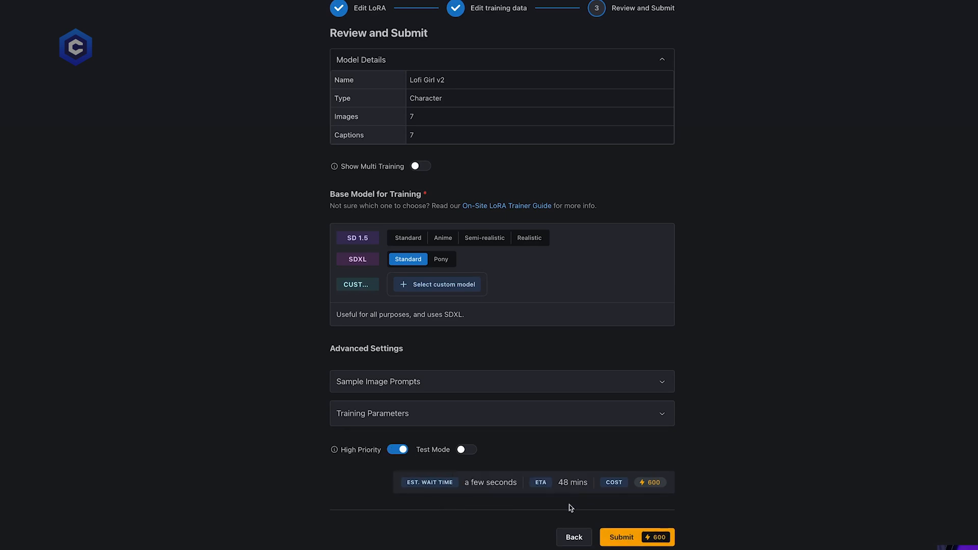
{"action": "left_click", "coordinate": [637, 537]}
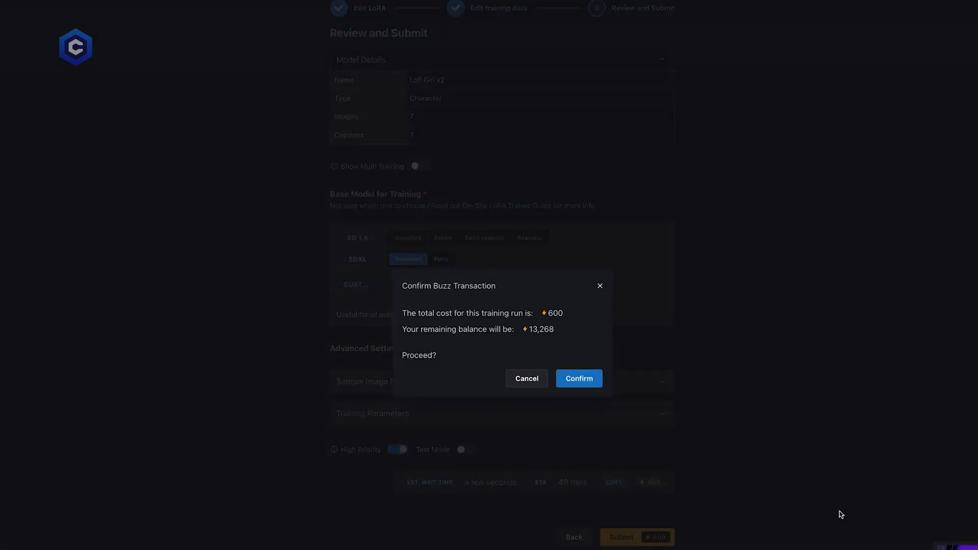
Confirm the 600 Buzz charge to submit the Lofi Girl v2 training run
{"action": "left_click", "coordinate": [579, 378]}
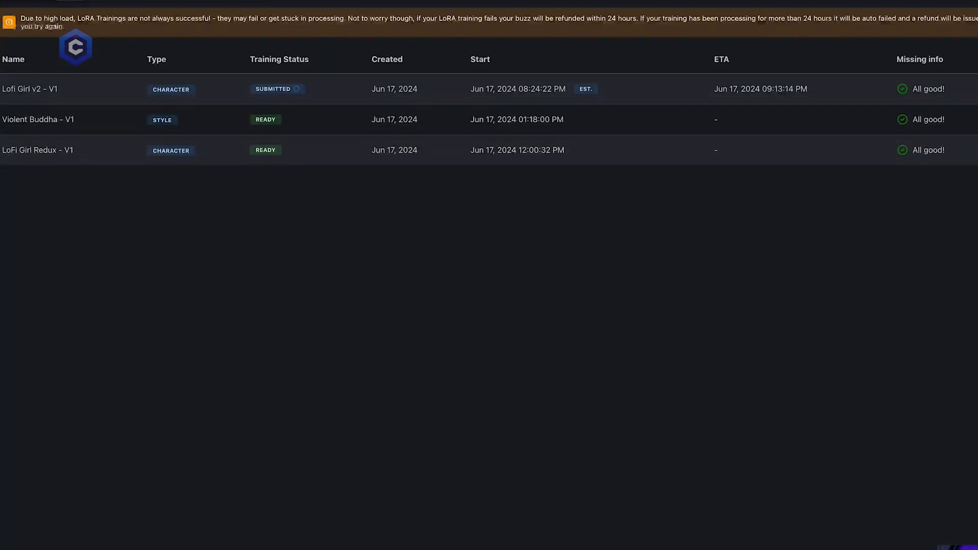
{"action": "mouse_move", "coordinate": [291, 156]}
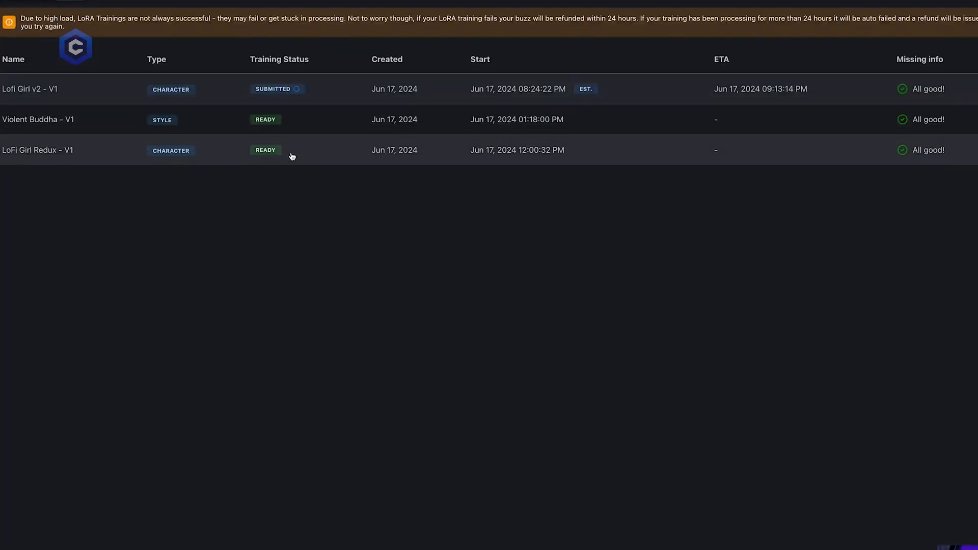
{"action": "mouse_move", "coordinate": [324, 159]}
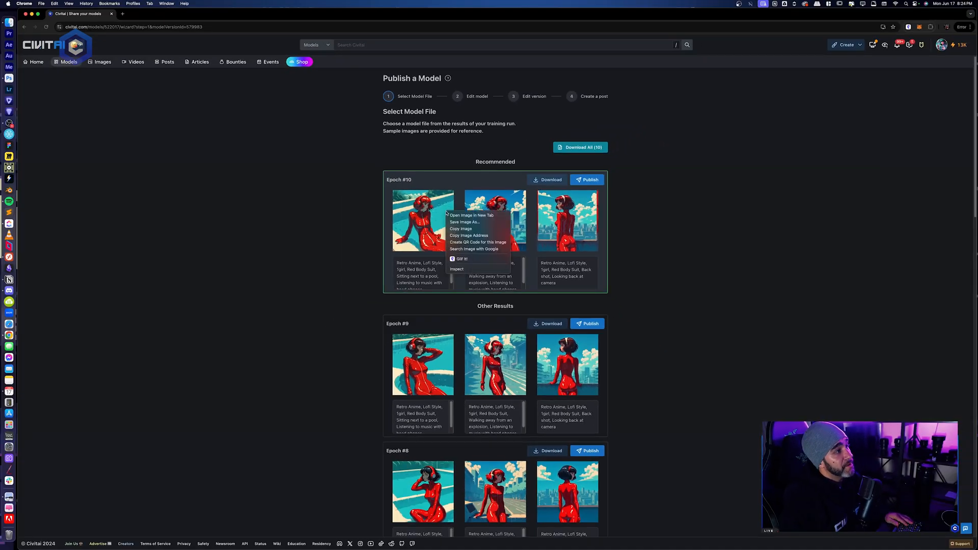
{"action": "left_click", "coordinate": [468, 214]}
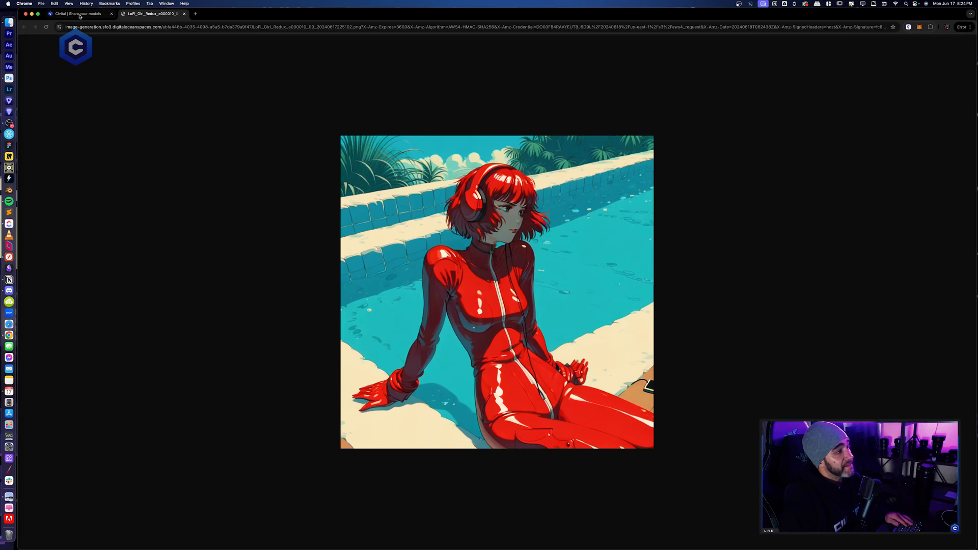
{"action": "left_click", "coordinate": [75, 14]}
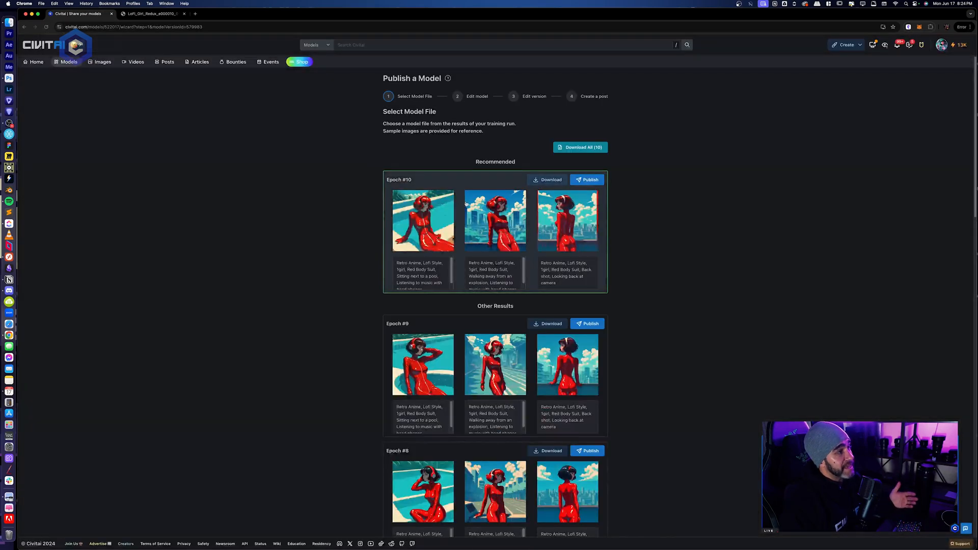
{"action": "right_click", "coordinate": [494, 220]}
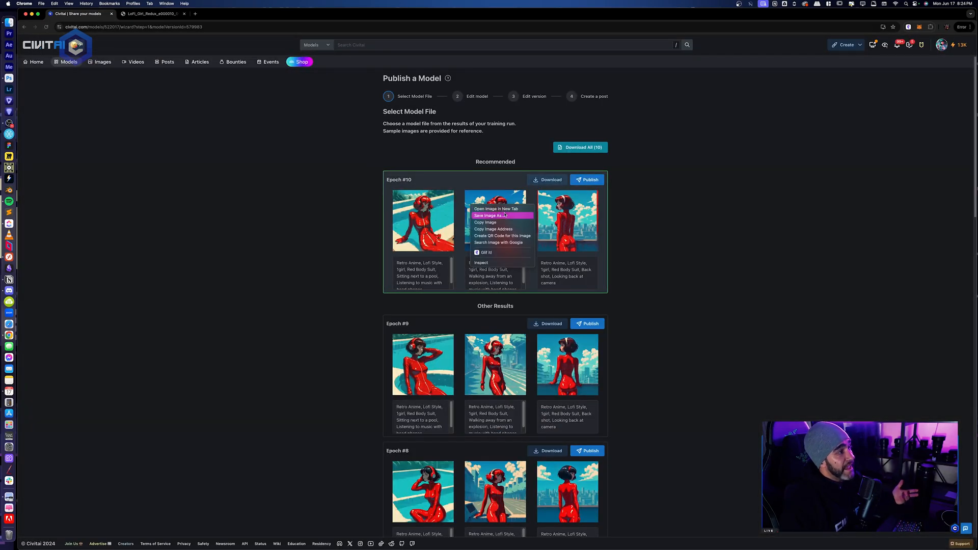
{"action": "left_click", "coordinate": [497, 208]}
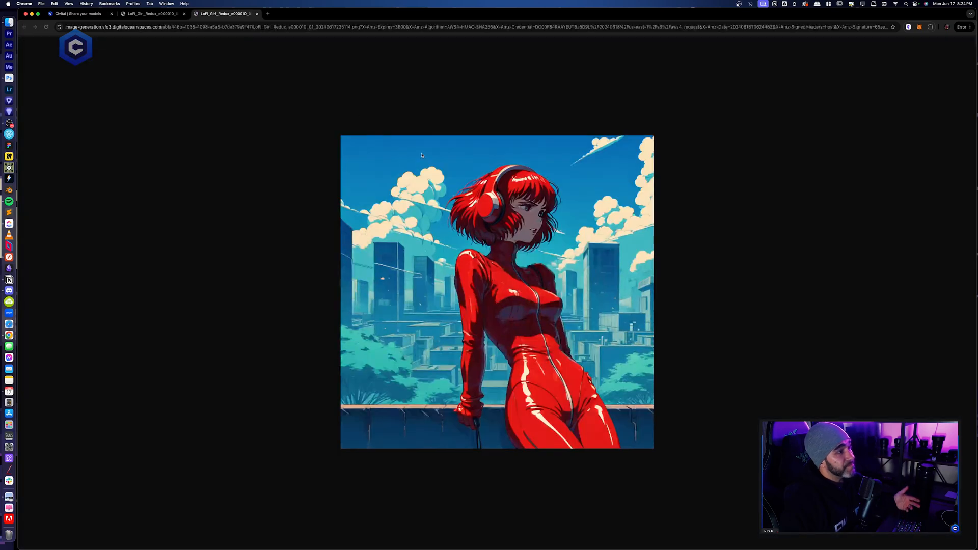
{"action": "left_click", "coordinate": [78, 13]}
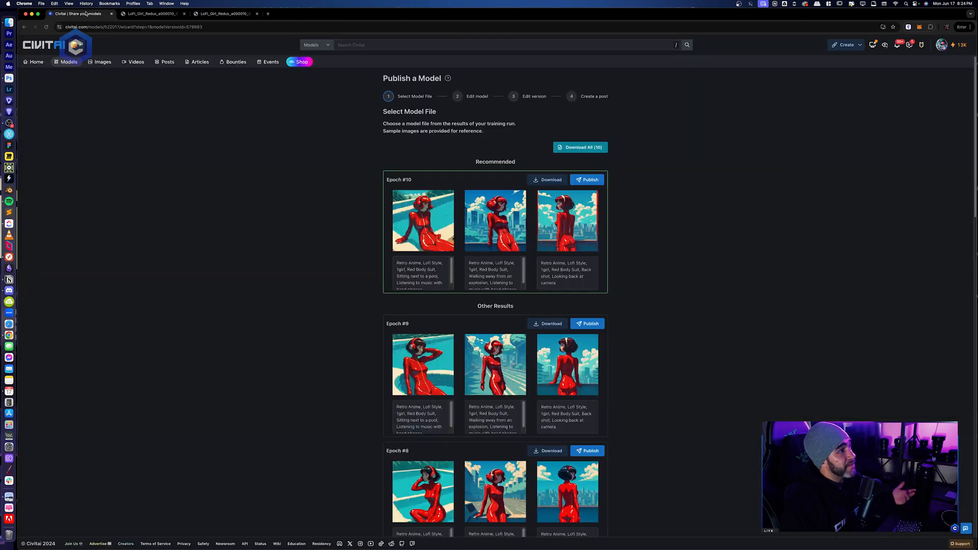
{"action": "right_click", "coordinate": [567, 220]}
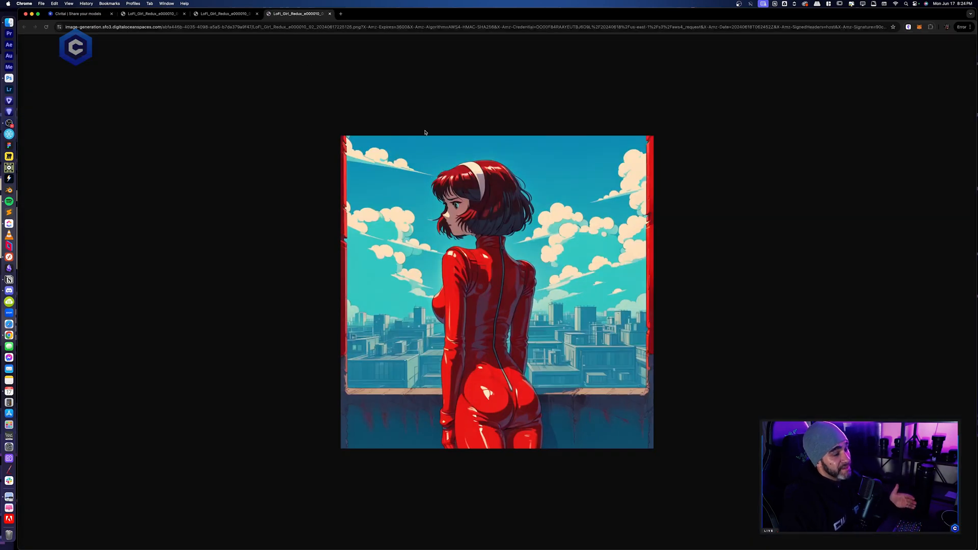
{"action": "mouse_move", "coordinate": [425, 144]}
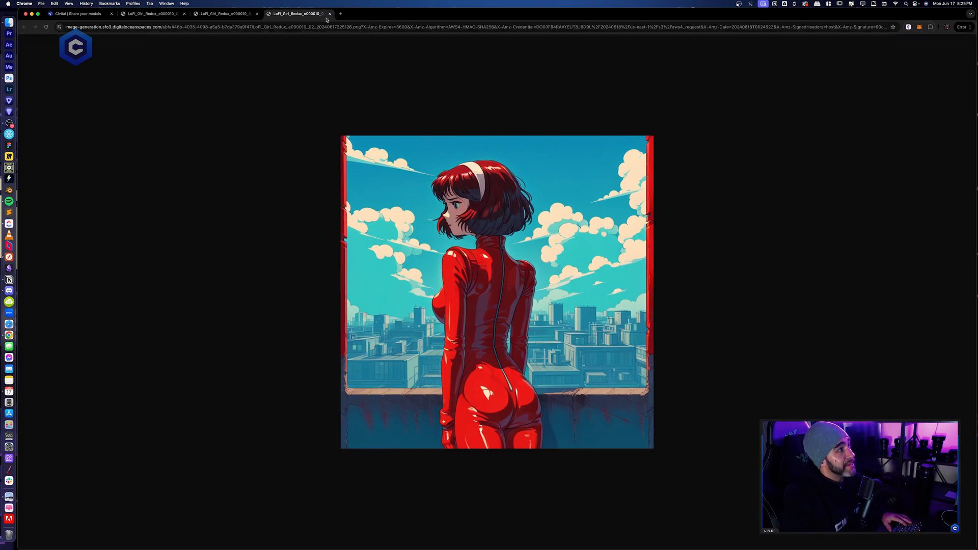
{"action": "left_click", "coordinate": [328, 13]}
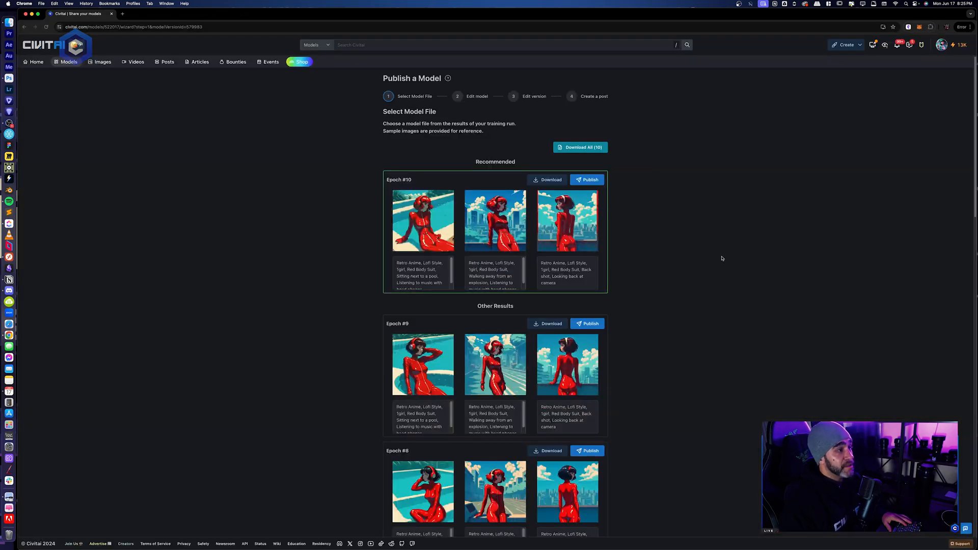
{"action": "mouse_move", "coordinate": [745, 277]}
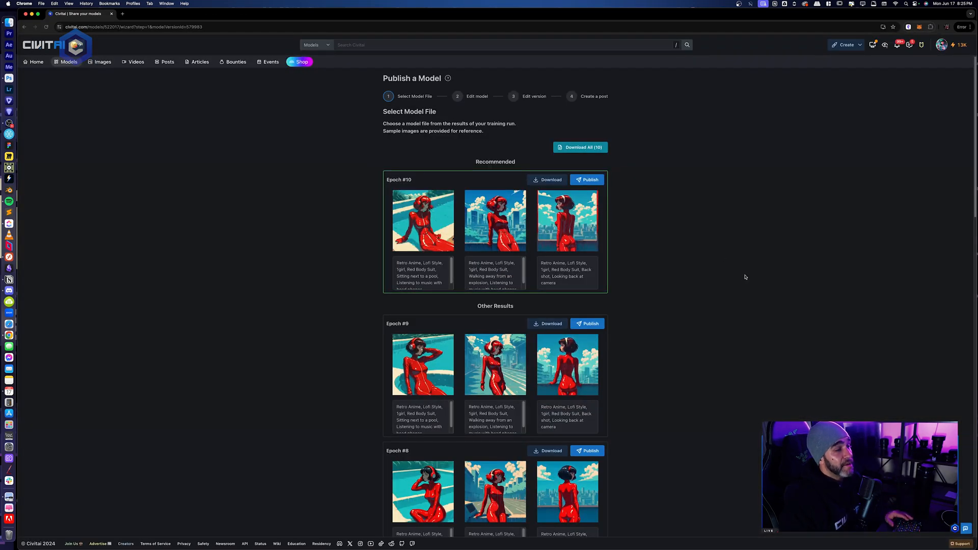
{"action": "mouse_move", "coordinate": [729, 261]}
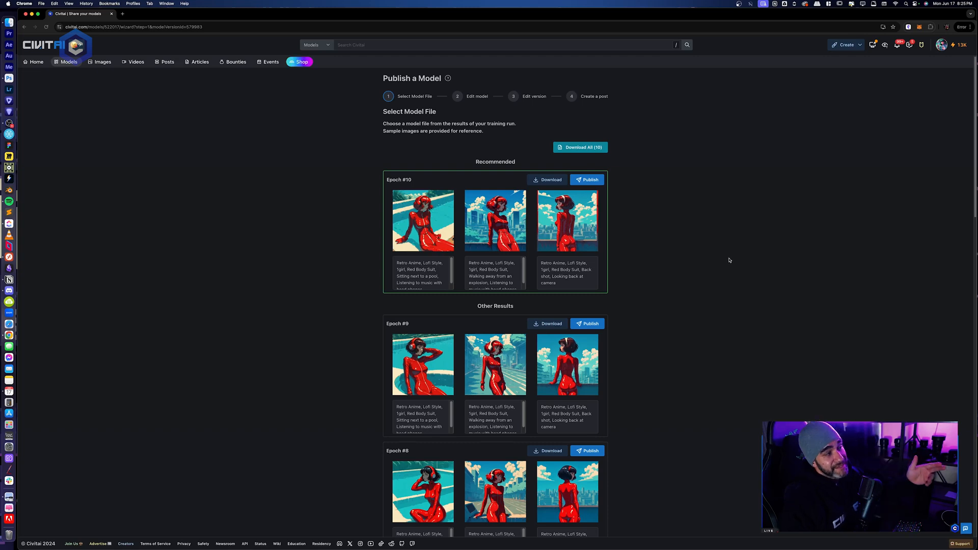
{"action": "mouse_move", "coordinate": [499, 192]}
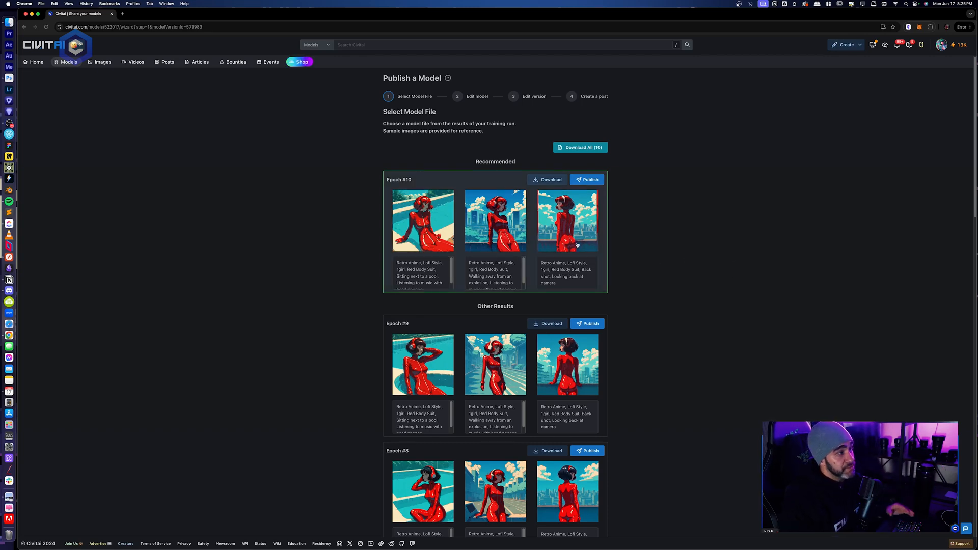
{"action": "scroll", "scroll_direction": "down", "scroll_amount": 3}
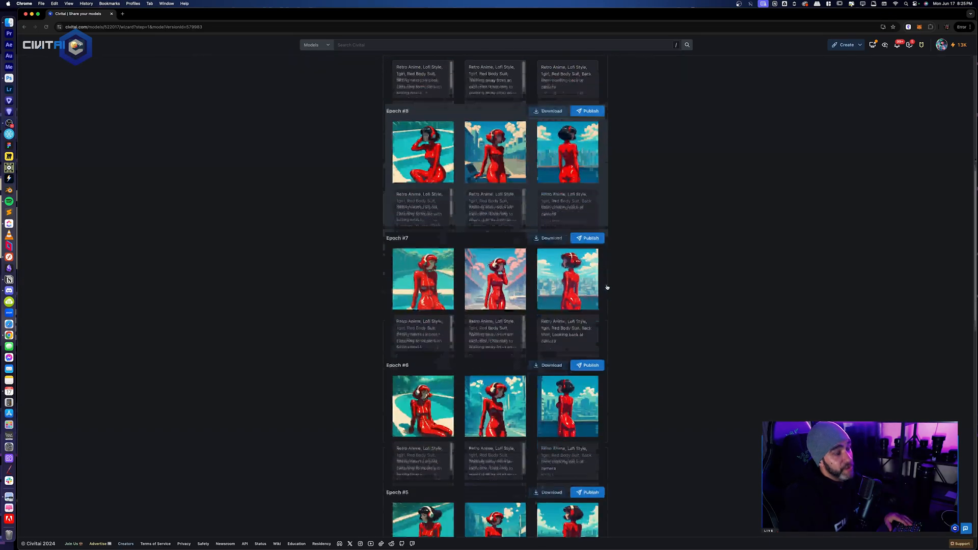
{"action": "scroll", "scroll_direction": "down", "scroll_amount": 3}
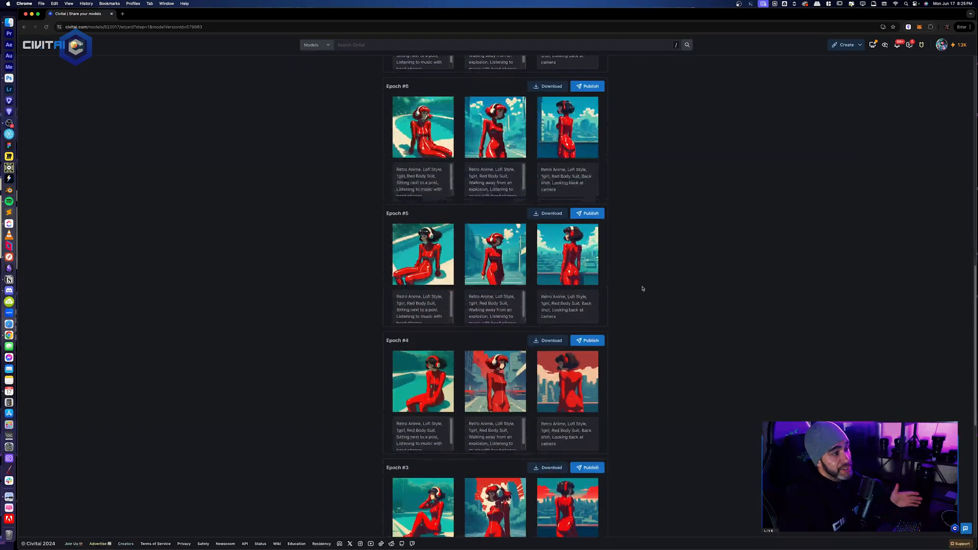
{"action": "scroll", "scroll_direction": "down", "scroll_amount": 3}
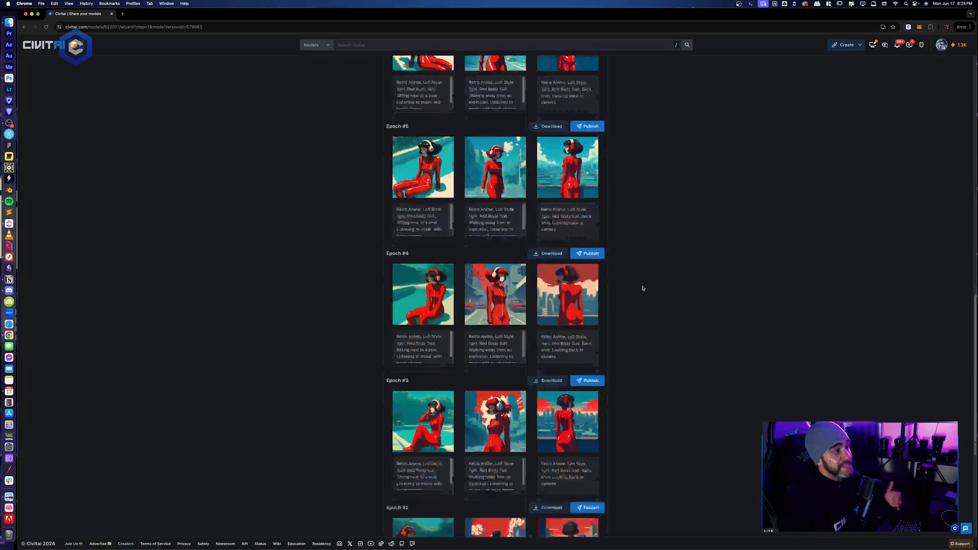
{"action": "scroll", "scroll_direction": "down", "scroll_amount": 3}
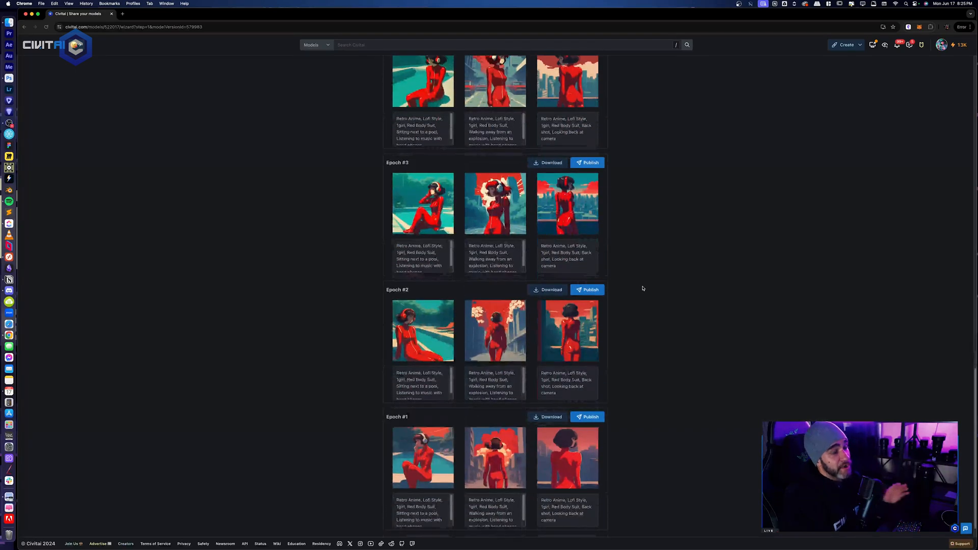
{"action": "scroll", "scroll_direction": "up", "scroll_amount": 3}
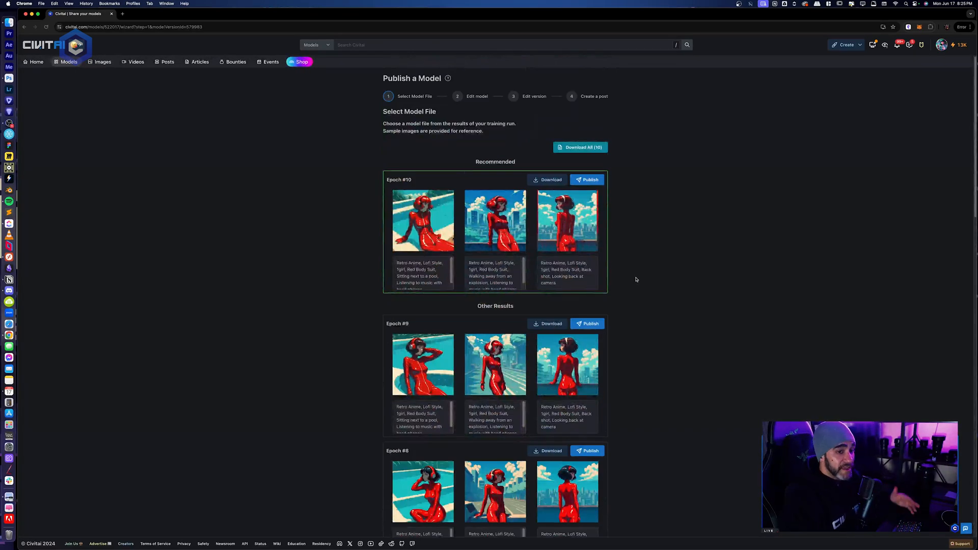